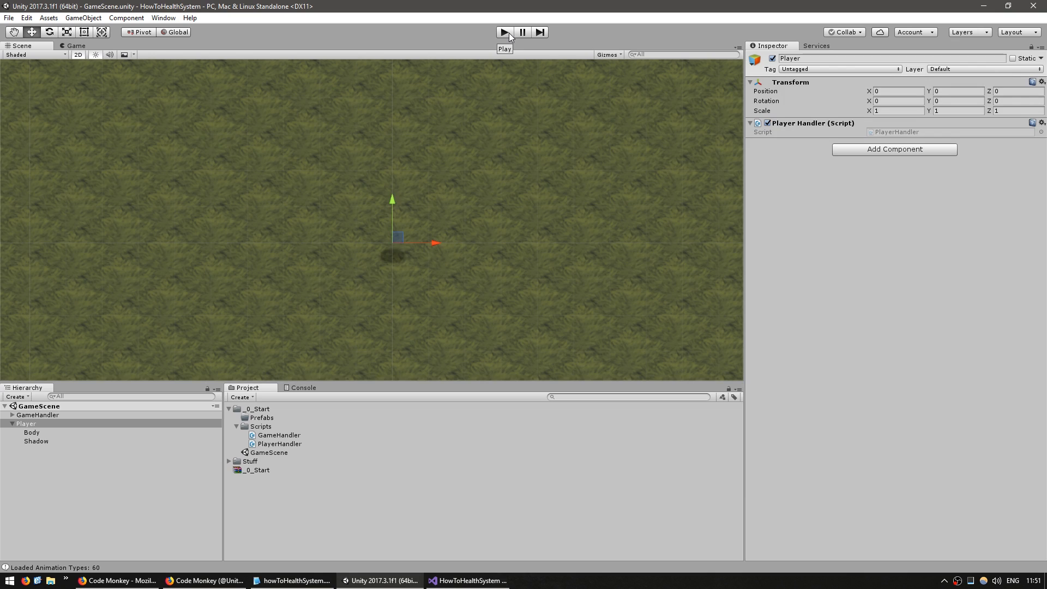
pyautogui.moveTo(340, 241)
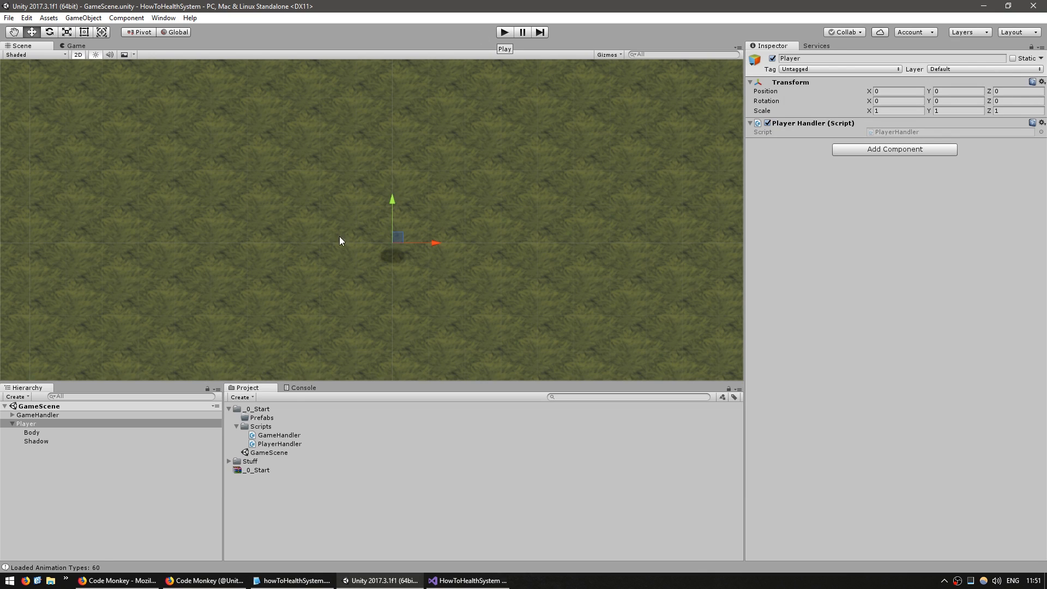
# - Create a new C# script named HealthSystem in the Scripts folder
pyautogui.rightClick(261, 426)
pyautogui.write('HealthS')
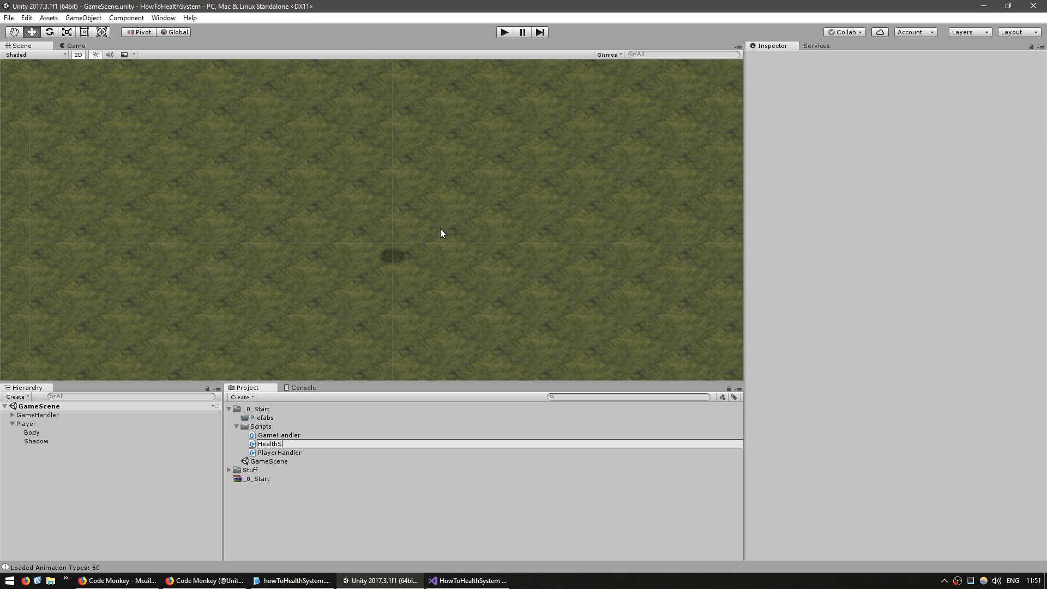
pyautogui.click(467, 580)
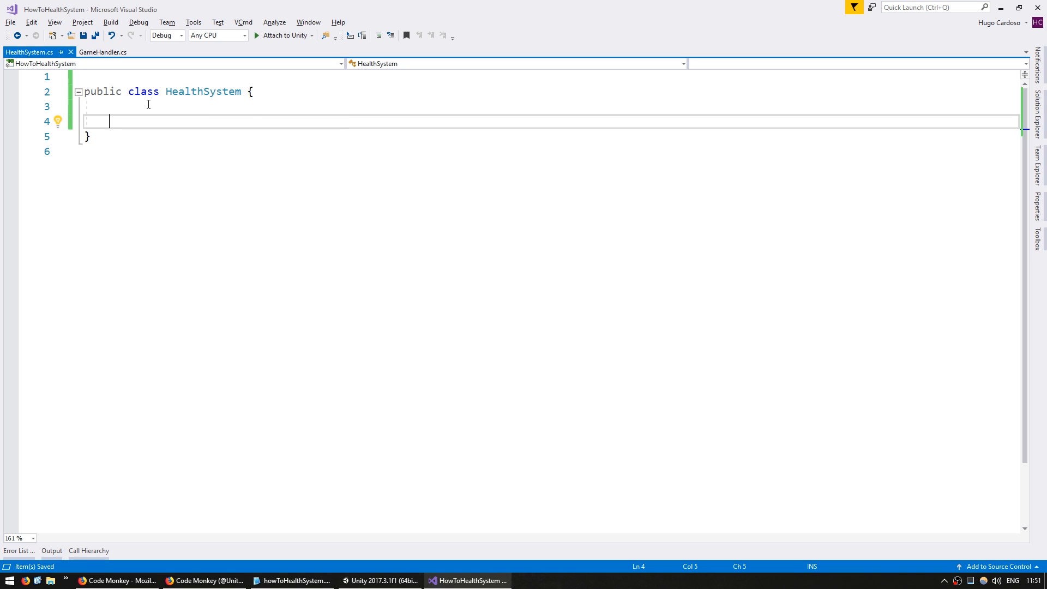
# - Add a private int health field, a HealthSystem(int health) constructor, and public int GetHealth()
pyautogui.write('public')
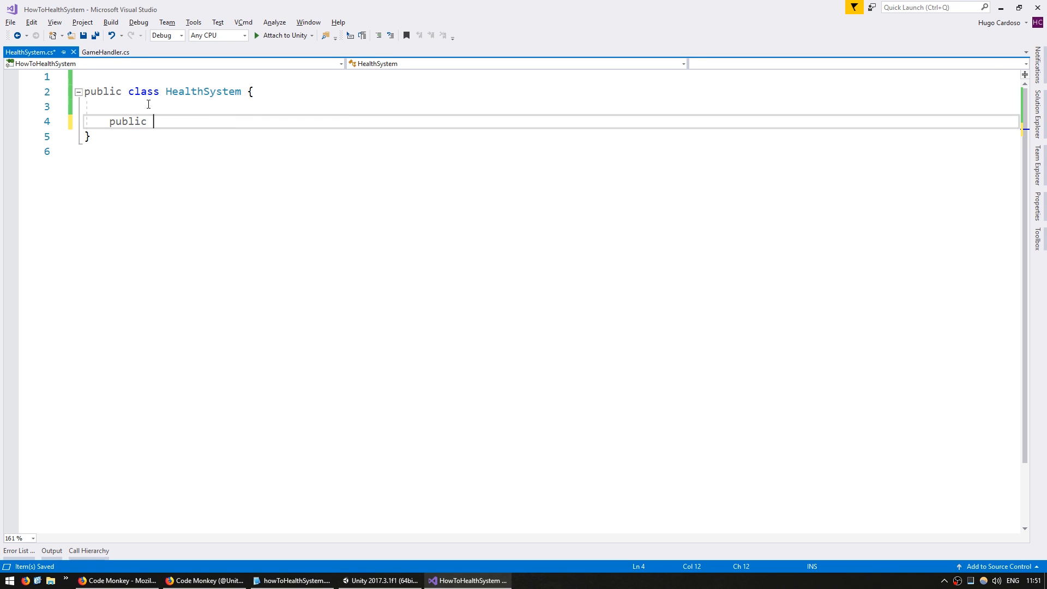
pyautogui.write('HealthSystem(')
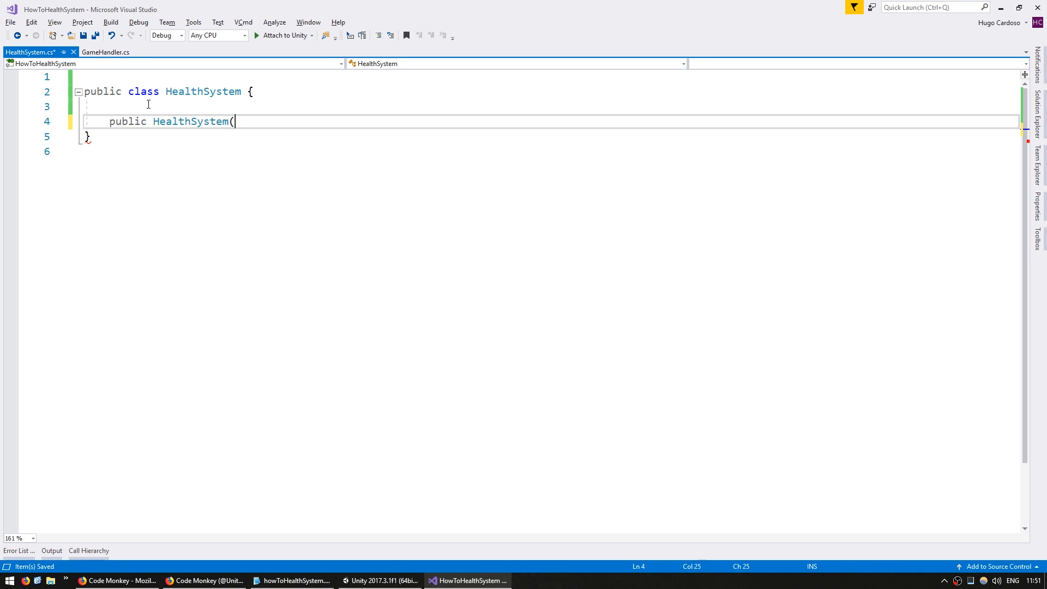
pyautogui.write(') {')
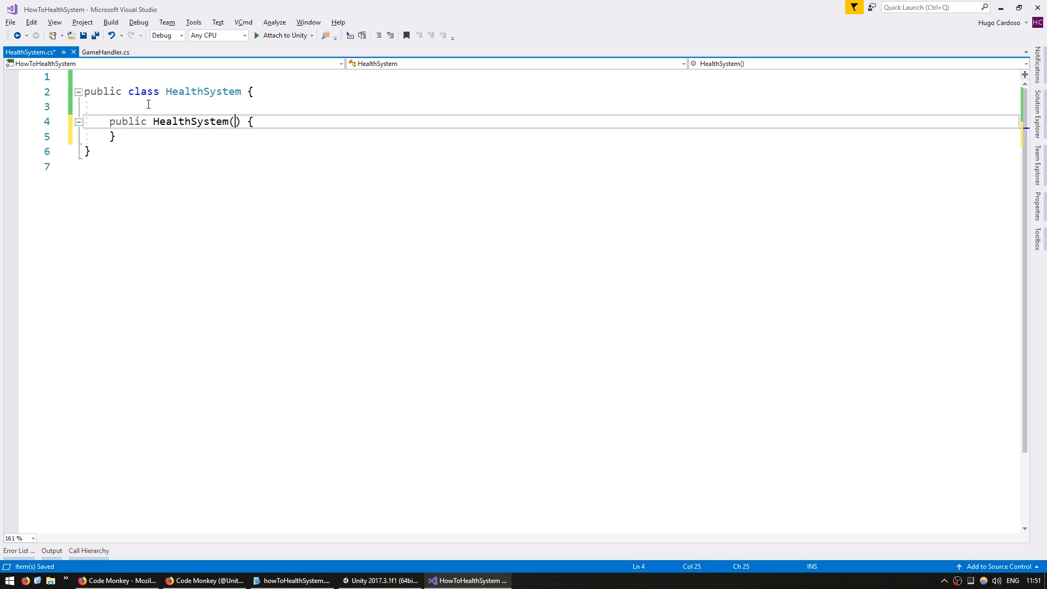
pyautogui.write('int helath')
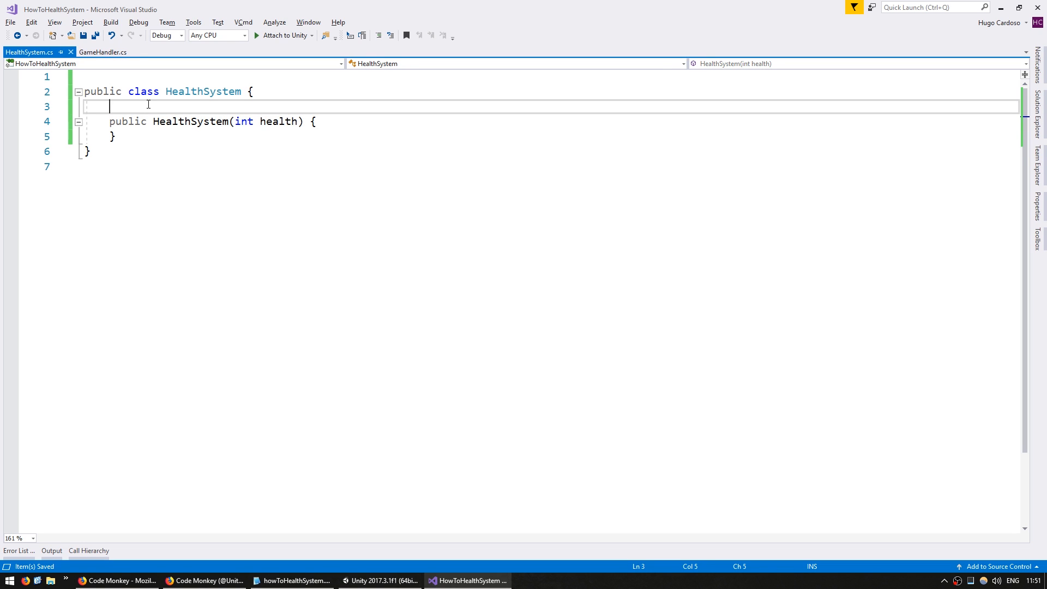
pyautogui.write('private int health;')
pyautogui.write('thi')
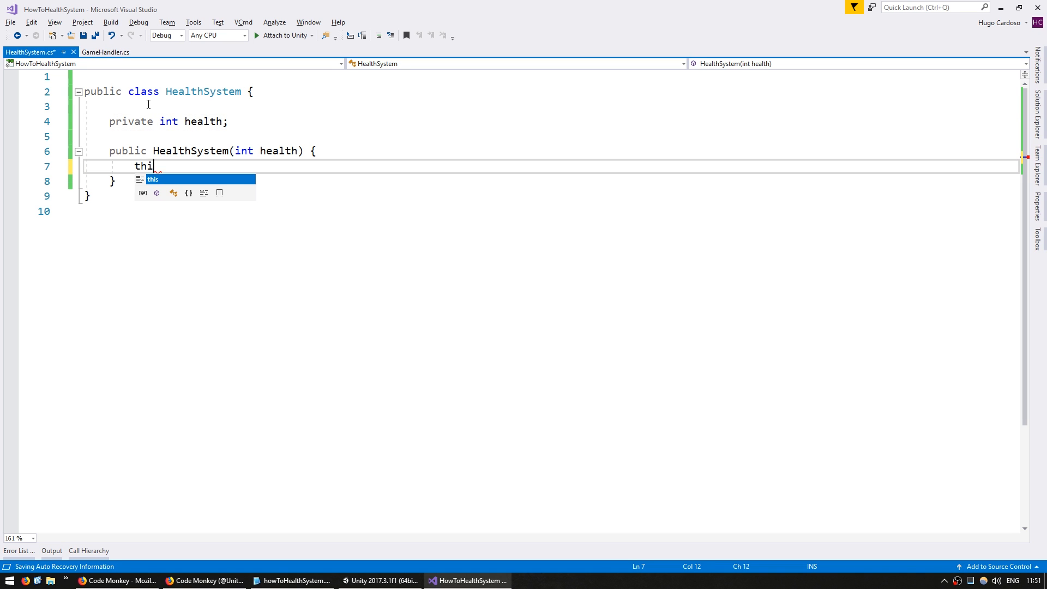
pyautogui.write('s.health = health;')
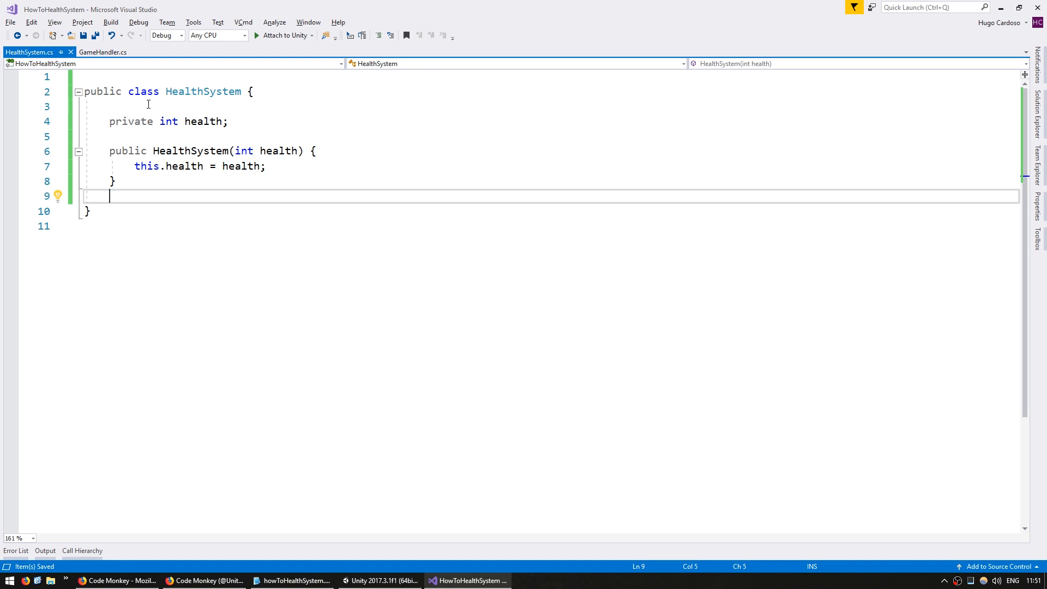
pyautogui.write('public int')
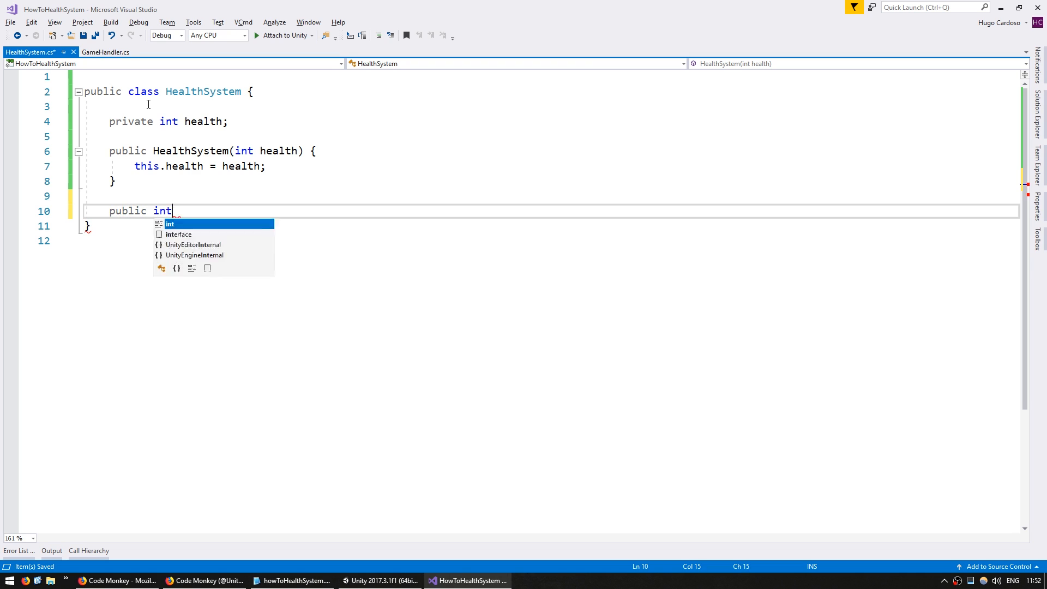
pyautogui.write('GetHealth() {')
pyautogui.write('return health;')
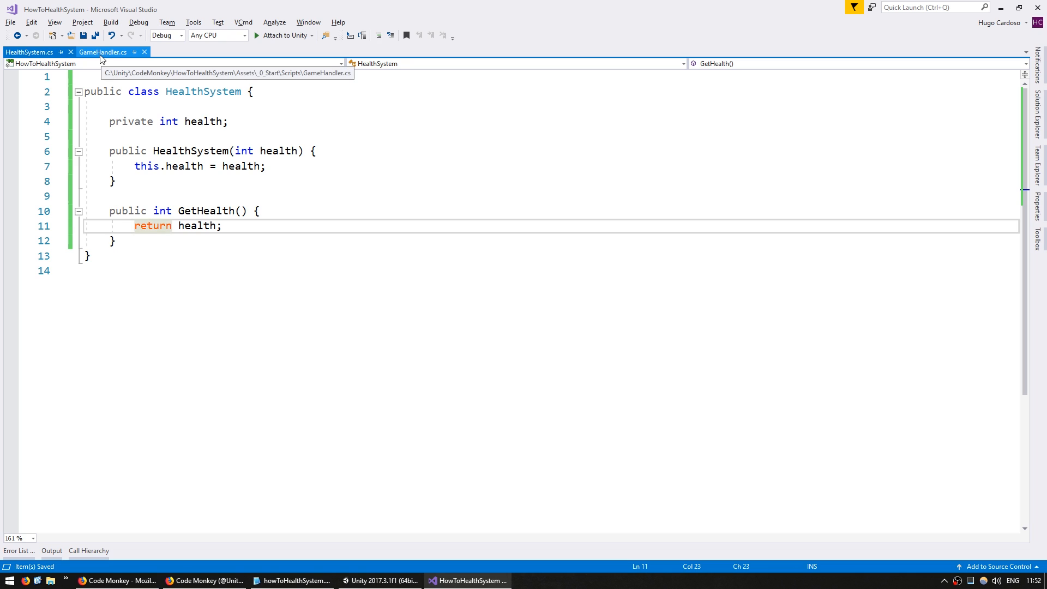
# - In GameHandler, create new HealthSystem(100), log GetHealth(), and run to see Health: 100
pyautogui.click(102, 52)
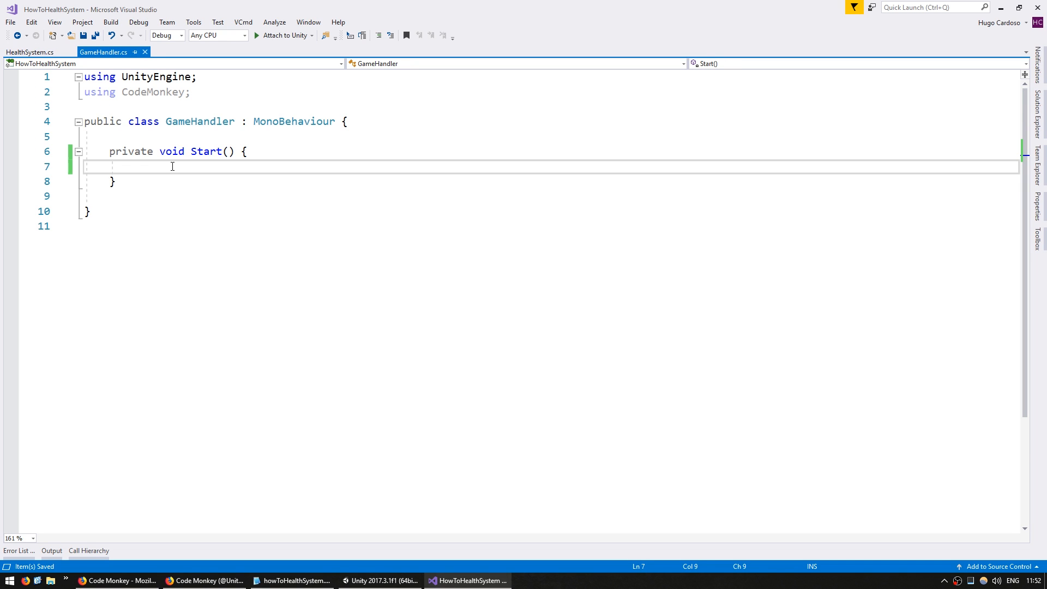
pyautogui.write('HealthSystem')
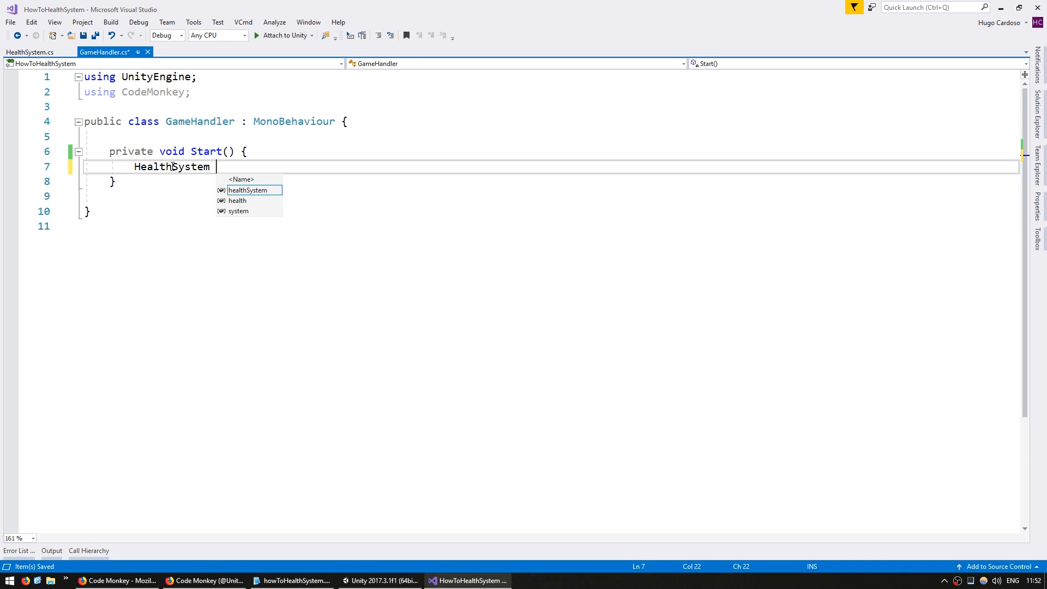
pyautogui.write('healthSystem = new')
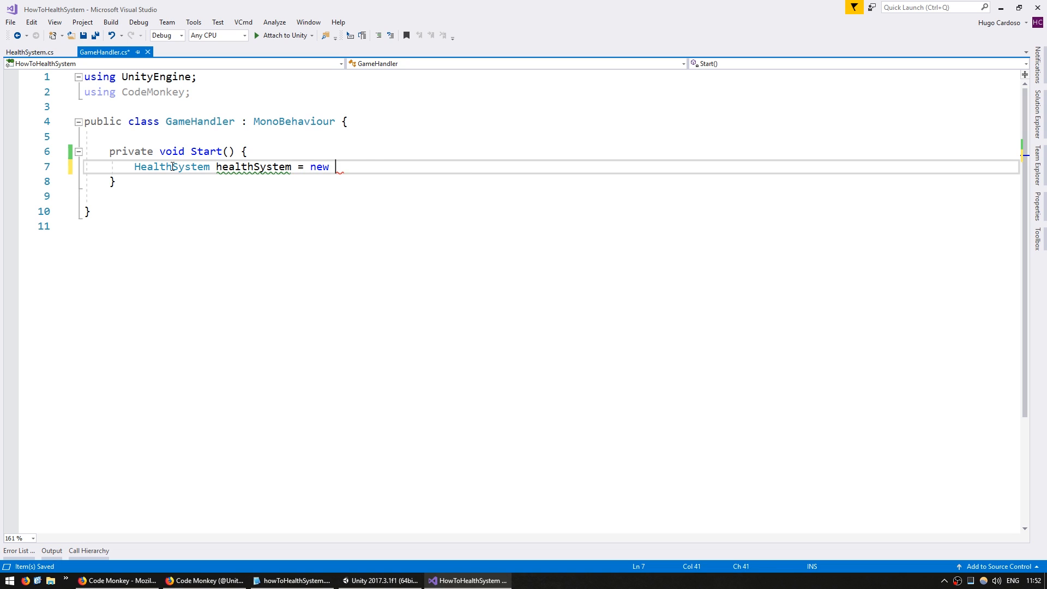
pyautogui.write('HealthSystem(100);')
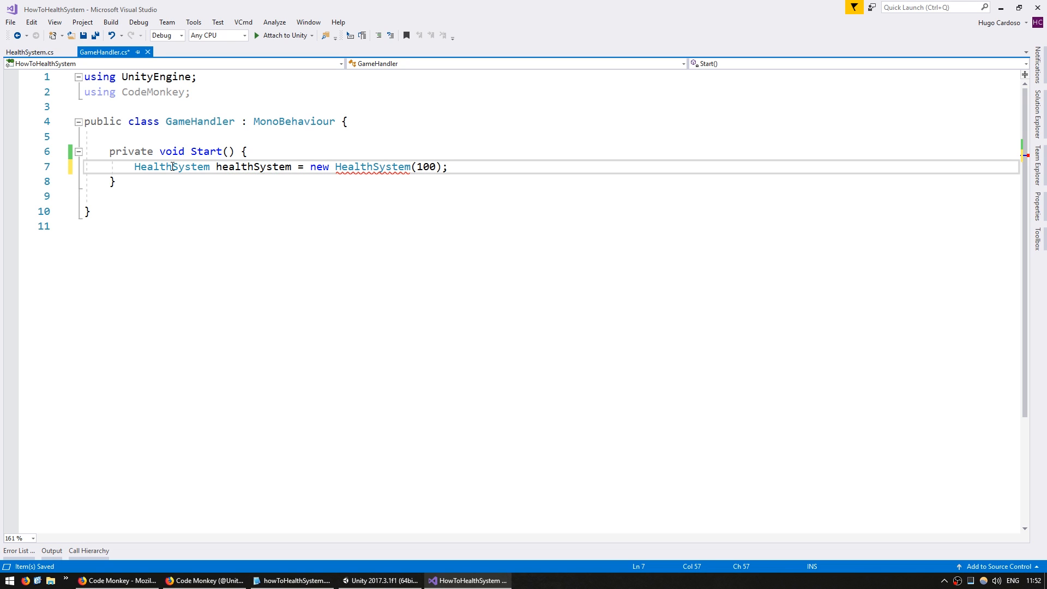
pyautogui.write('Debug.Log("Health: "+healthSystem);')
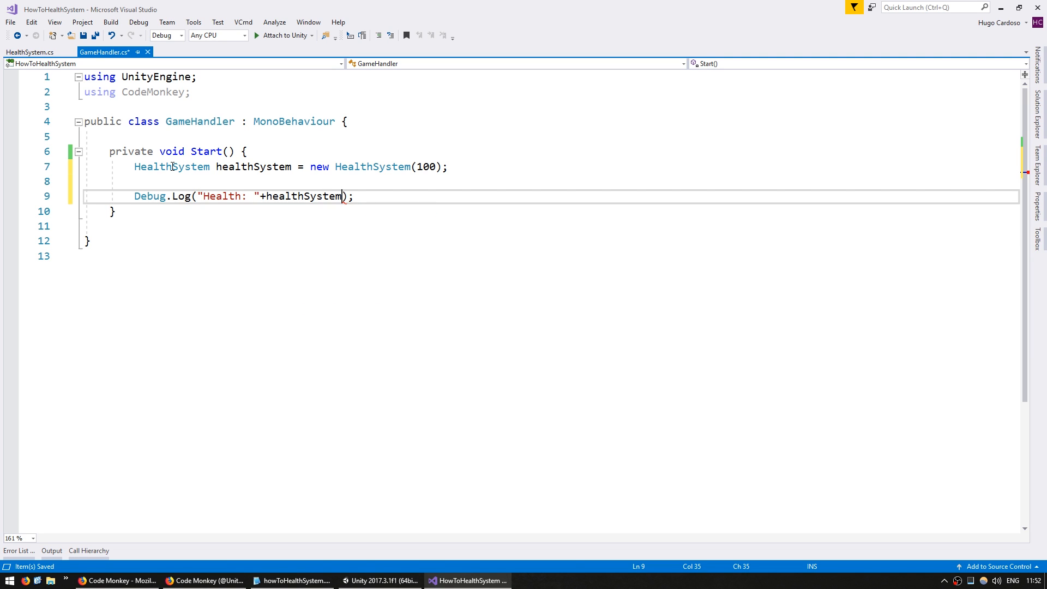
pyautogui.write('.GetHealth()')
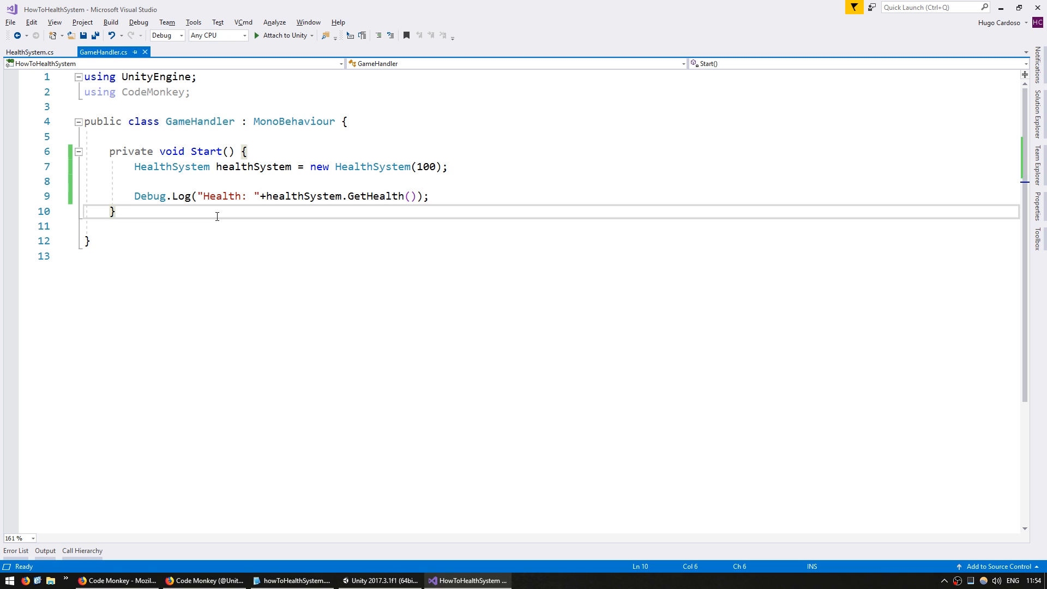
pyautogui.click(380, 580)
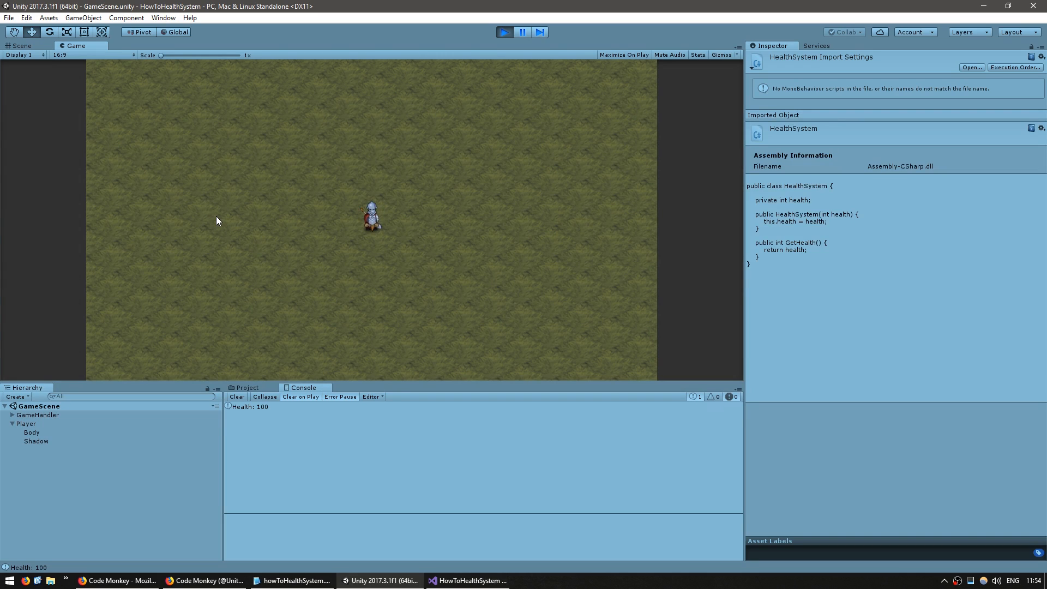
pyautogui.moveTo(497, 57)
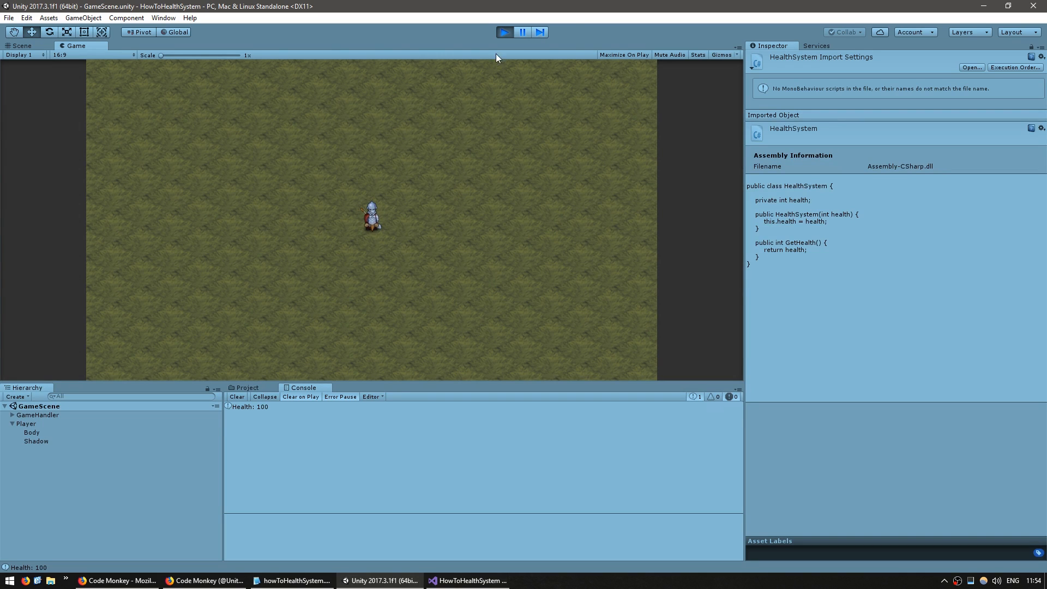
pyautogui.click(467, 580)
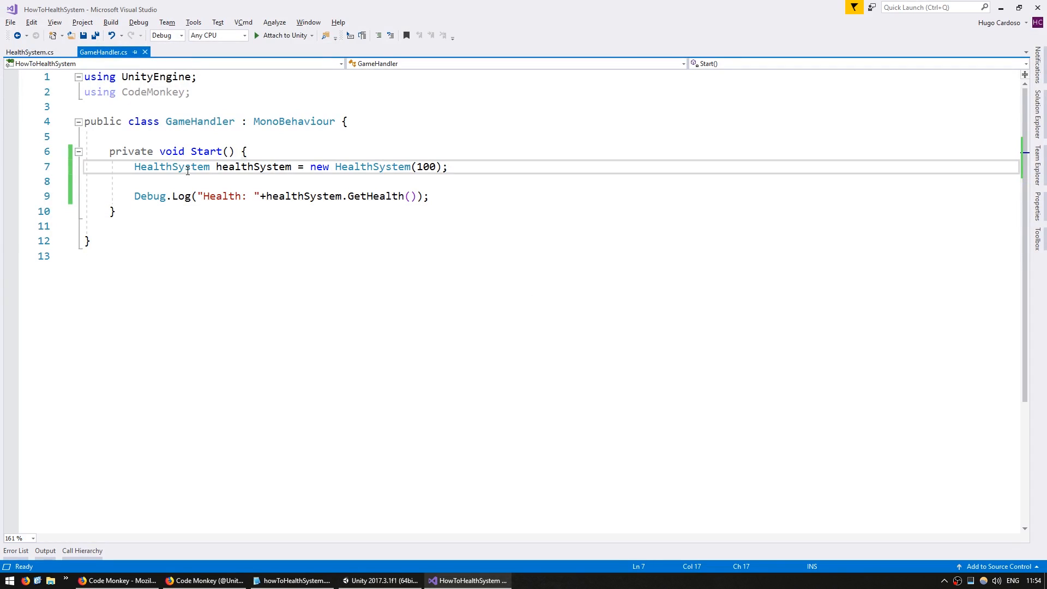
# - Add public void Damage(int damageAmount) that subtracts damageAmount from health
pyautogui.click(29, 52)
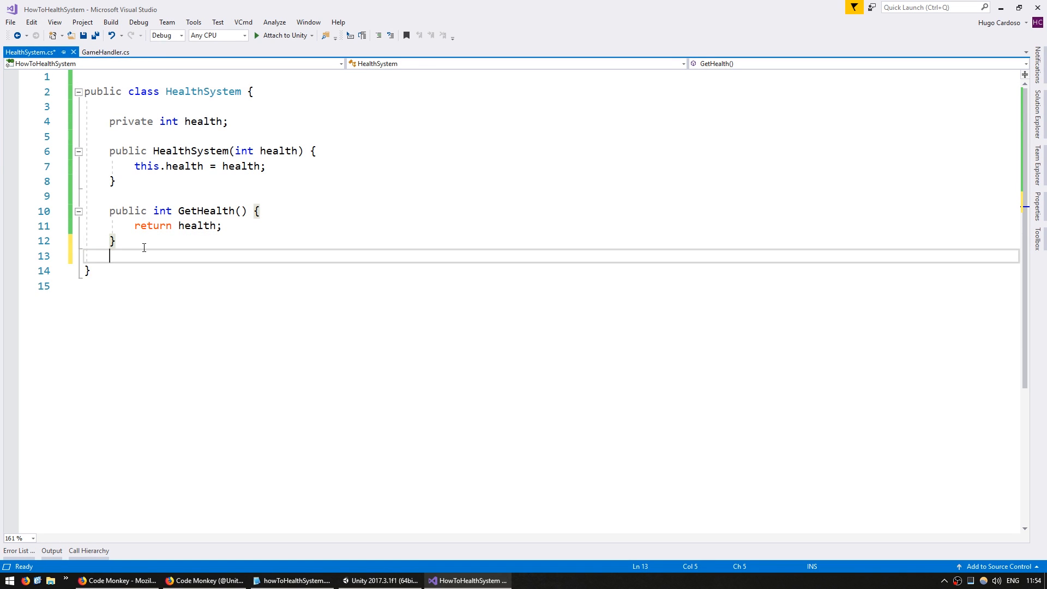
pyautogui.write('public void Damage')
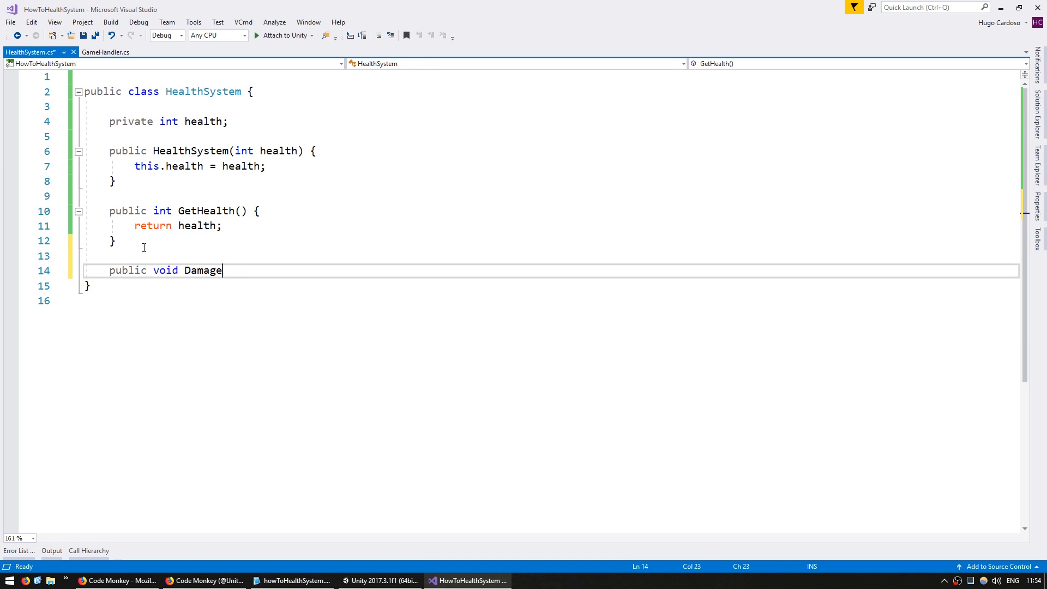
pyautogui.write('(int damageAmount) {')
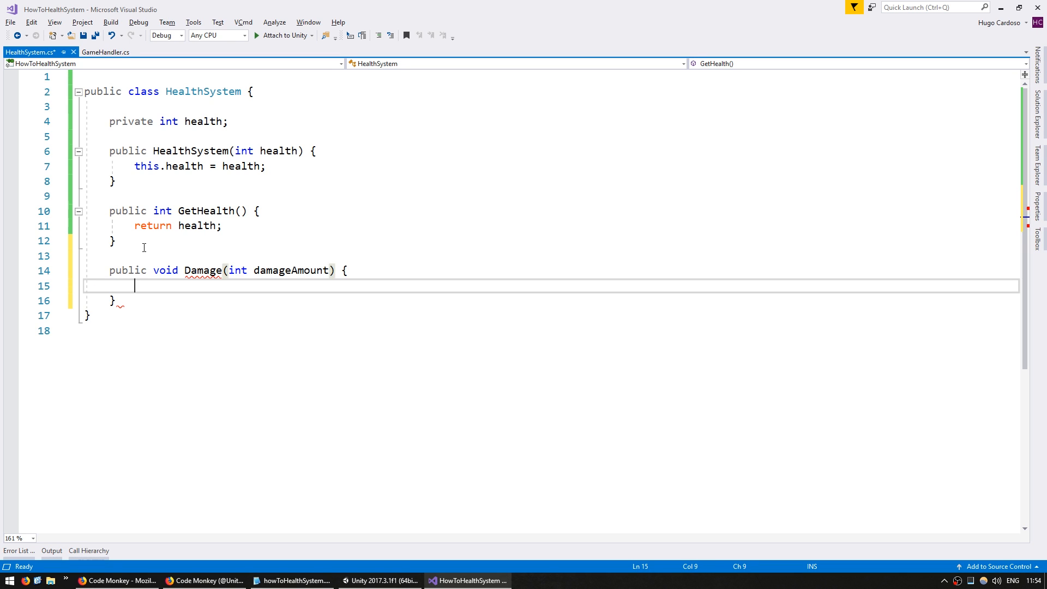
pyautogui.write('health -= da')
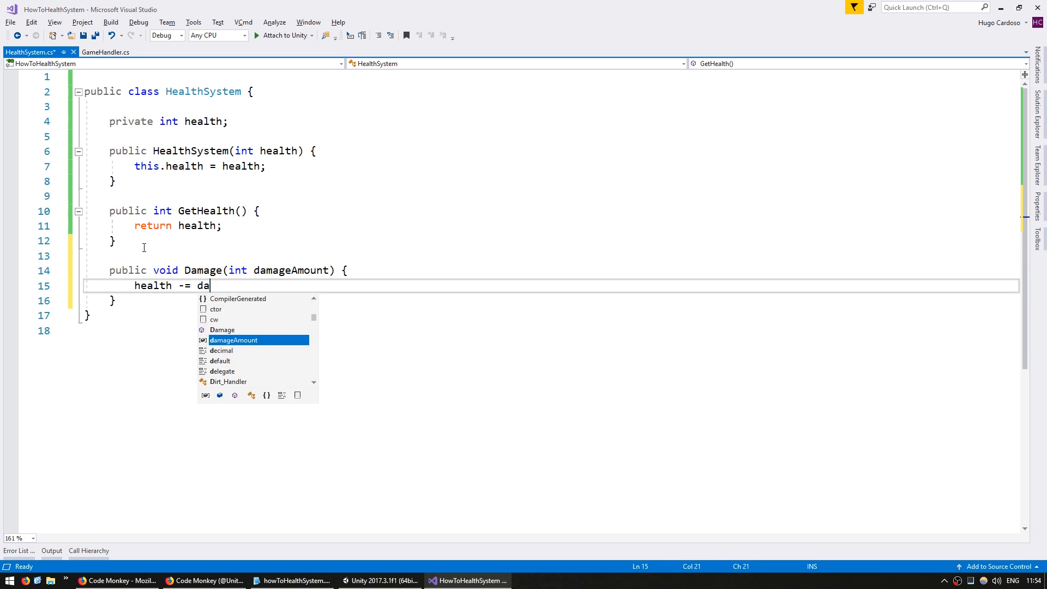
pyautogui.write('mageAmount;')
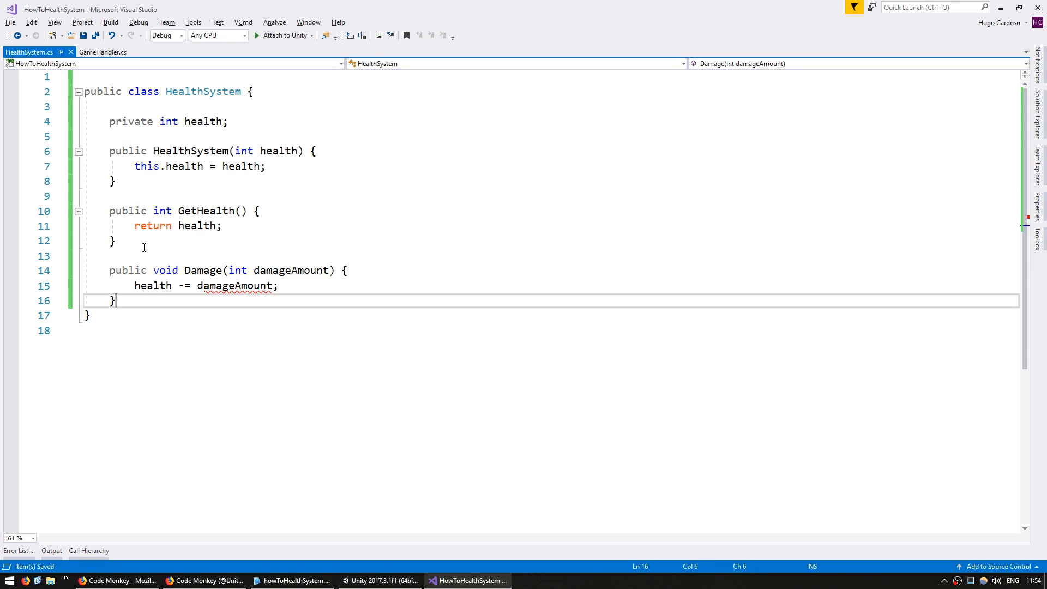
# - Add public void Heal(int healAmount) that adds healAmount to health
pyautogui.write('public void Heal() {')
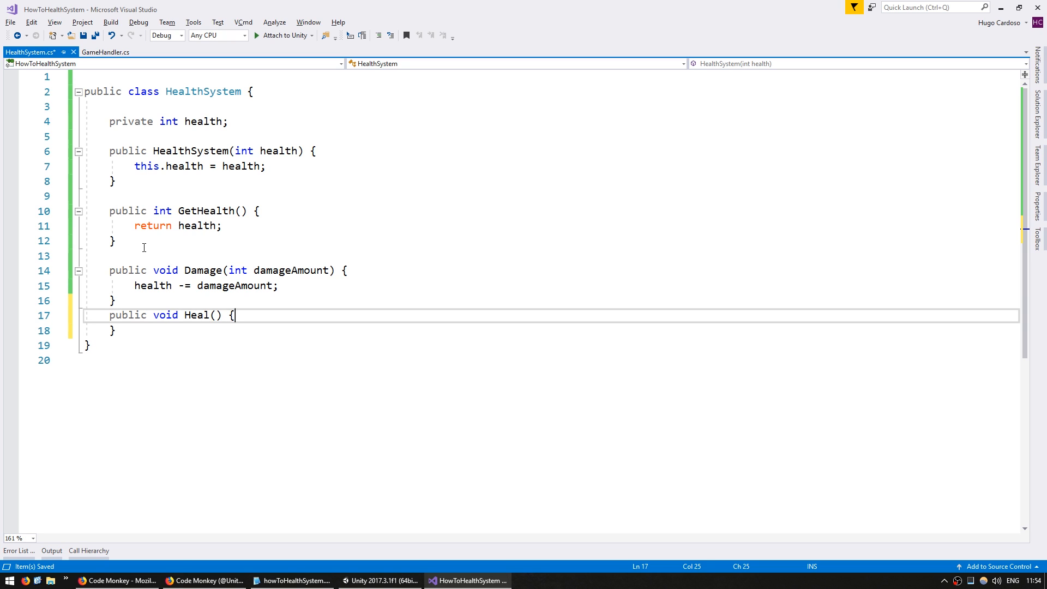
pyautogui.write('int healAmount')
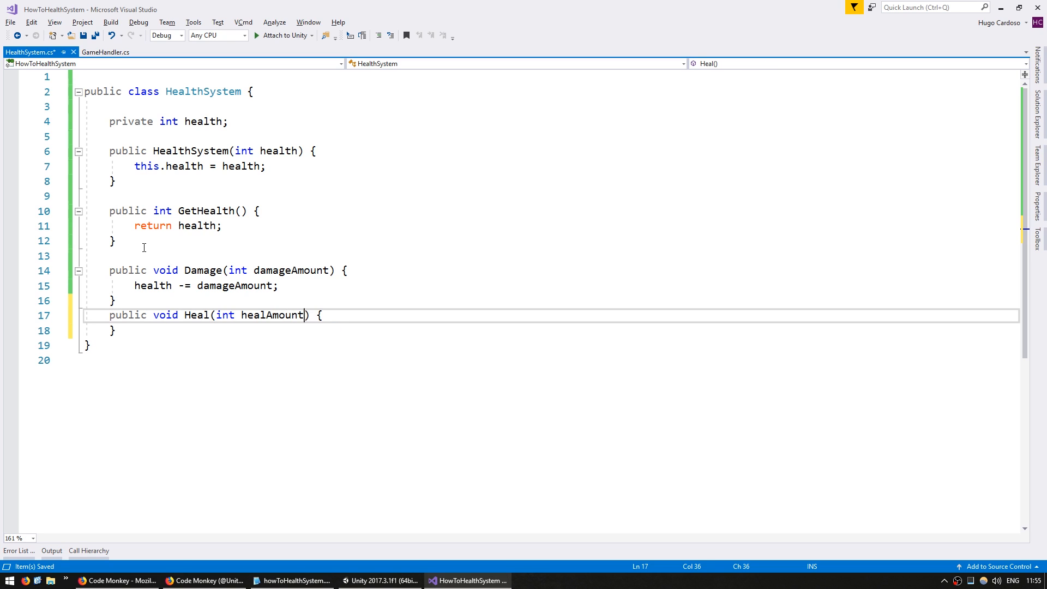
pyautogui.write('health += healAmount;')
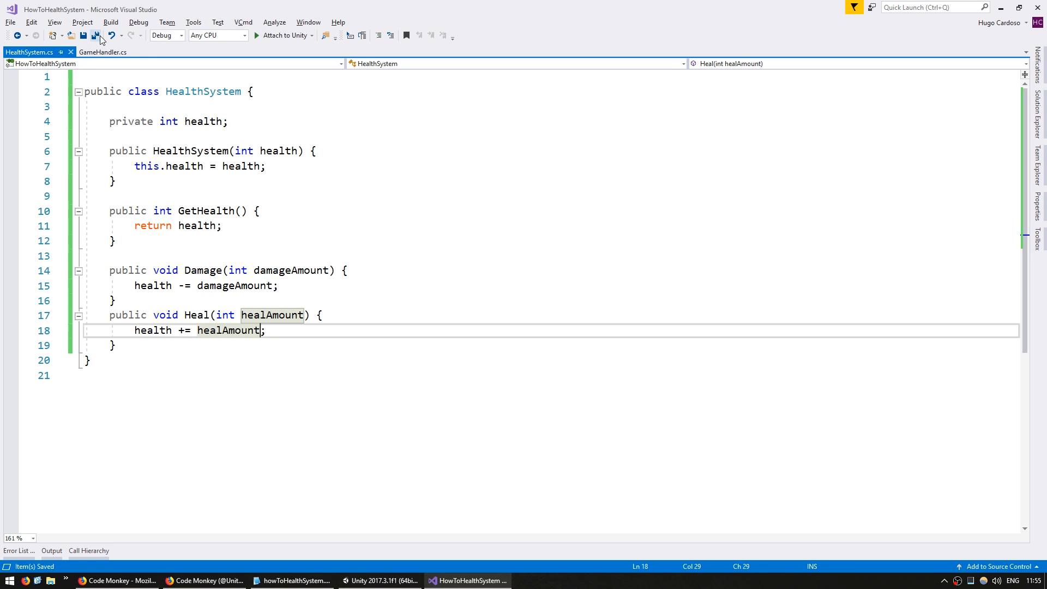
# - In Start, call Damage(10) and Heal(10), logging health after each, then return to Unity
pyautogui.click(103, 52)
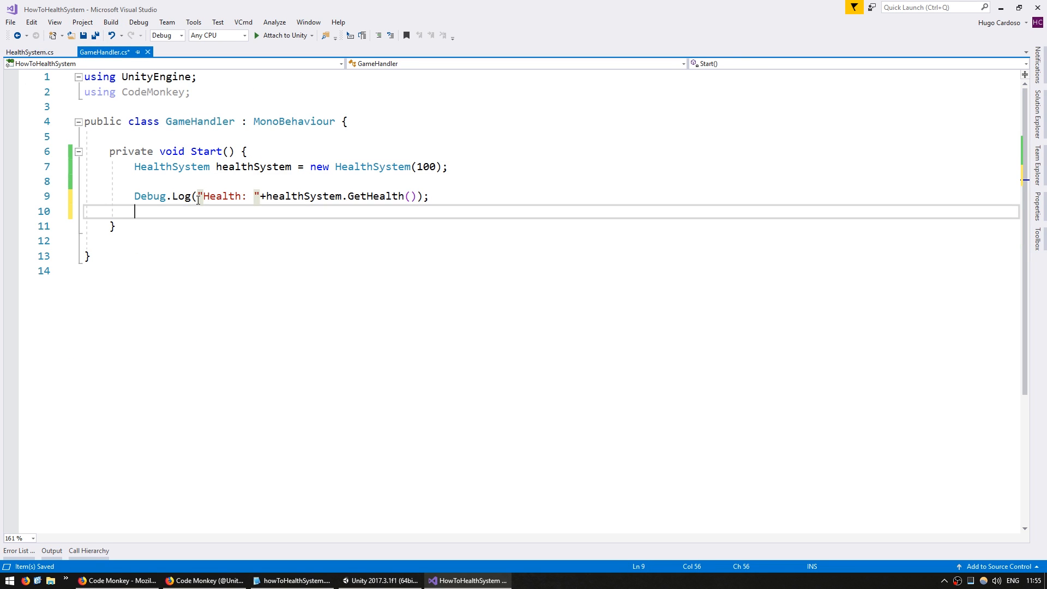
pyautogui.write('healthSystem.Da')
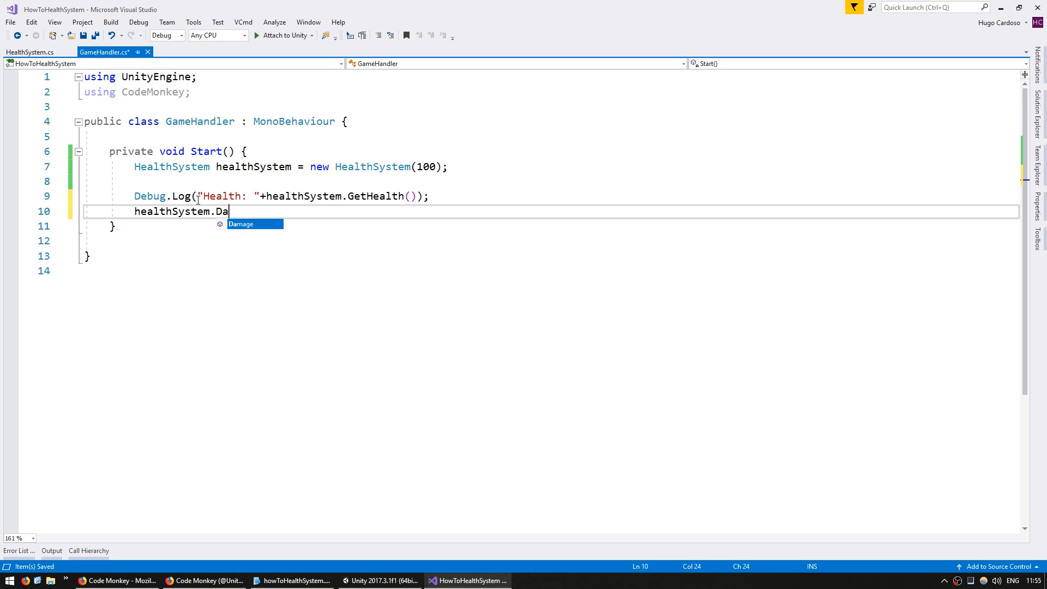
pyautogui.write('mage(10);')
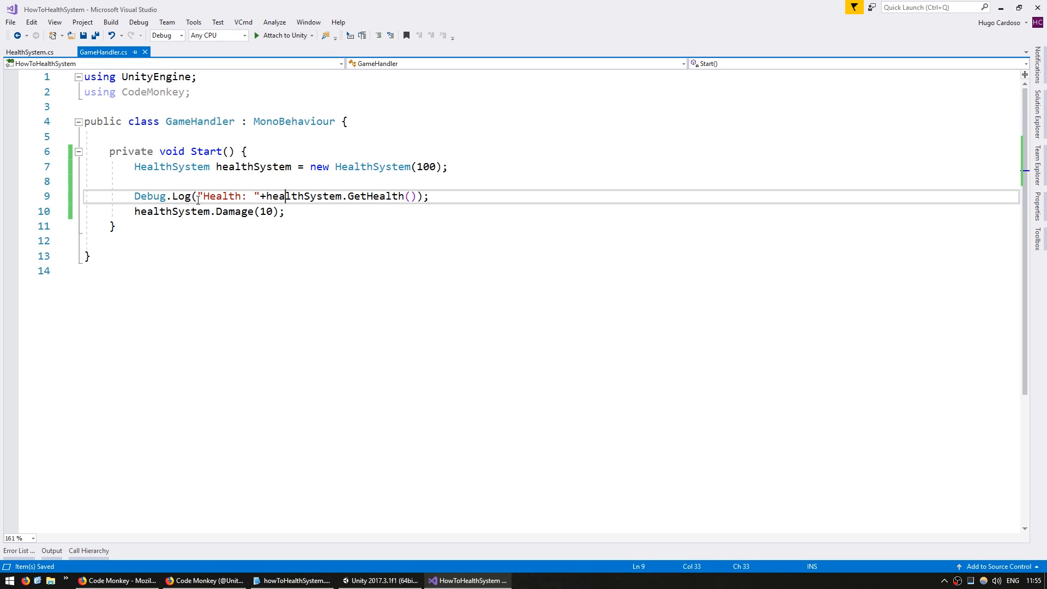
pyautogui.write('Debug.Log("Health: "+healthSystem.GetHealth());')
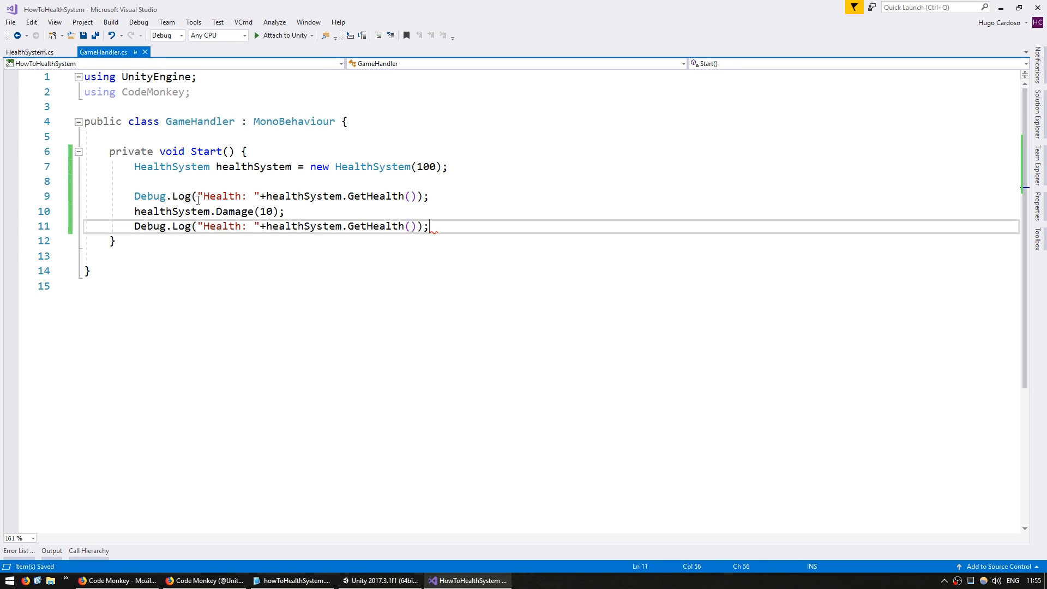
pyautogui.write('healthSystem')
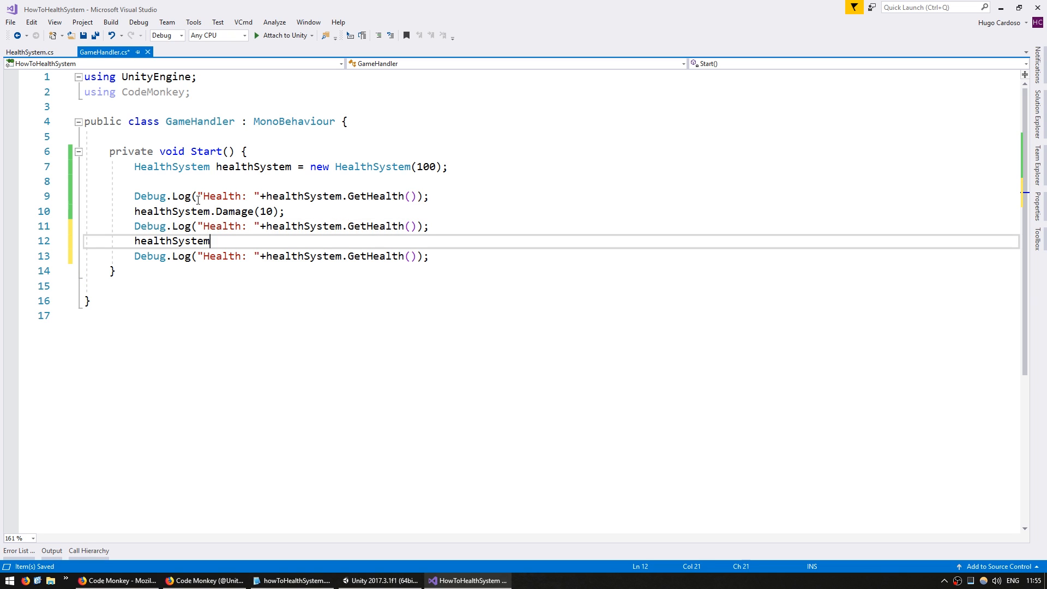
pyautogui.write('.Heal()1;')
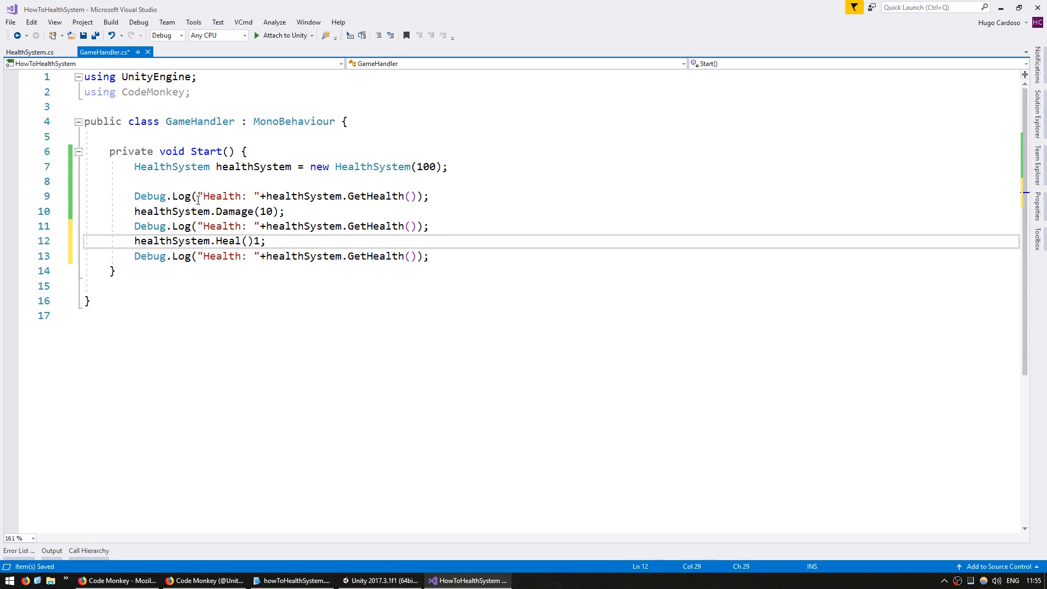
pyautogui.press('alt+tab')
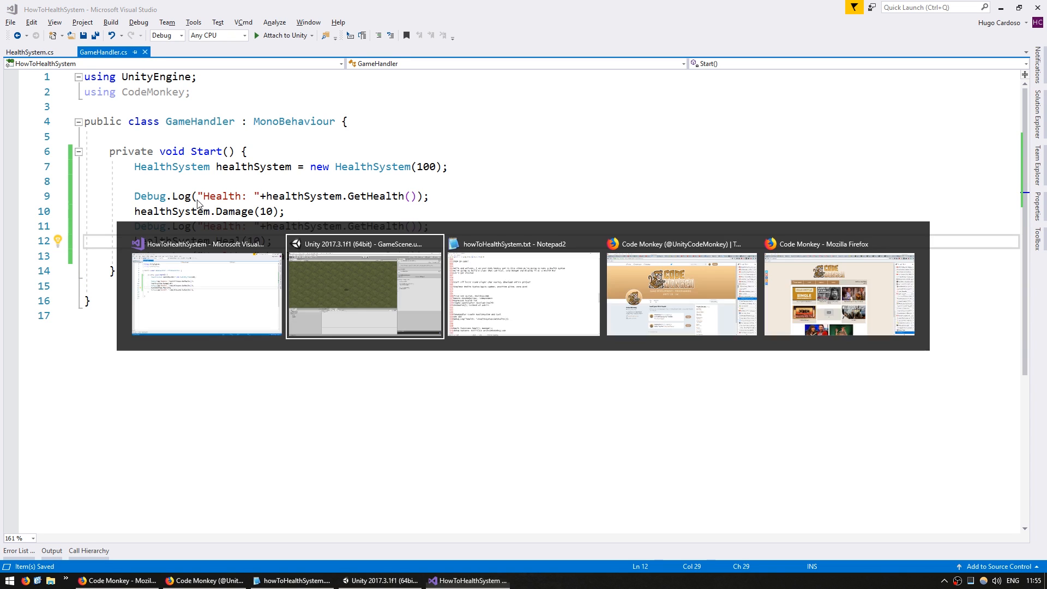
pyautogui.click(365, 290)
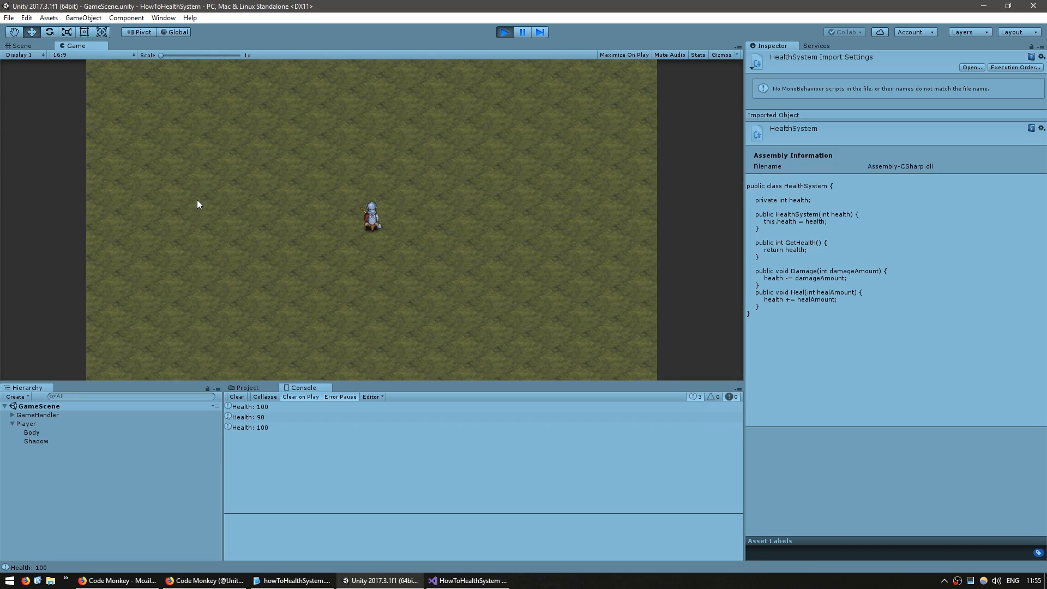
pyautogui.moveTo(241, 212)
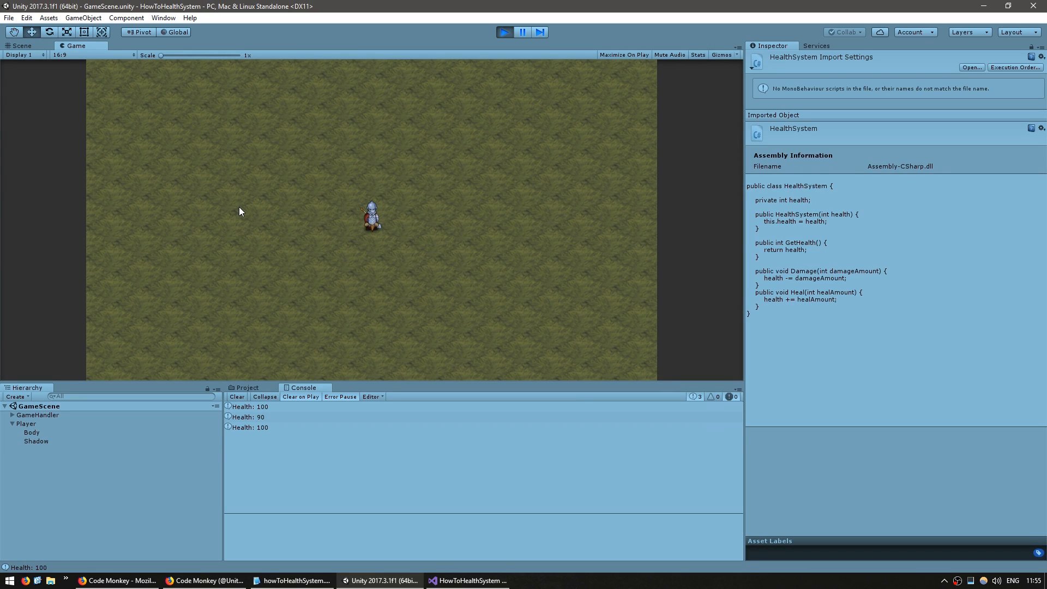
# - Play the scene and check the Console shows Health 100, 90, then 100
pyautogui.click(467, 580)
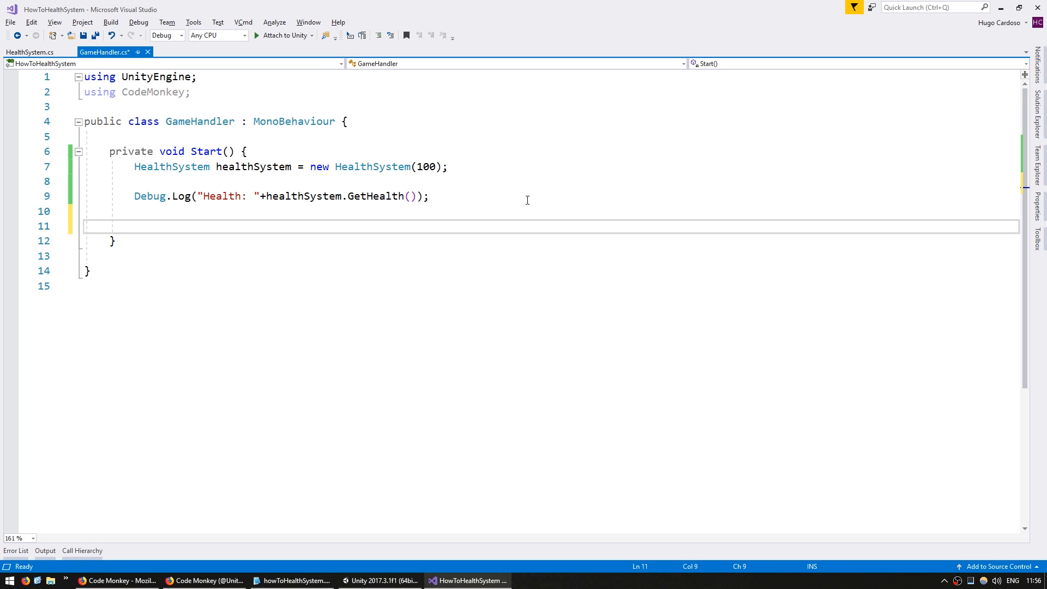
# - Add a CMDebug.ButtonUI button labelled 'damage' at position (100, 100)
pyautogui.write('CMDebug.')
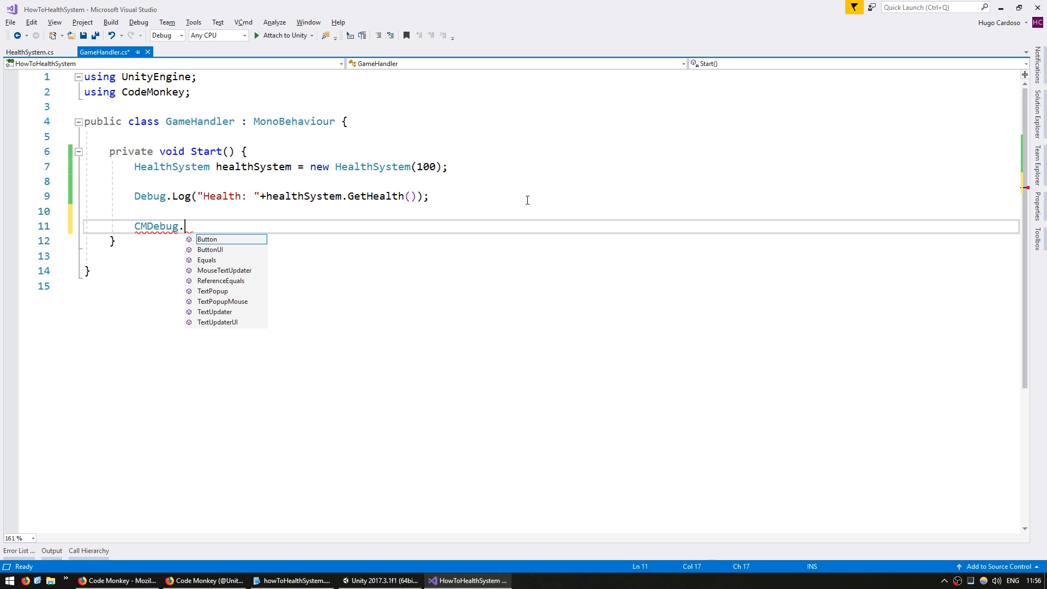
pyautogui.write('ButtonUI')
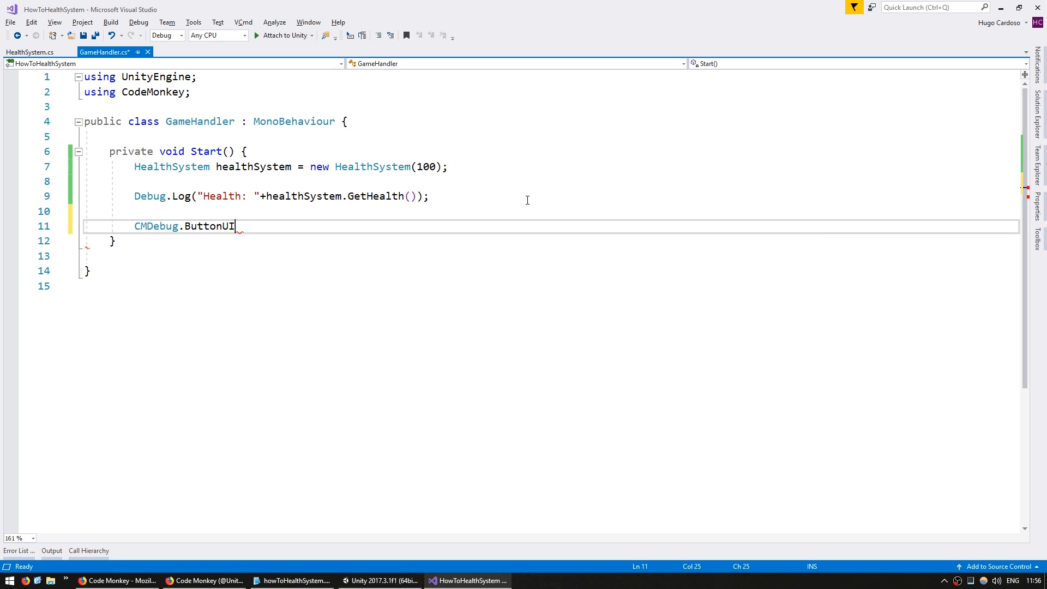
pyautogui.write('()')
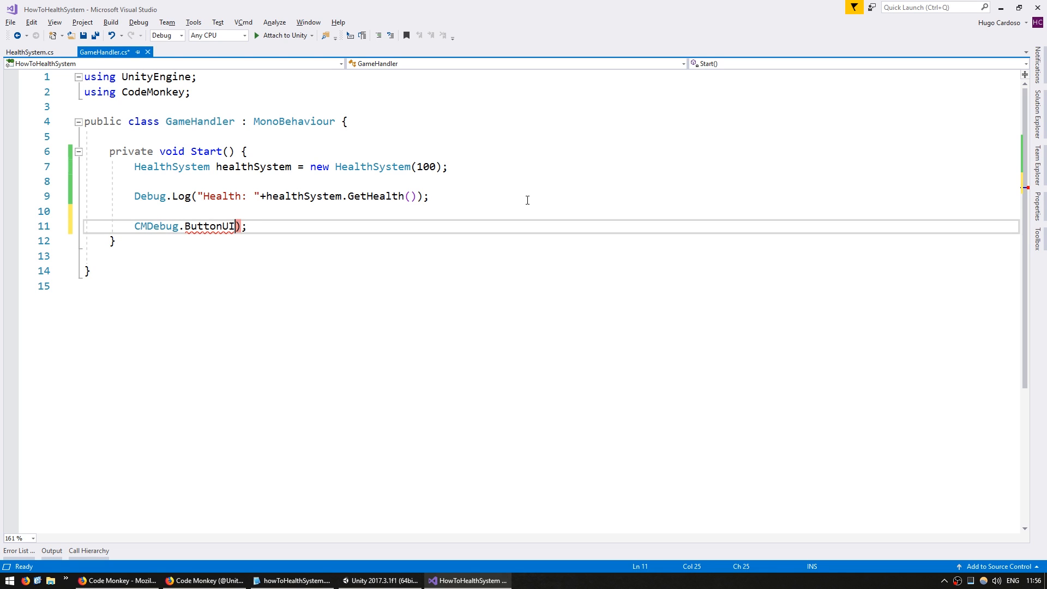
pyautogui.write('new Vector2')
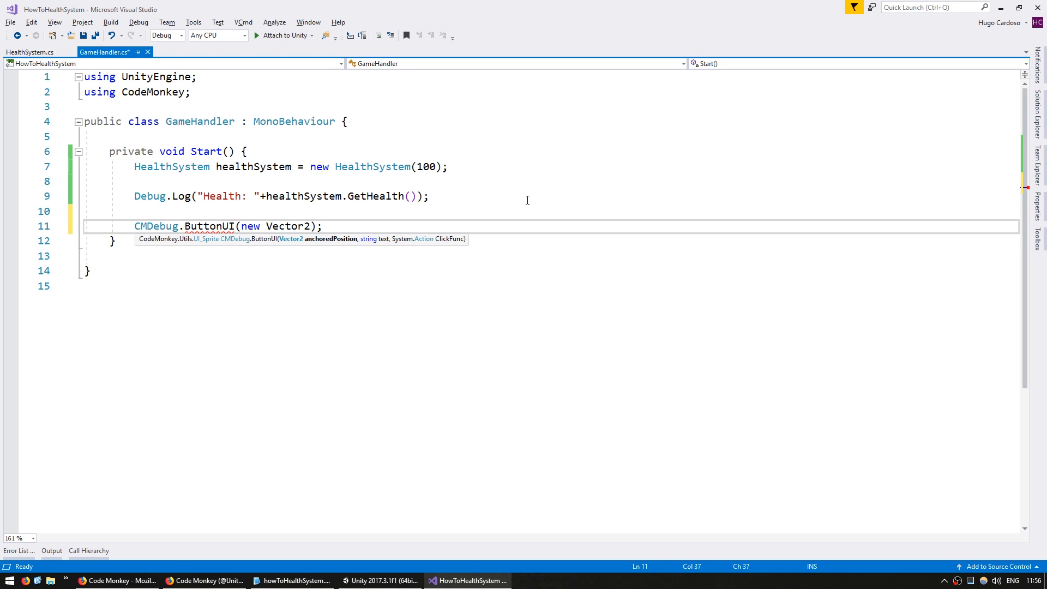
pyautogui.write('100, 100)')
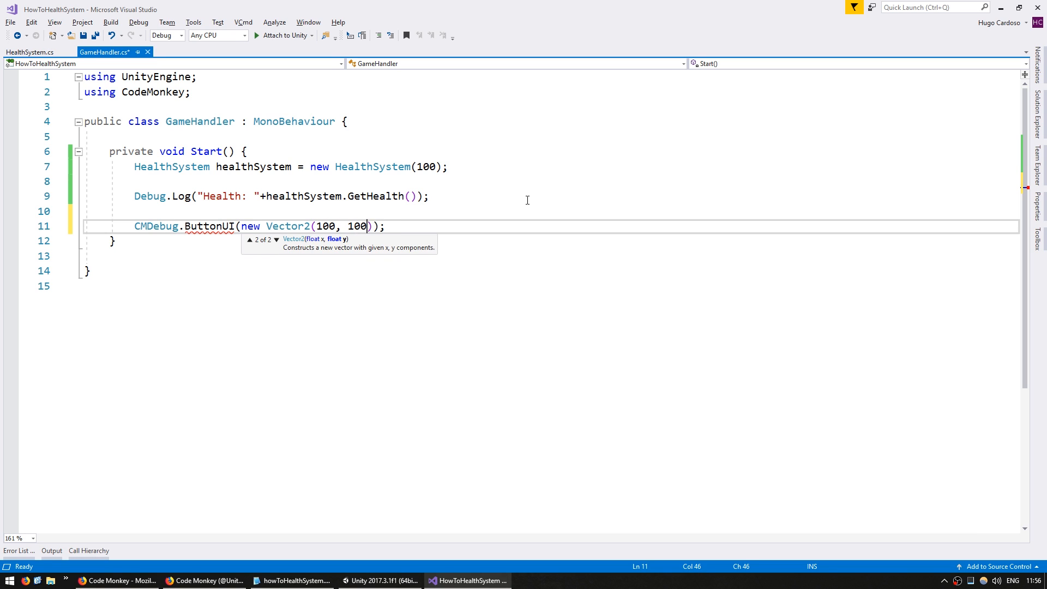
pyautogui.write(', "damage",')
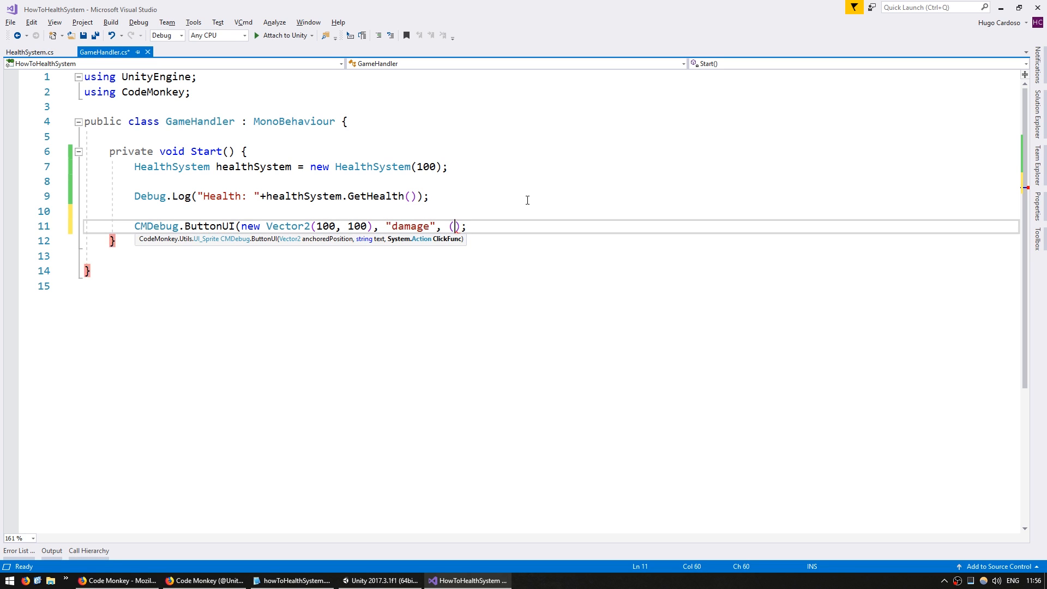
# - Make the damage button call Damage(10) and log 'Damaged:' with the current health
pyautogui.write('() => {')
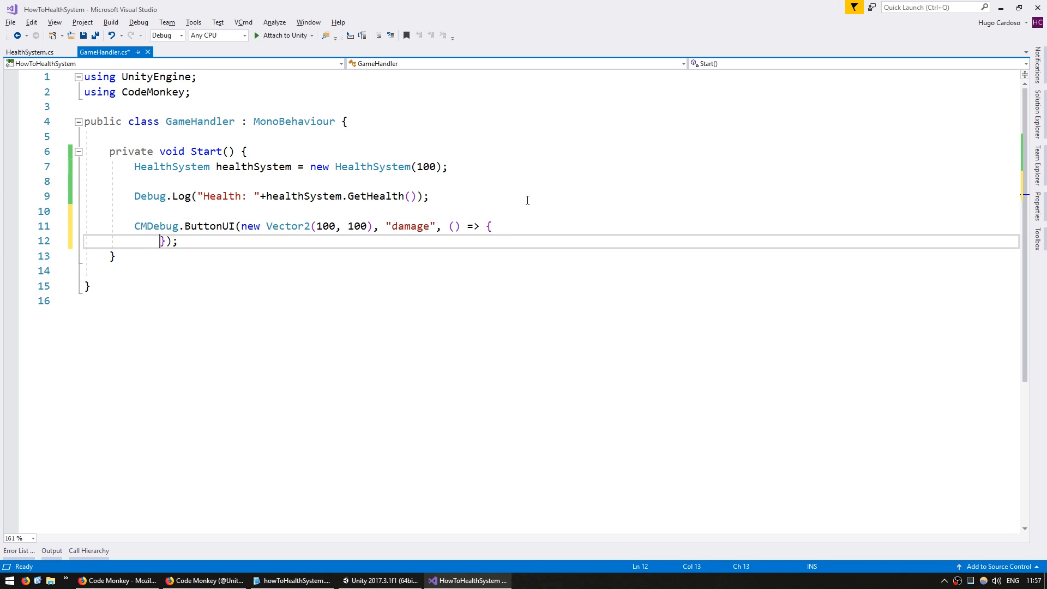
pyautogui.write('healthSystem')
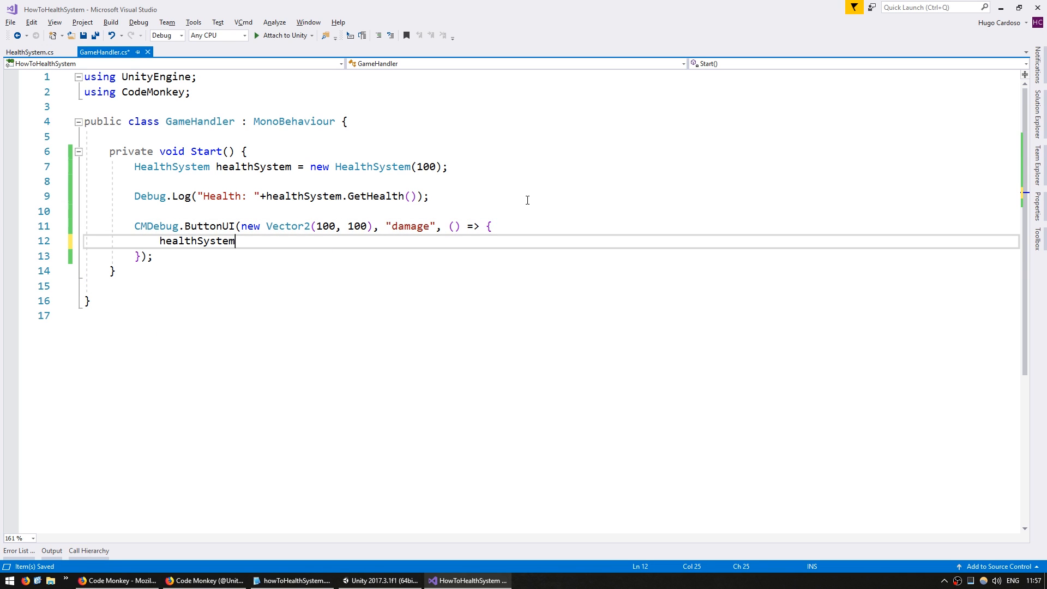
pyautogui.write('.Damage')
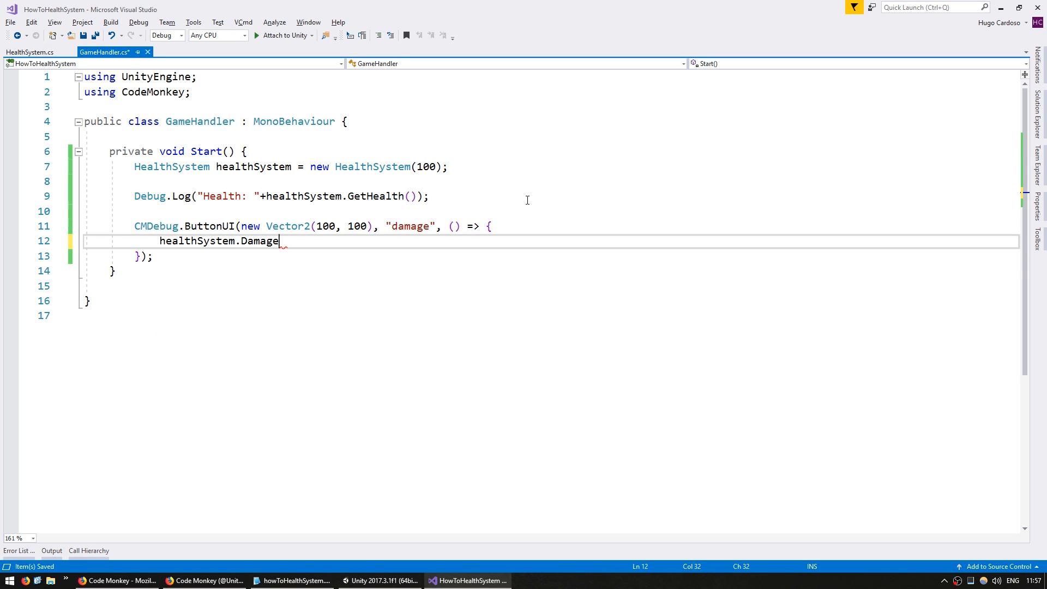
pyautogui.write('(10);')
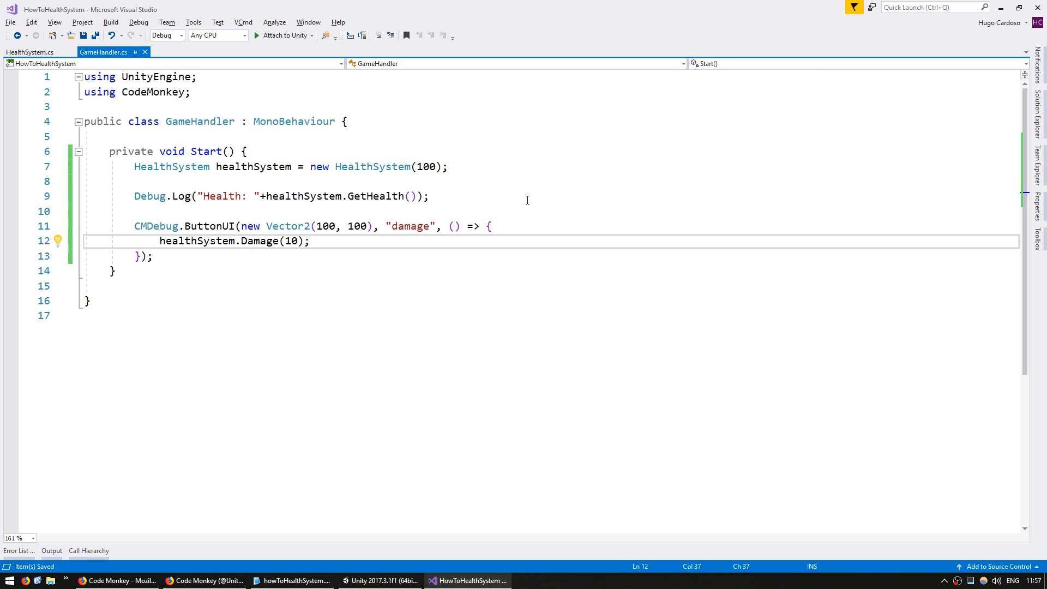
pyautogui.write('Debug.Log')
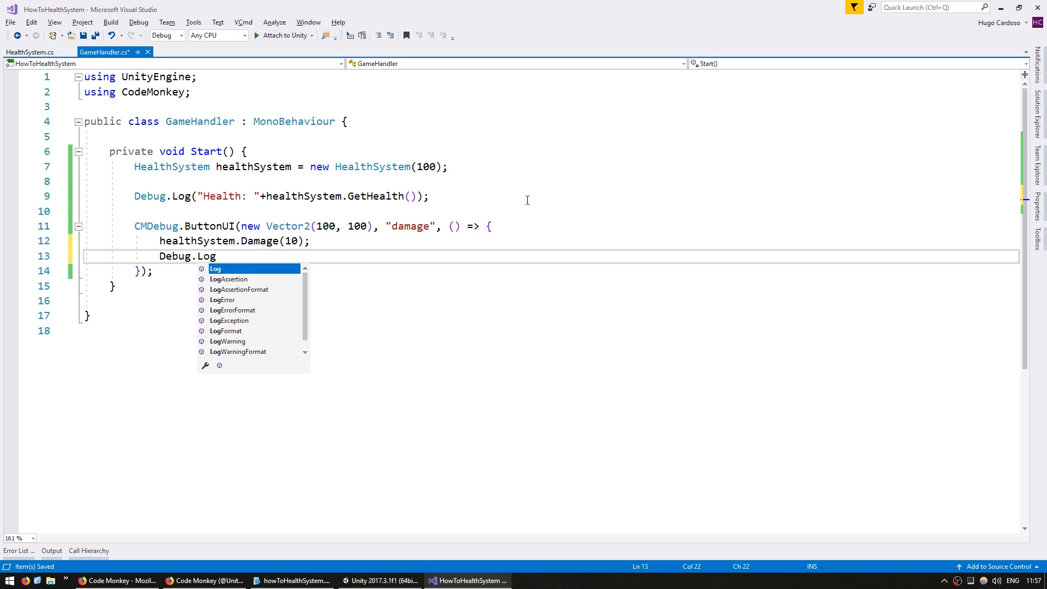
pyautogui.write('("Helath:);')
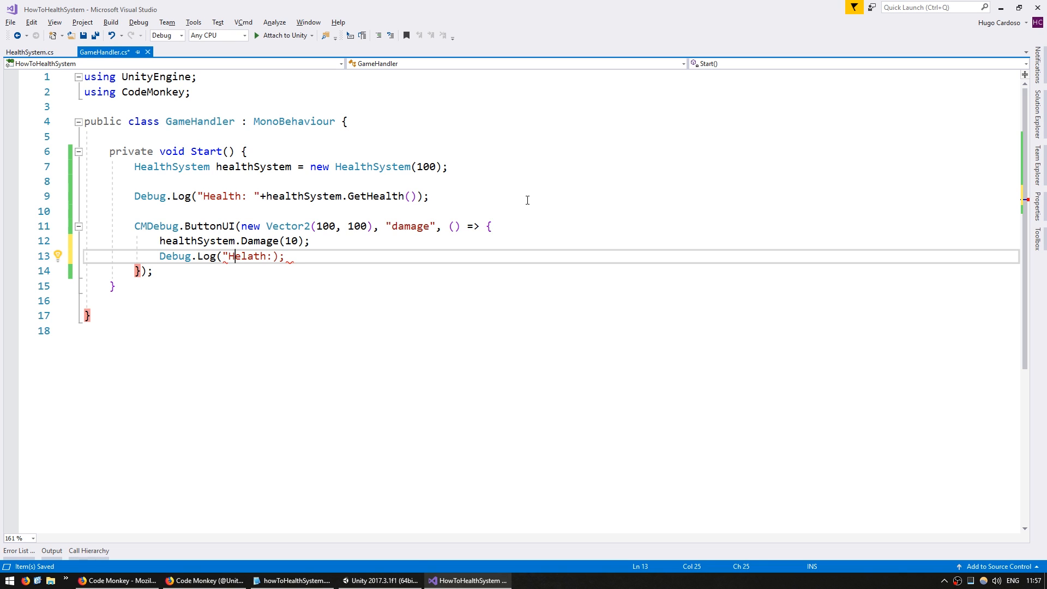
pyautogui.write('Health: "+')
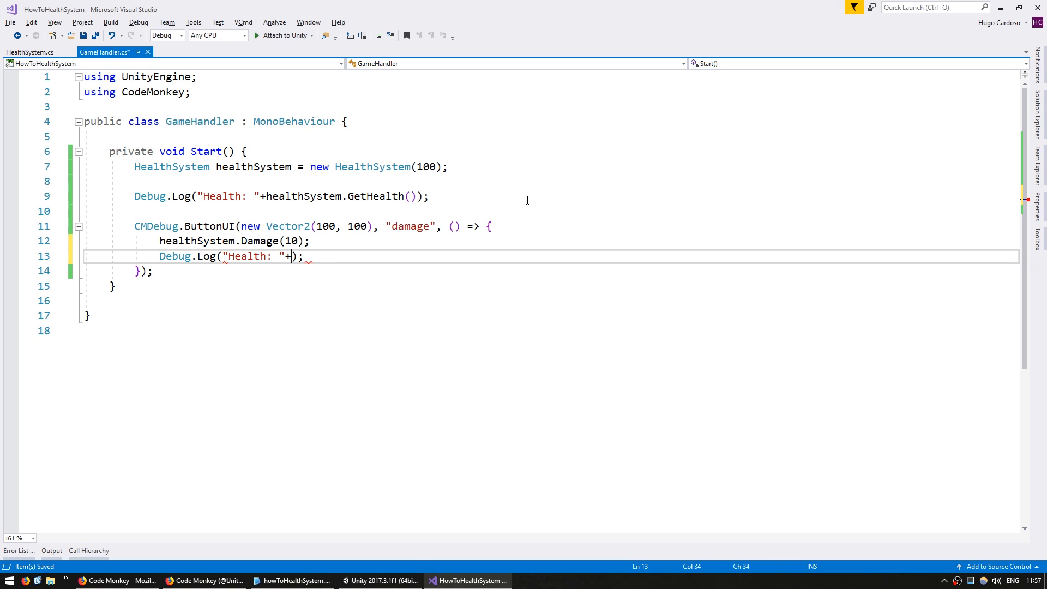
pyautogui.write('healthSystem.GetHealth(')
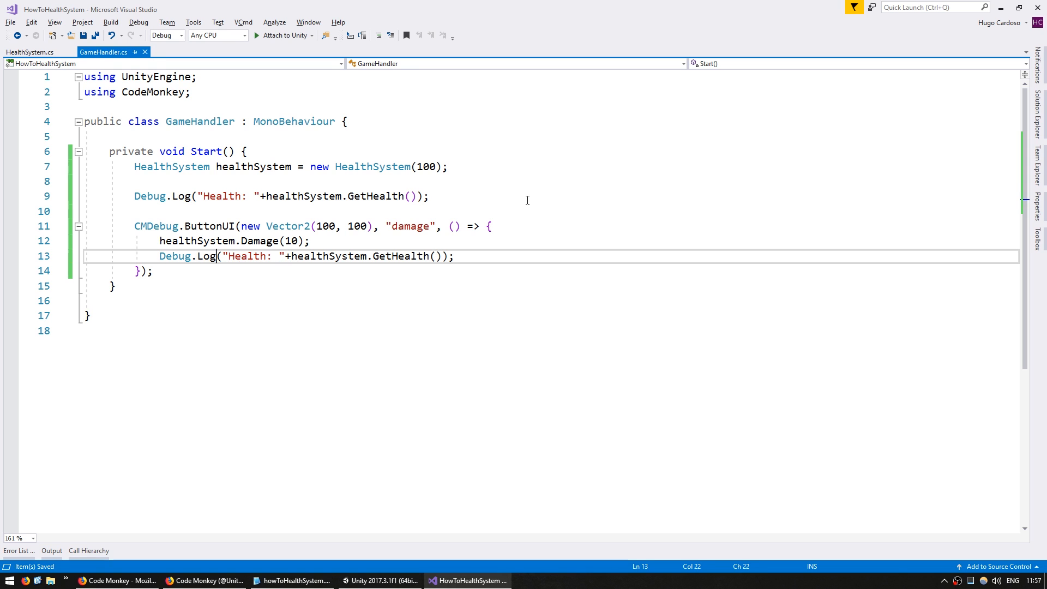
pyautogui.write('Damaged')
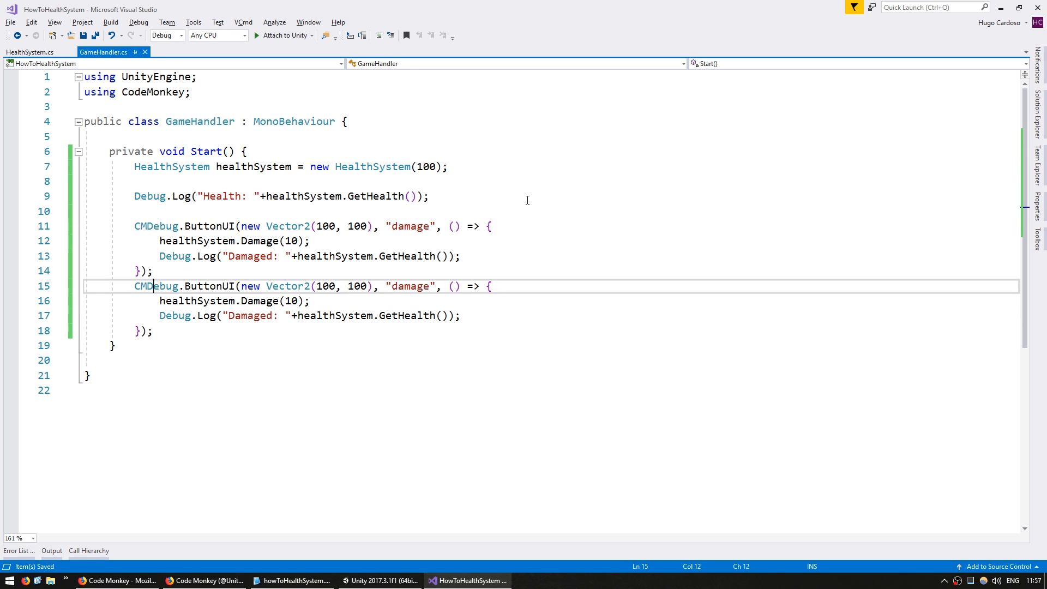
# - Add a matching 'heal' button at (-100, 100) that heals 10 and logs 'Healed:'
pyautogui.write('-')
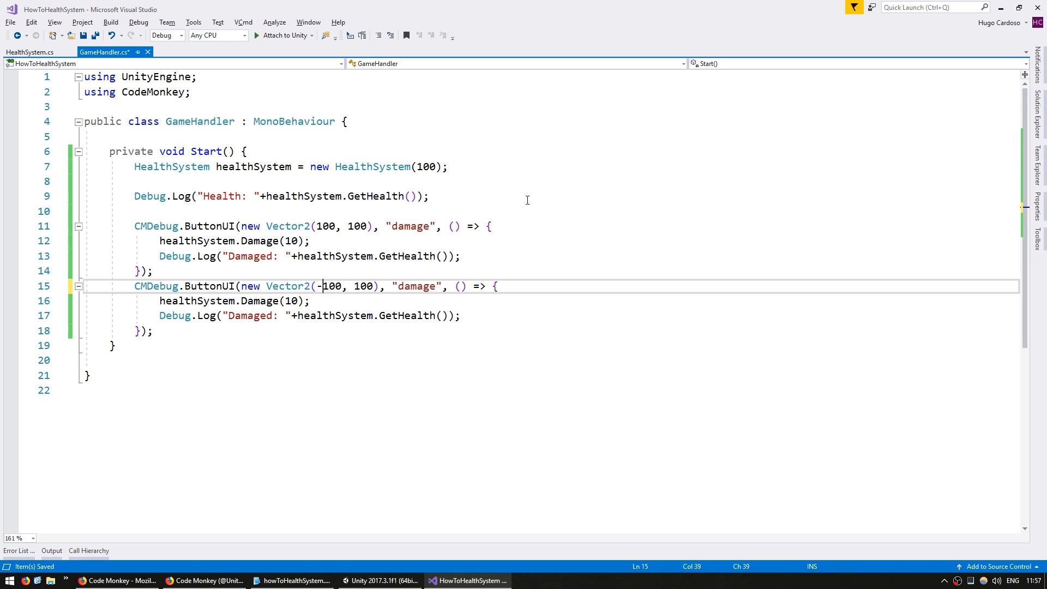
pyautogui.write('heal')
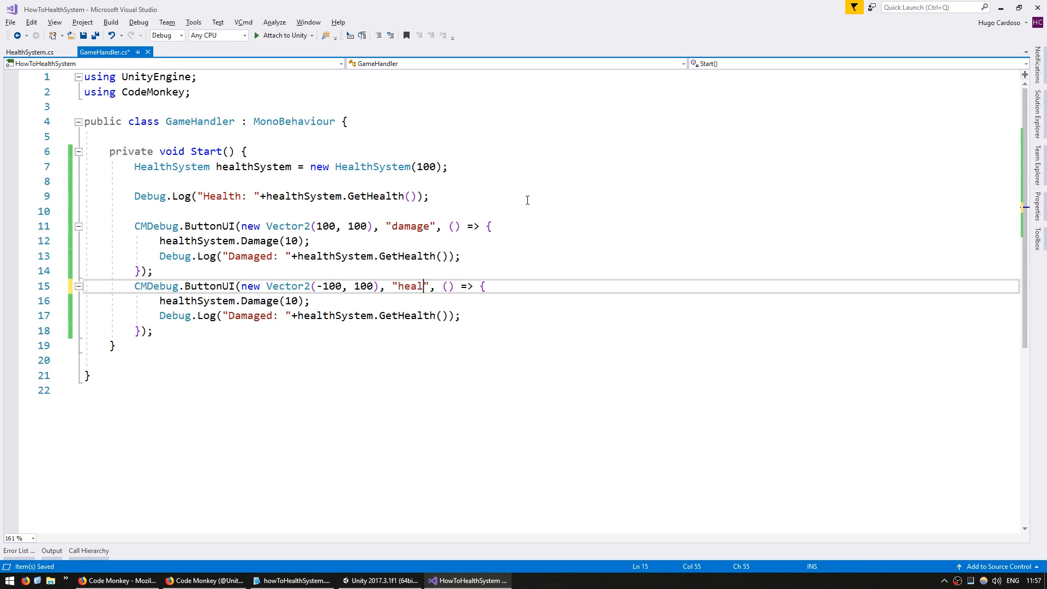
pyautogui.click(279, 300)
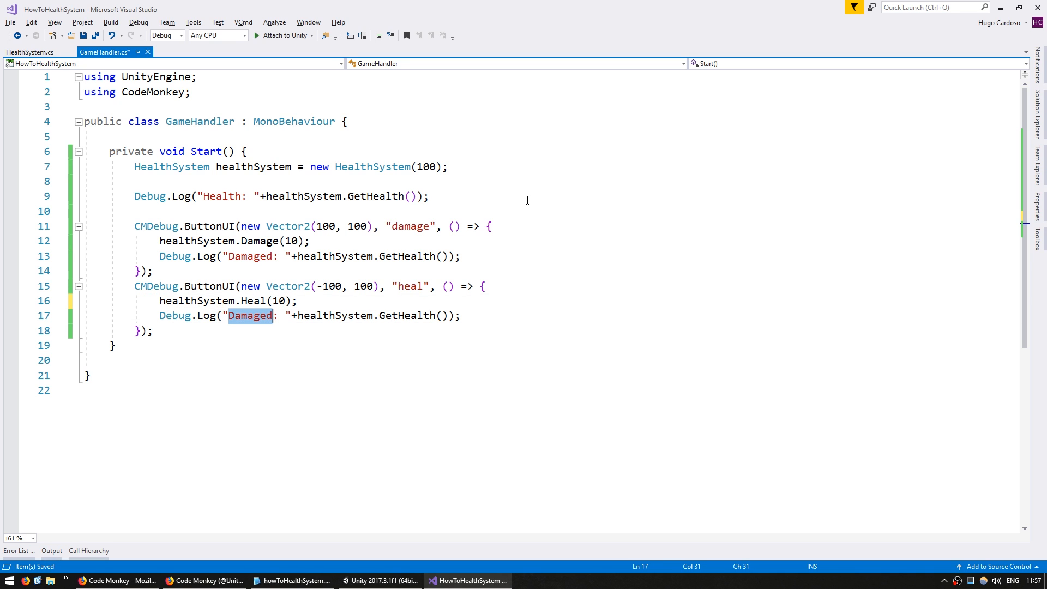
pyautogui.write('Healed')
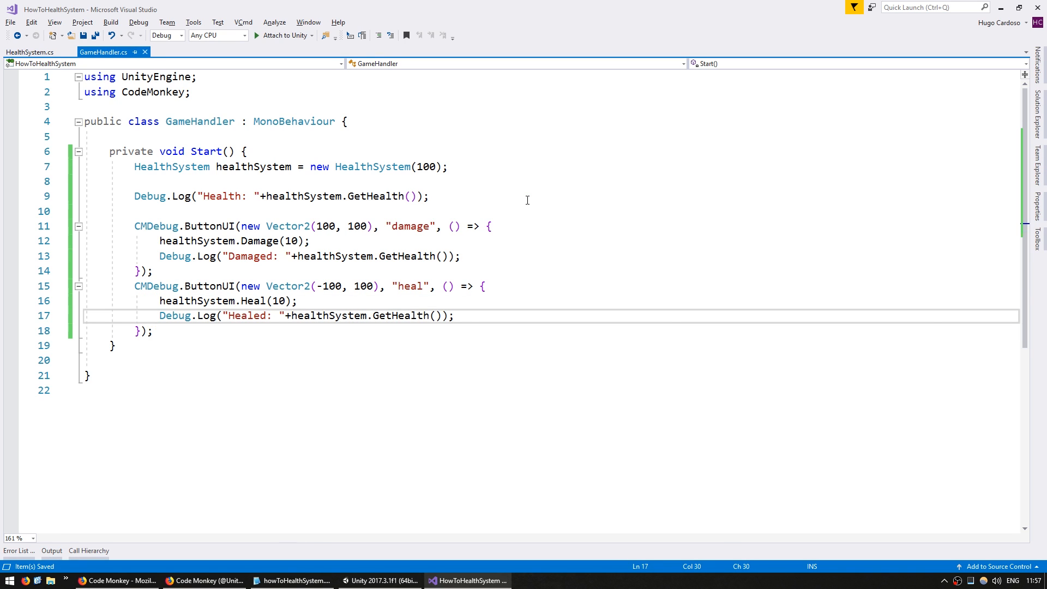
pyautogui.click(380, 580)
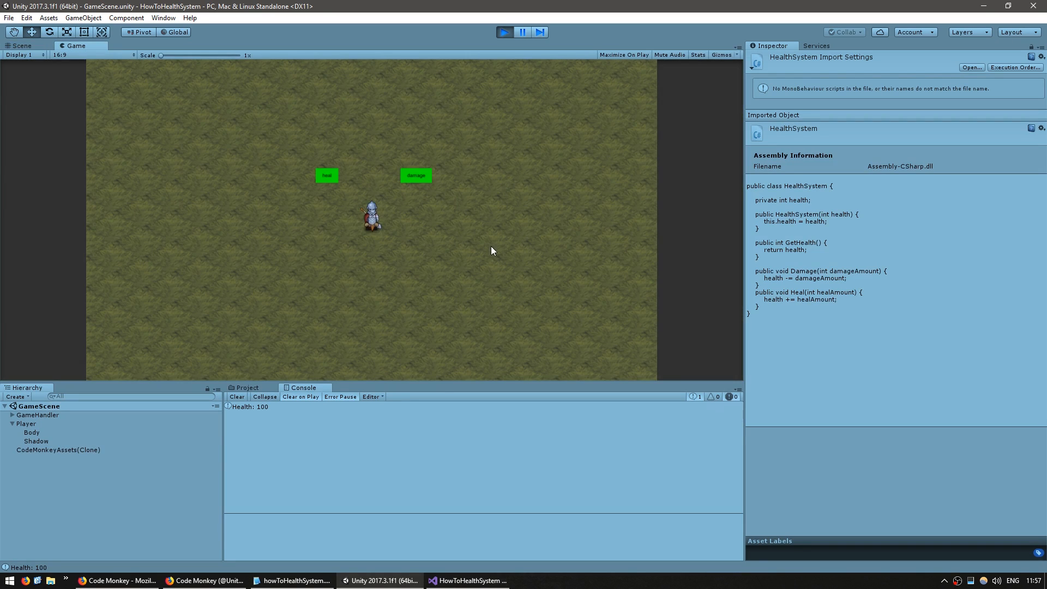
# - Press the in-game damage and heal buttons and watch health change in the Console
pyautogui.click(414, 175)
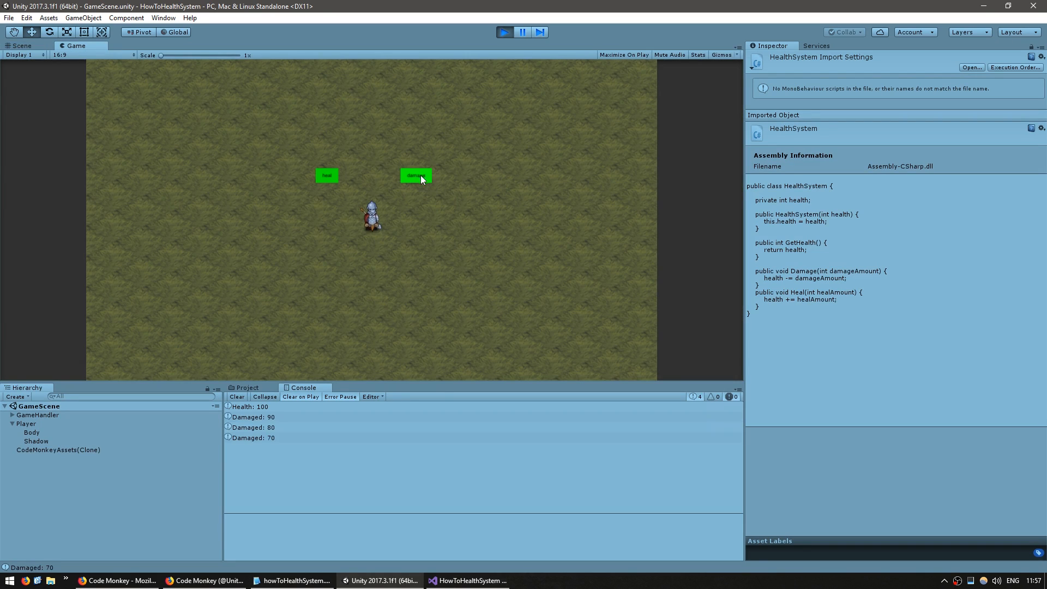
pyautogui.click(416, 175)
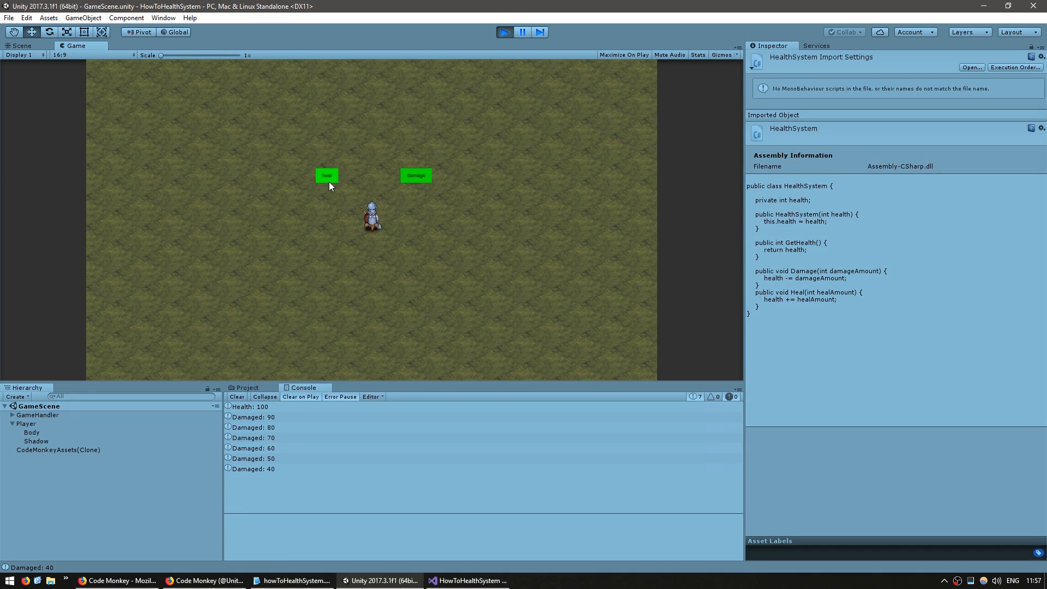
pyautogui.click(326, 175)
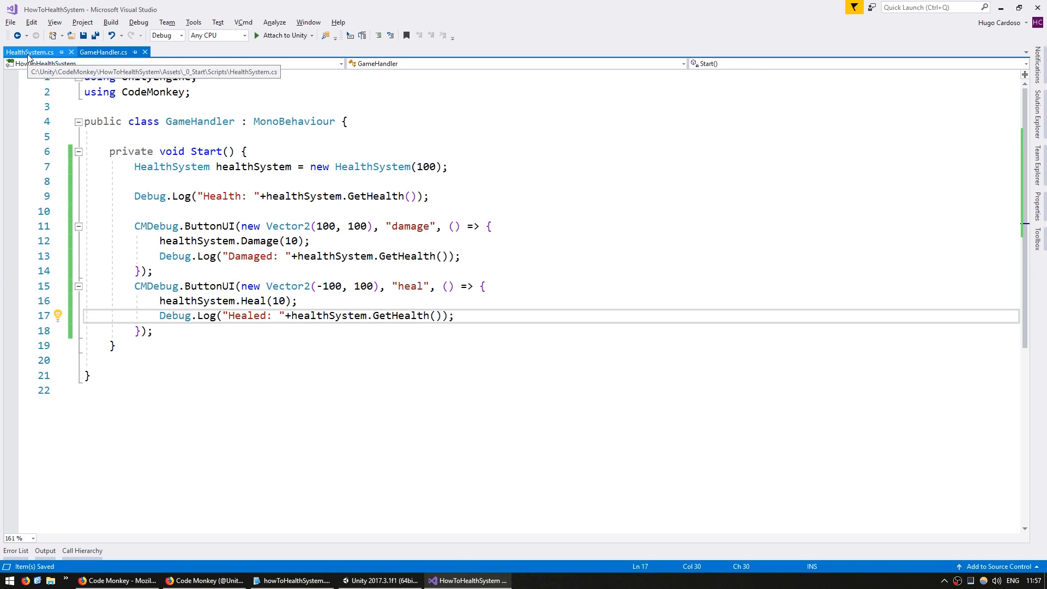
# - Add a private int healthMax field and set health to healthMax in the constructor
pyautogui.click(29, 52)
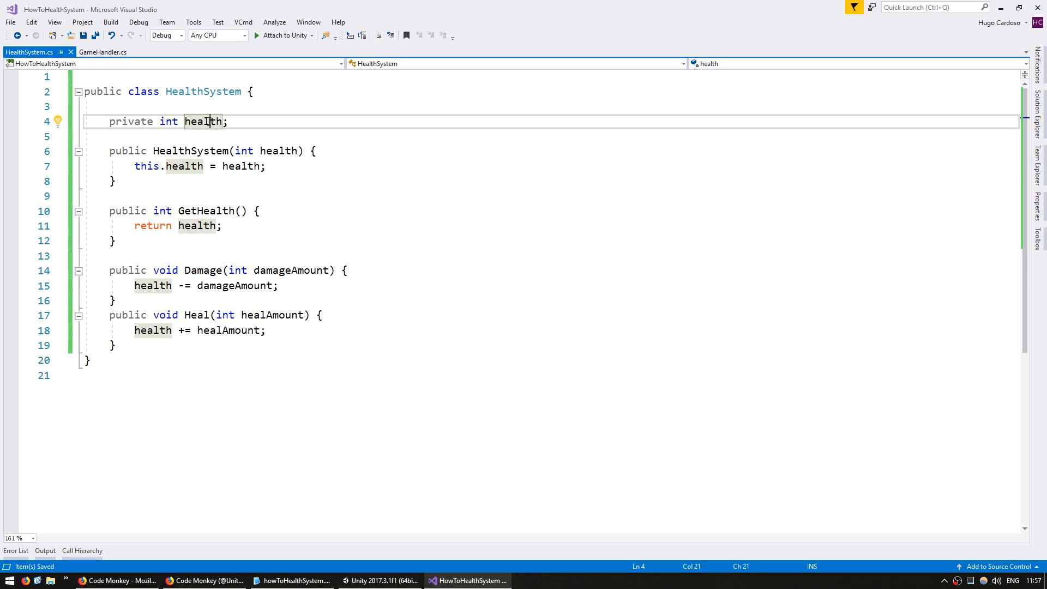
pyautogui.write('private int')
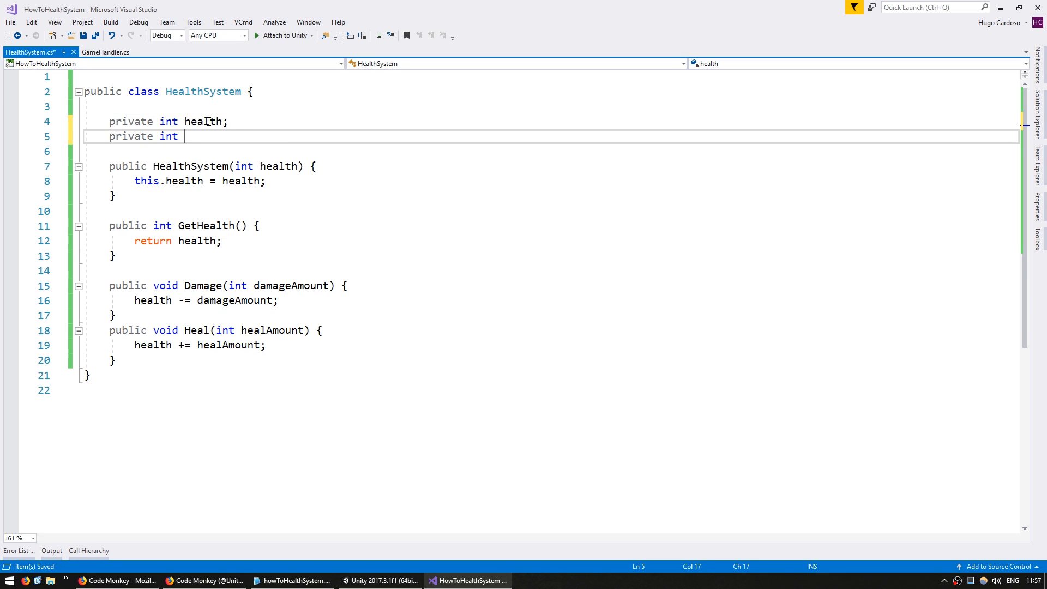
pyautogui.write('healthMax;')
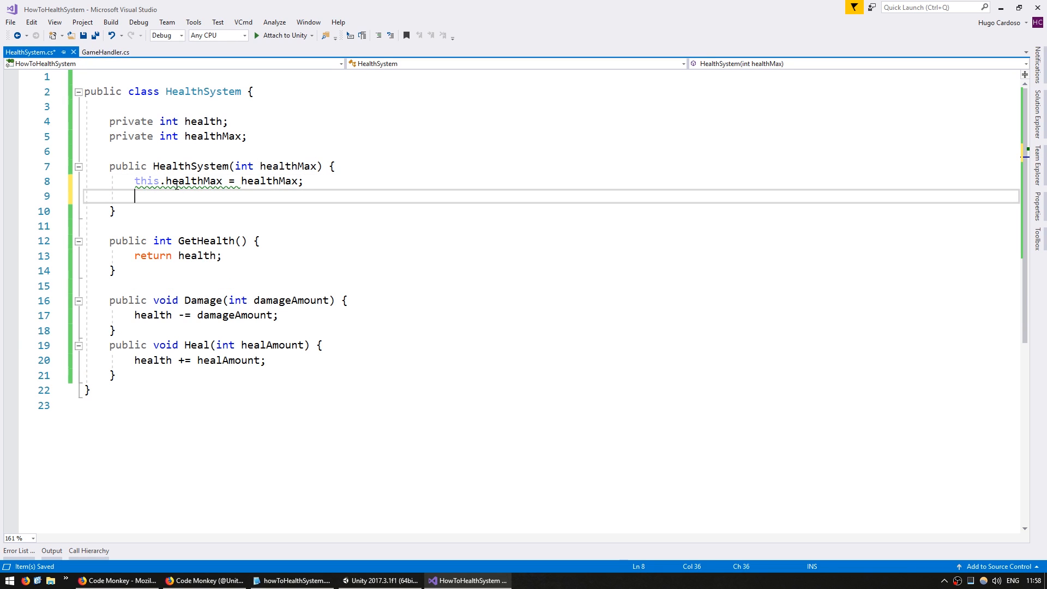
pyautogui.write('health = healthMax;')
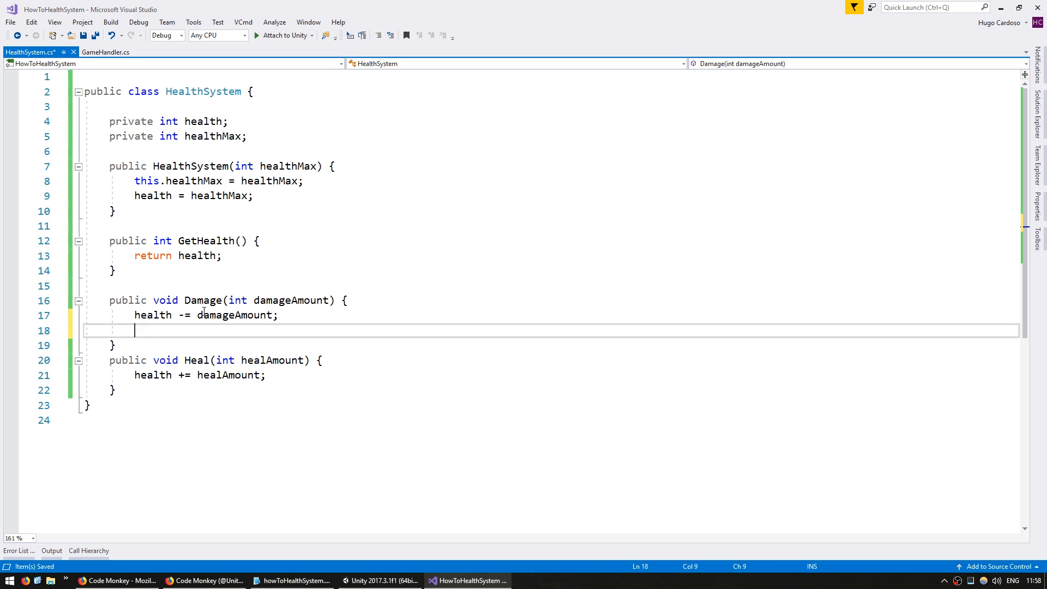
# - Clamp health to 0 in Damage and to healthMax in Heal
pyautogui.write('if (health <')
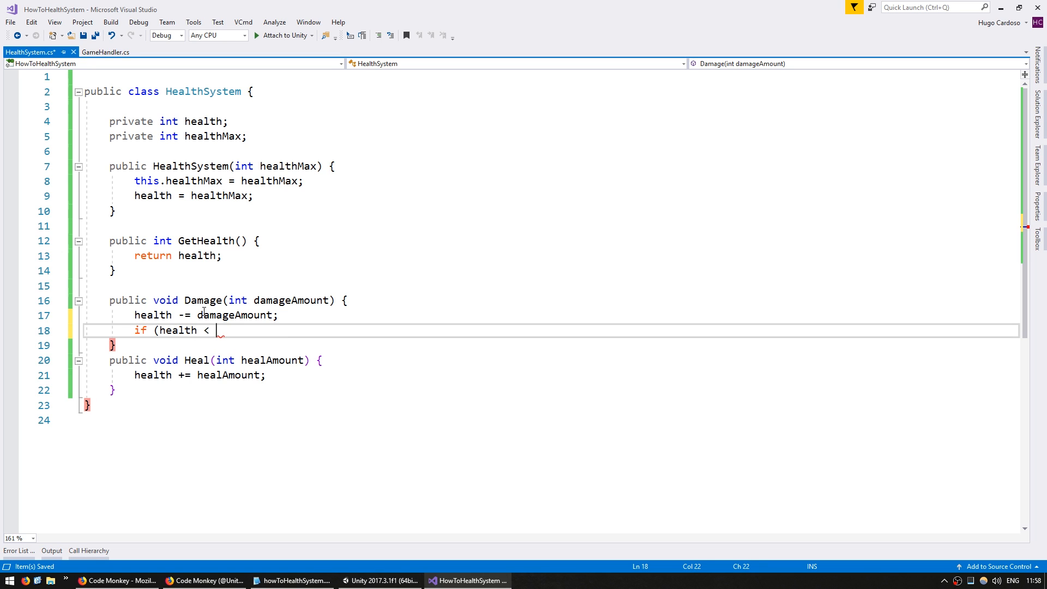
pyautogui.write('0) health = 0;')
pyautogui.write('if (')
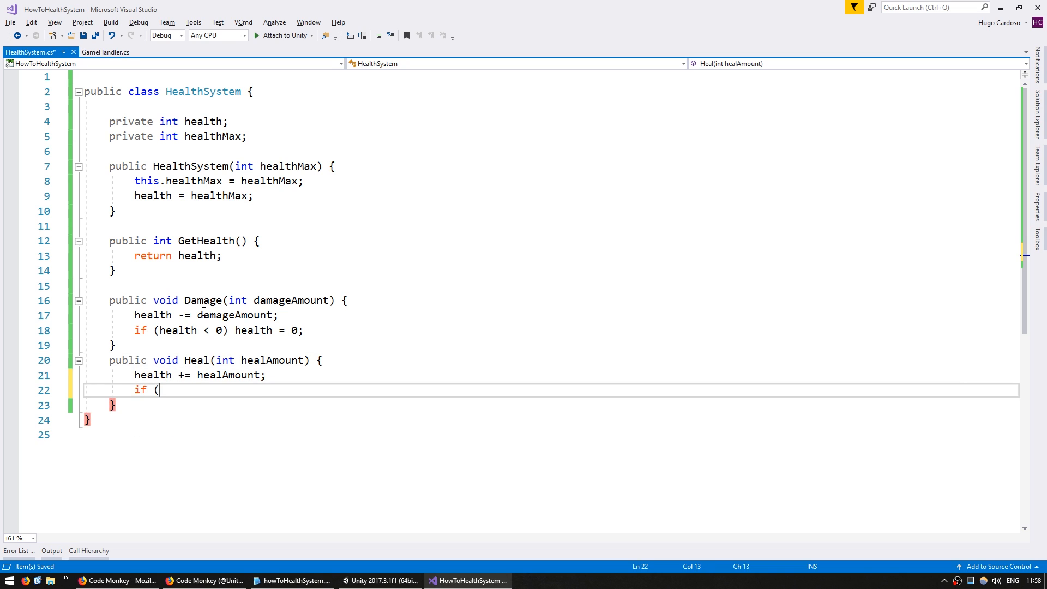
pyautogui.write('health >')
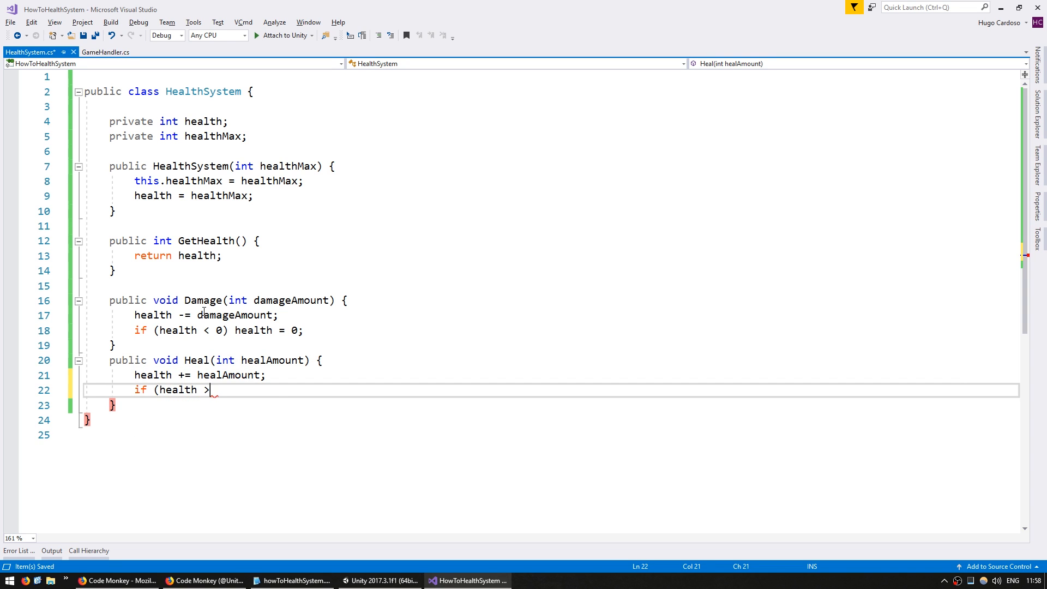
pyautogui.write('healtM')
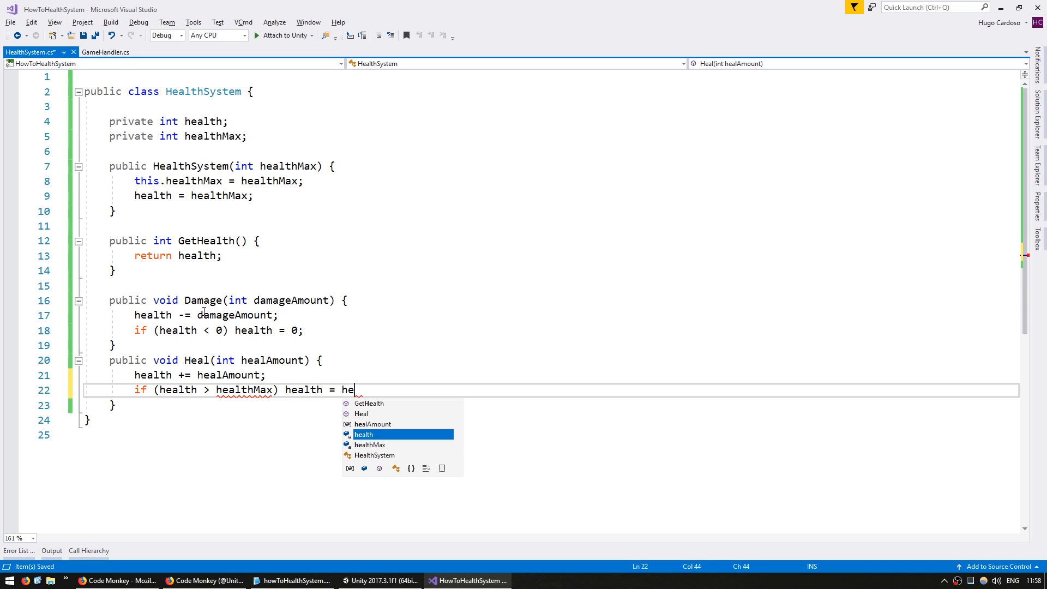
pyautogui.write('althMax;')
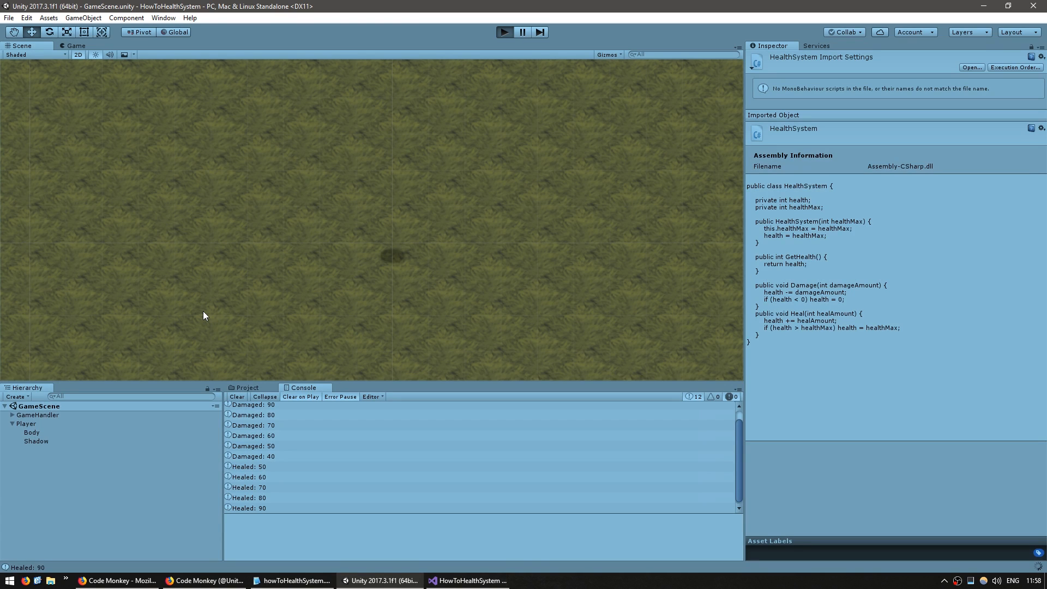
pyautogui.moveTo(357, 228)
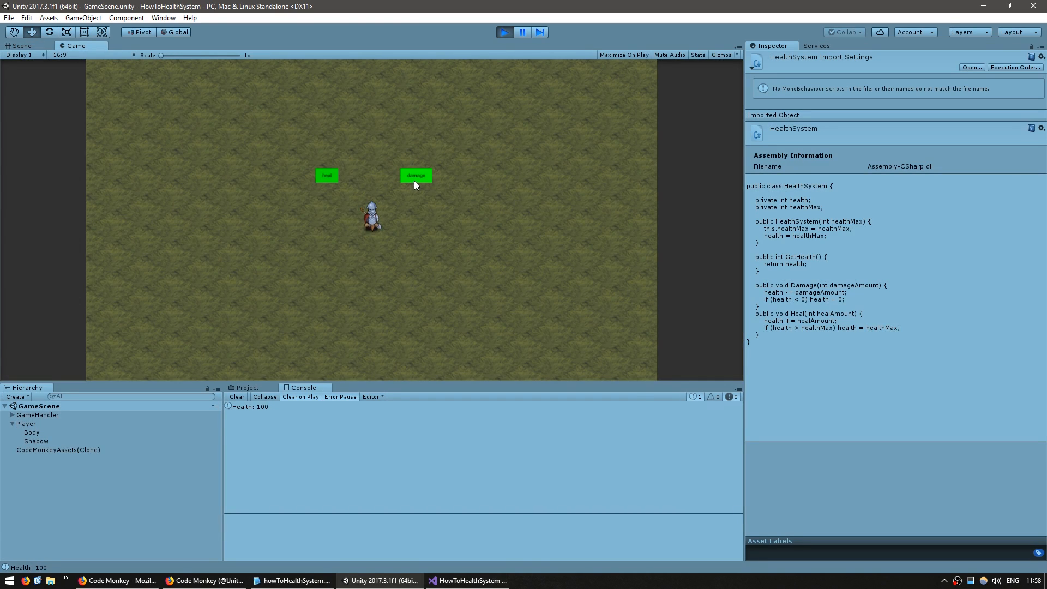
# - Damage and heal repeatedly, confirming health stops at 0 and caps at 100, then stop Play
pyautogui.click(414, 175)
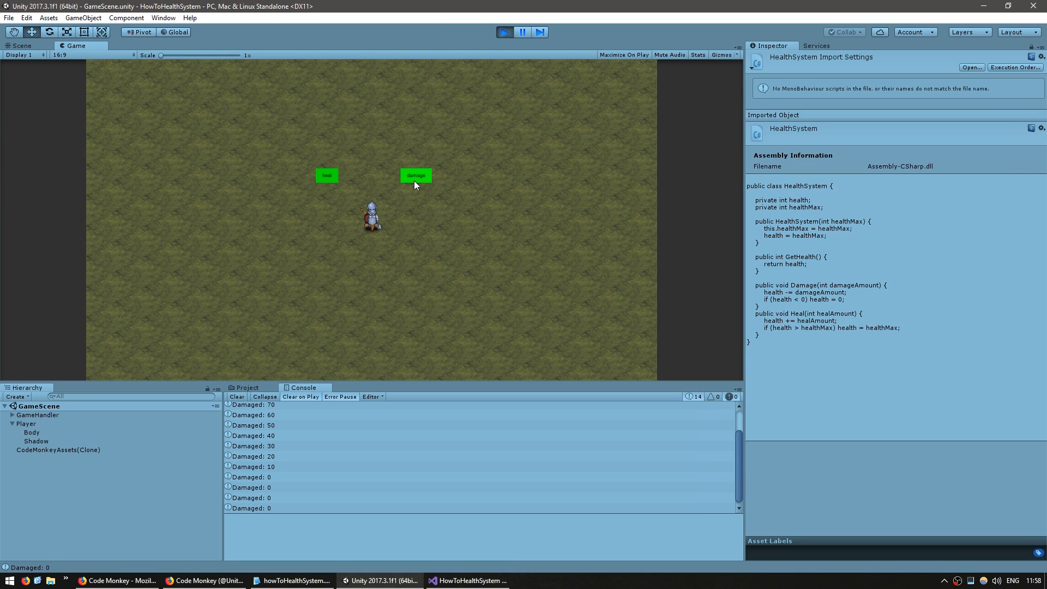
pyautogui.click(327, 175)
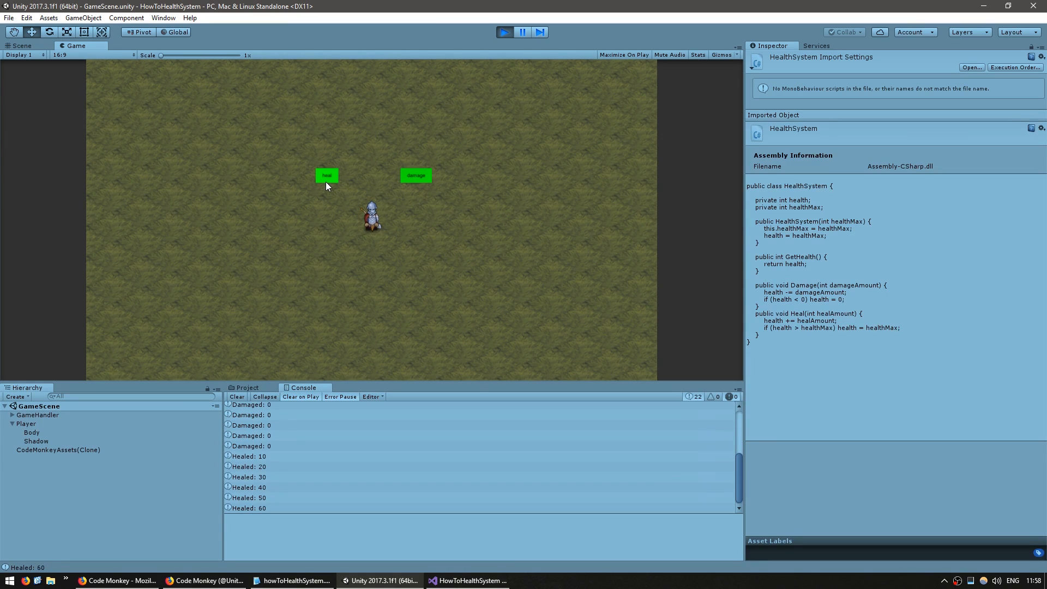
pyautogui.click(327, 175)
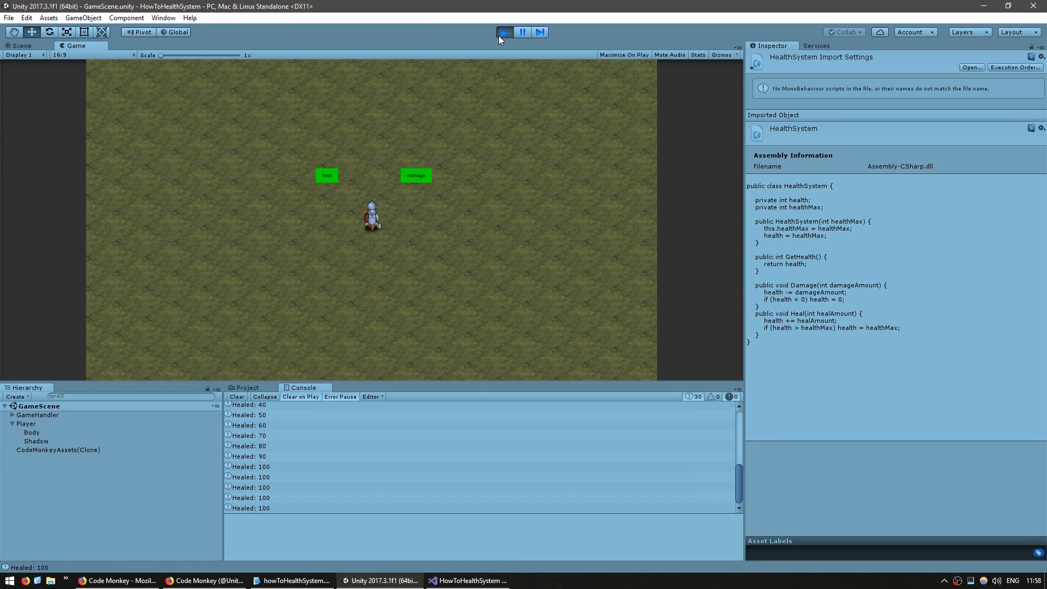
pyautogui.click(504, 31)
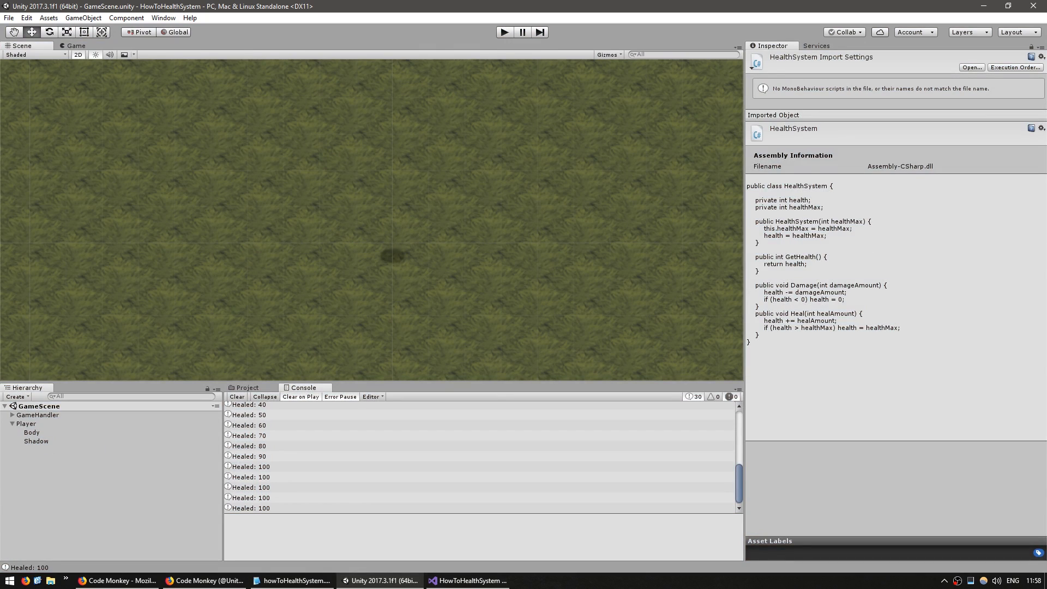
pyautogui.click(12, 423)
pyautogui.write('HealthBar')
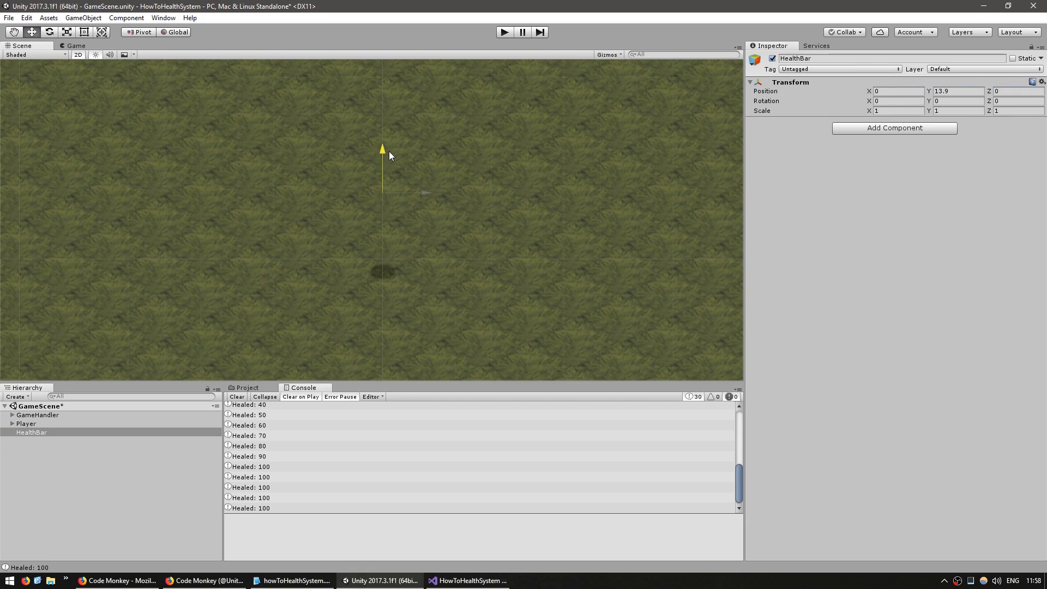
# - Create HealthBar with a Background child showing a White_1x1 sprite scaled 10 on X
pyautogui.click(32, 432)
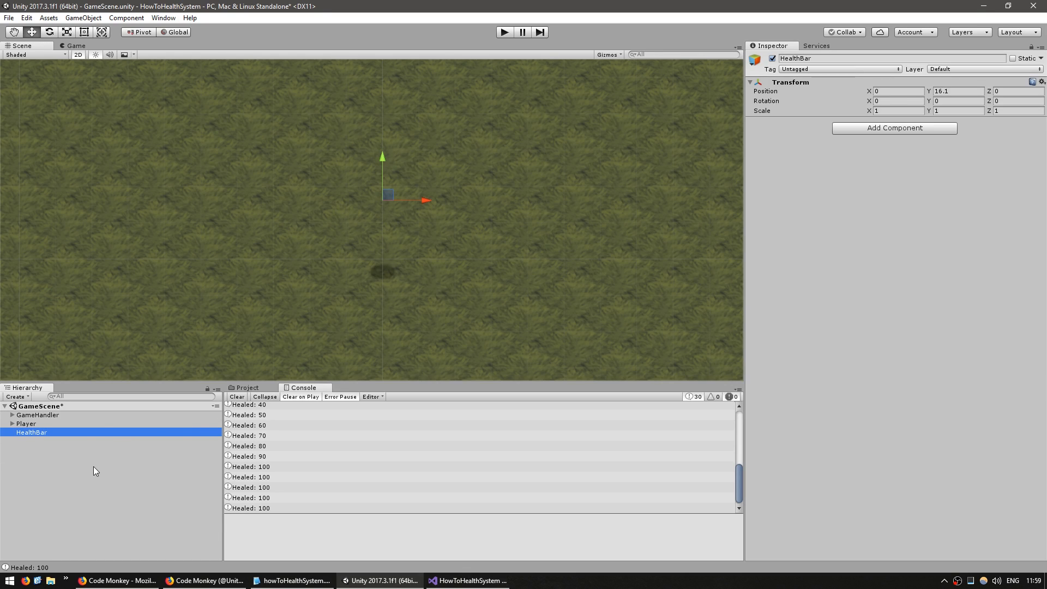
pyautogui.click(94, 471)
pyautogui.write('Background')
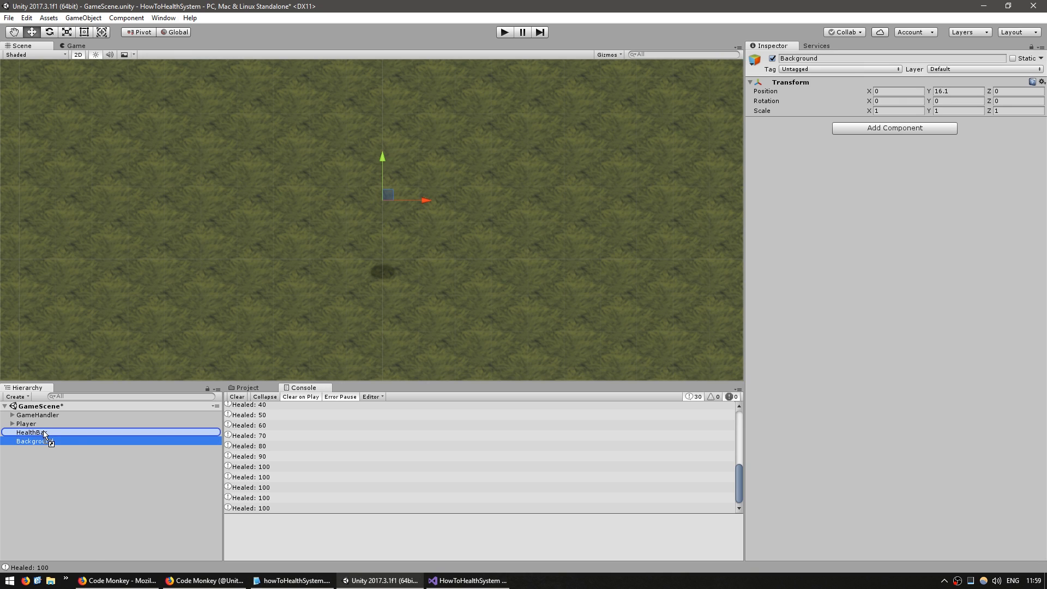
pyautogui.click(893, 127)
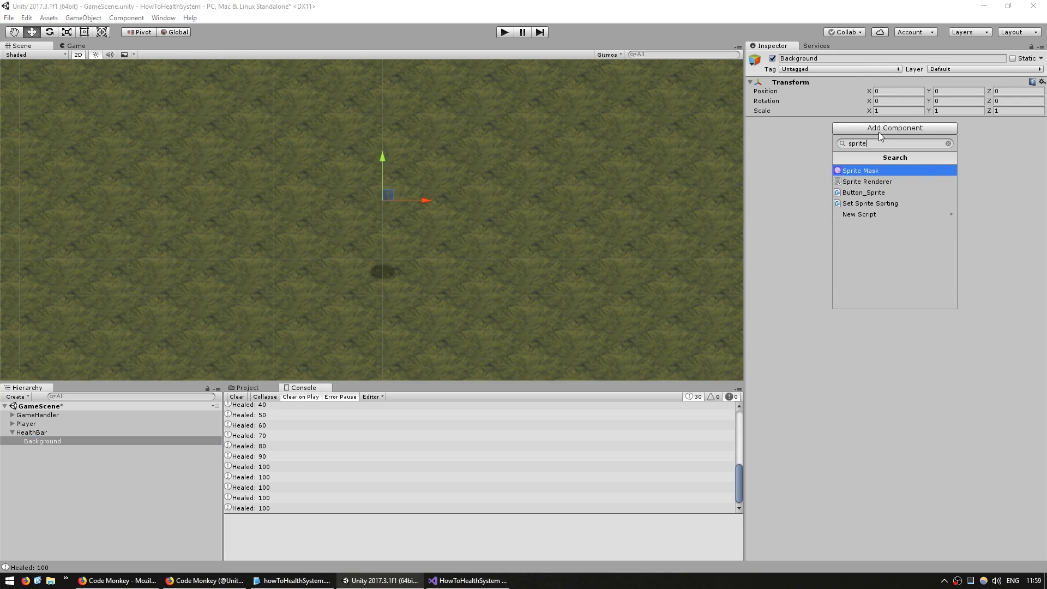
pyautogui.click(866, 181)
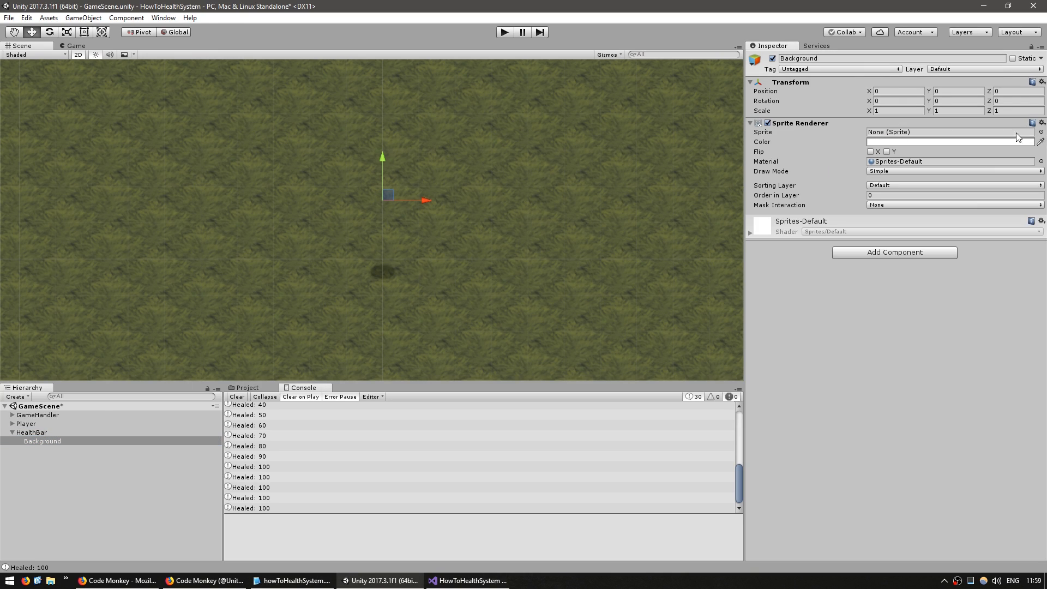
pyautogui.click(1039, 131)
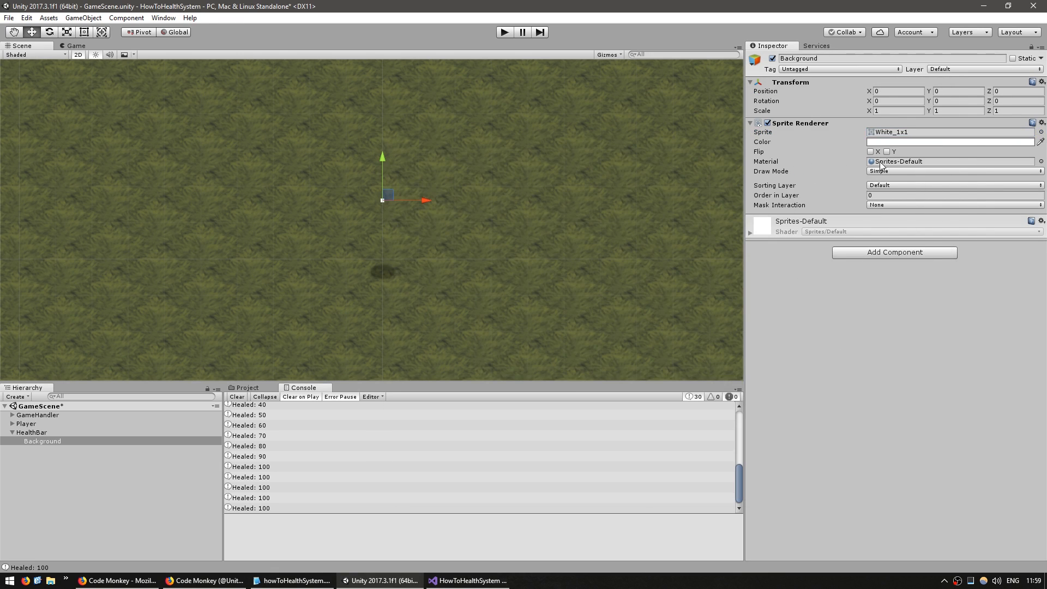
pyautogui.write('10')
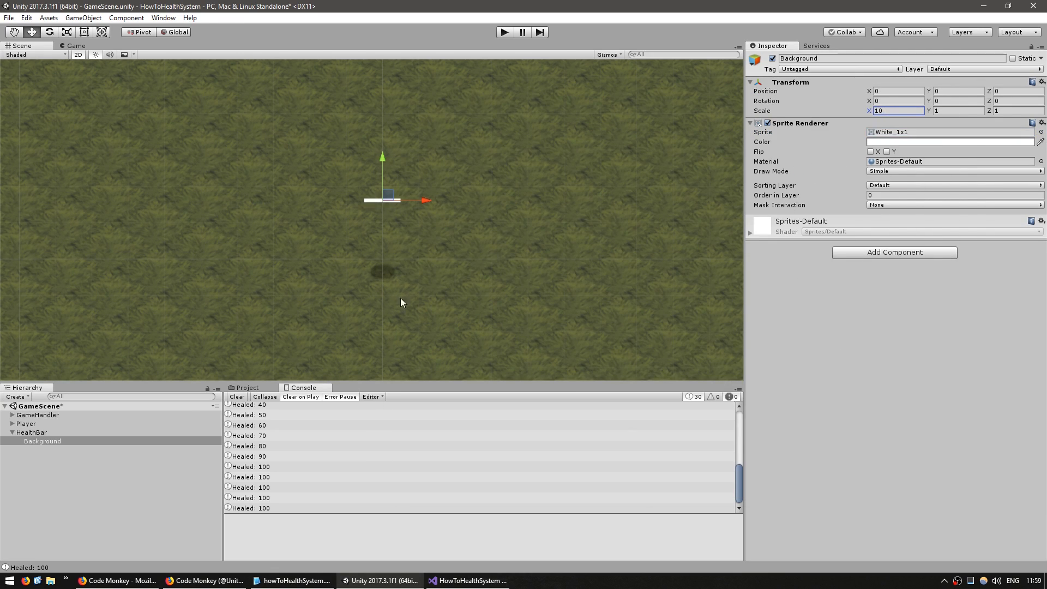
pyautogui.click(42, 440)
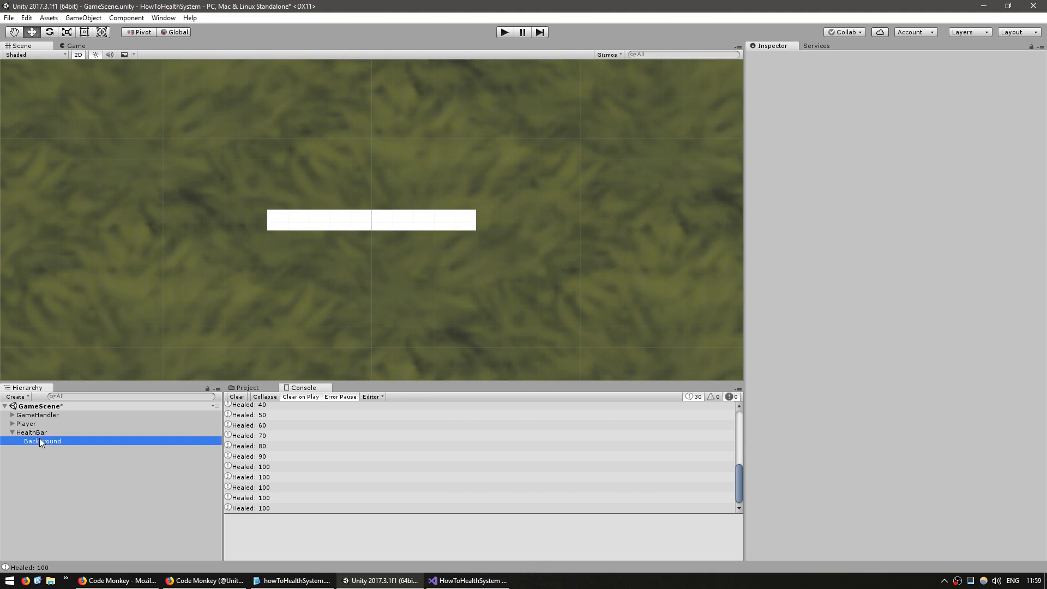
# - Darken the Background colour to dark grey behind the red Bar sprite
pyautogui.click(39, 449)
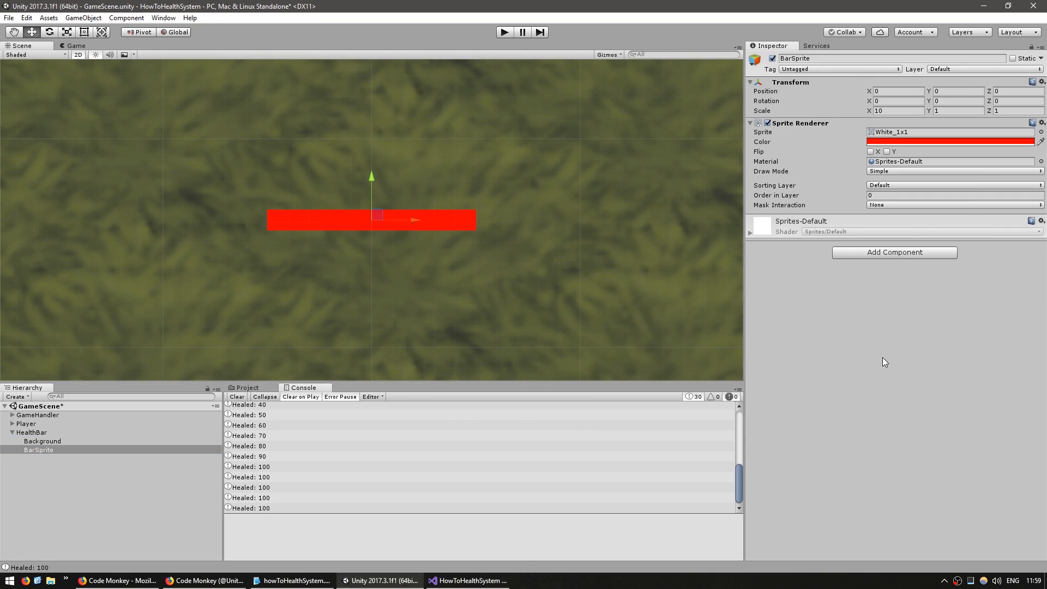
pyautogui.click(951, 196)
pyautogui.write('1')
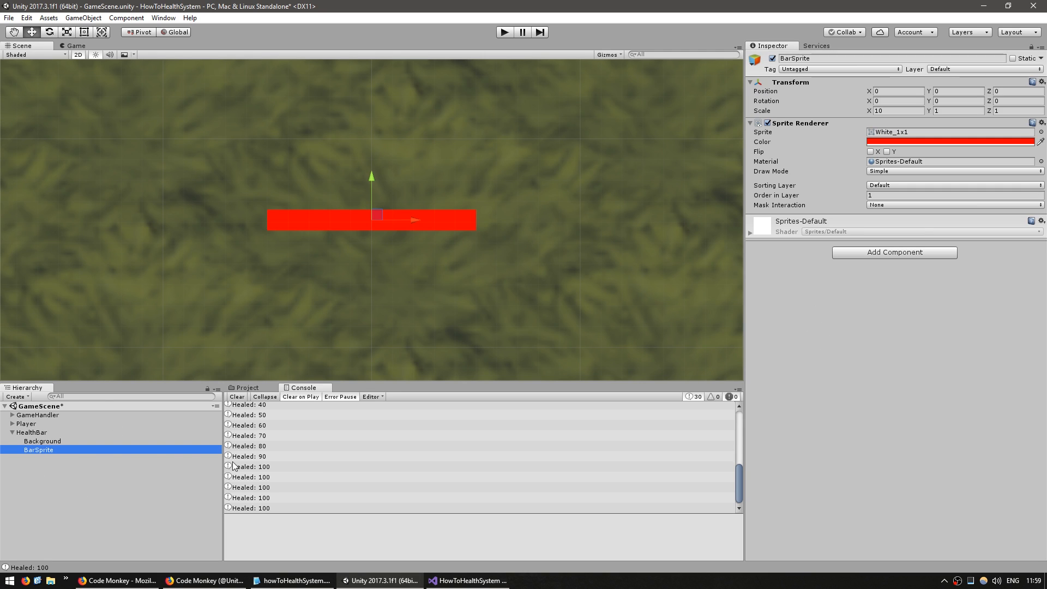
pyautogui.click(30, 459)
pyautogui.write('Bar')
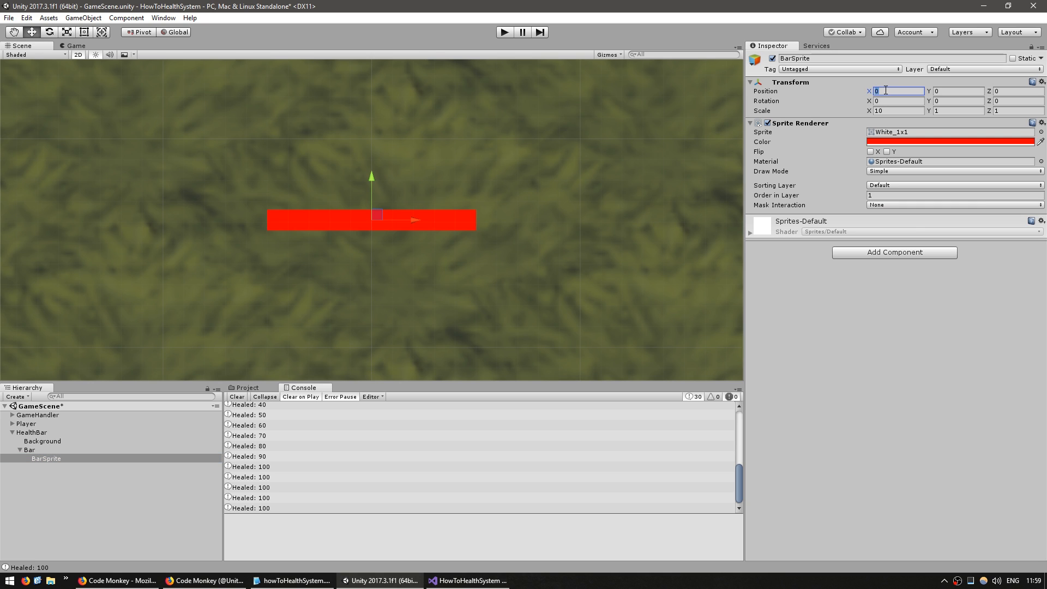
pyautogui.click(30, 450)
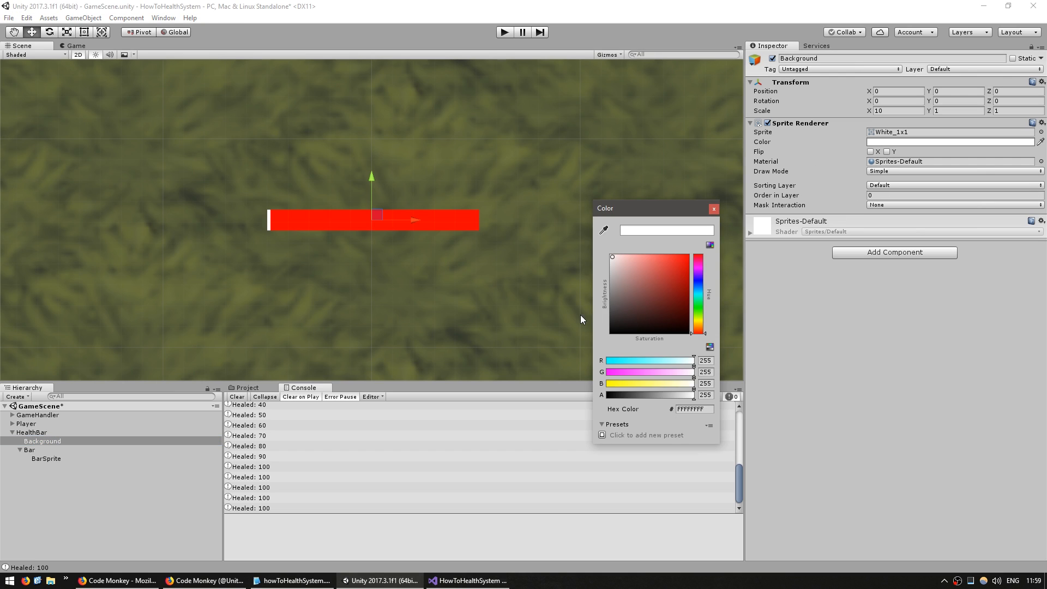
pyautogui.moveTo(611, 257); pyautogui.dragTo(611, 313)
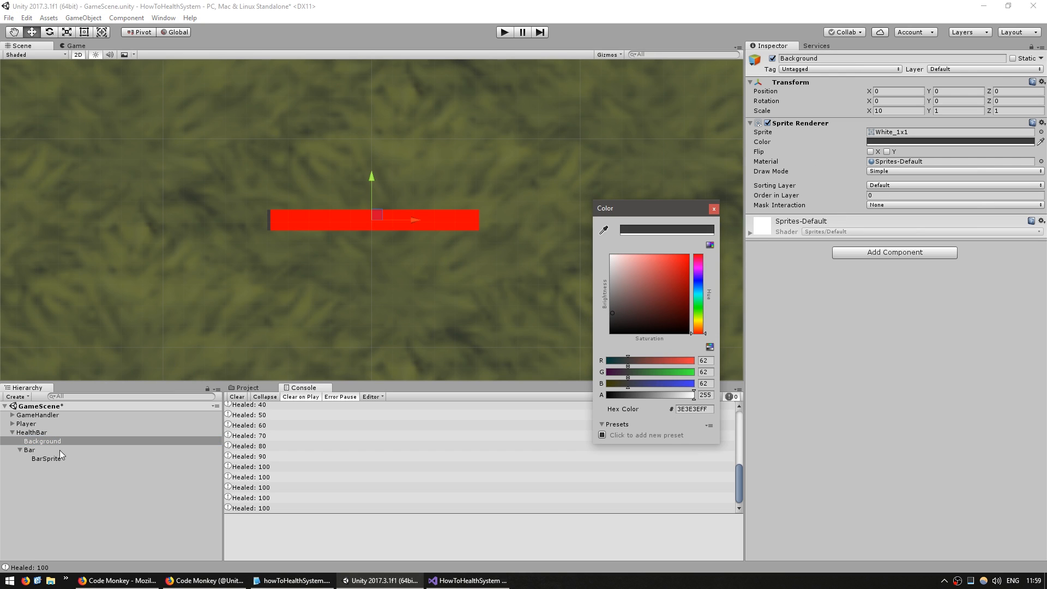
pyautogui.click(29, 449)
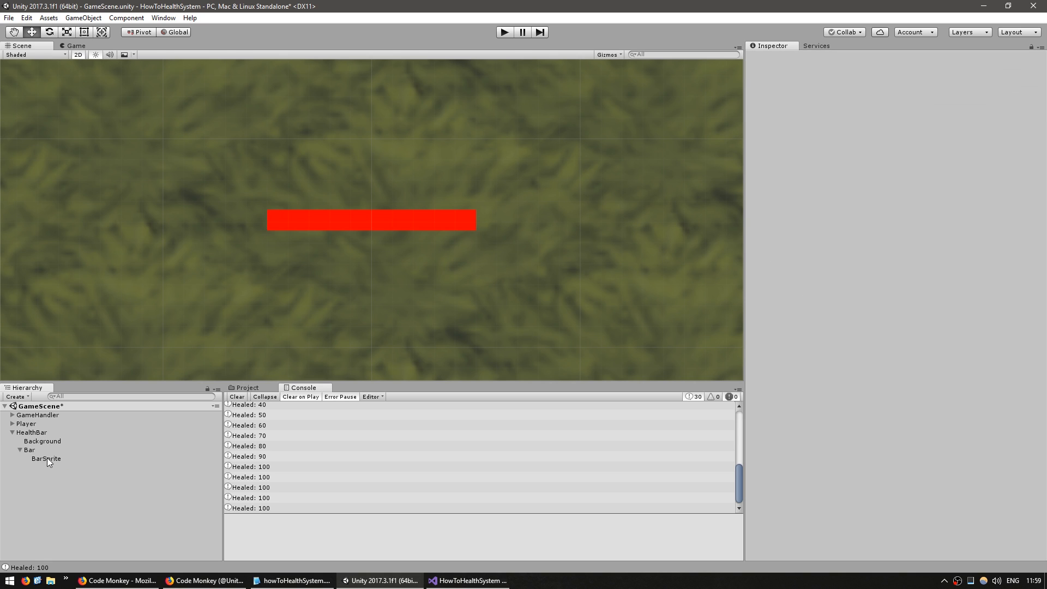
# - Preview the Bar's Scale X at 0.32, 0.53 and 0.96
pyautogui.click(45, 459)
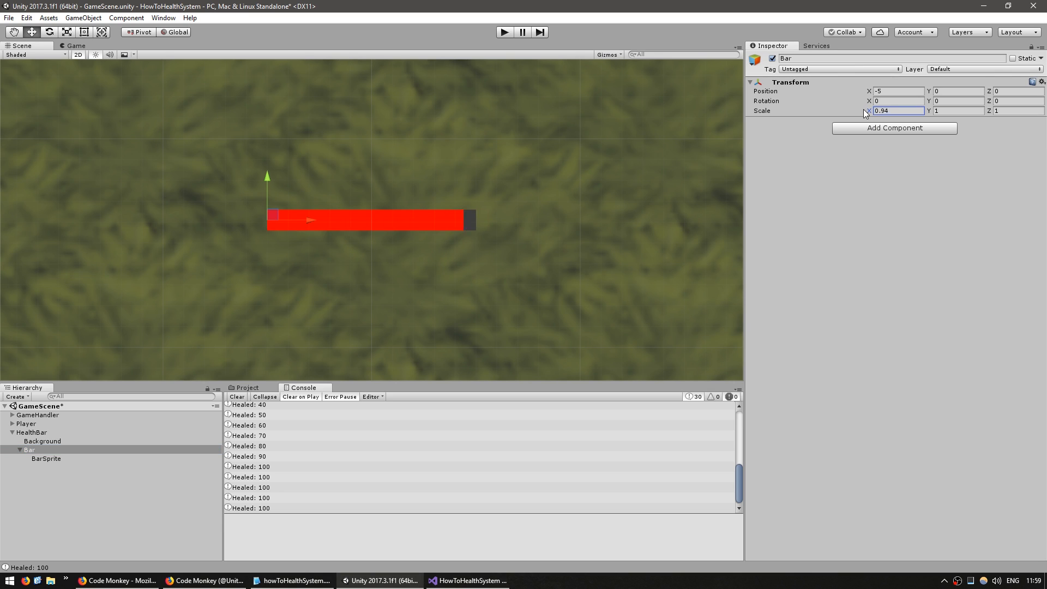
pyautogui.write('0.32')
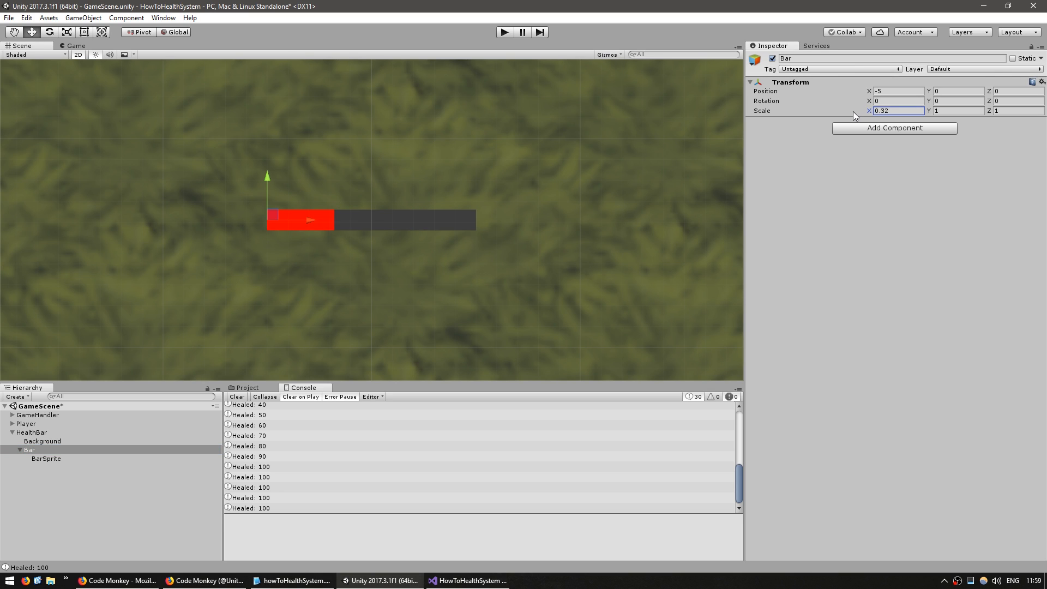
pyautogui.write('0.53')
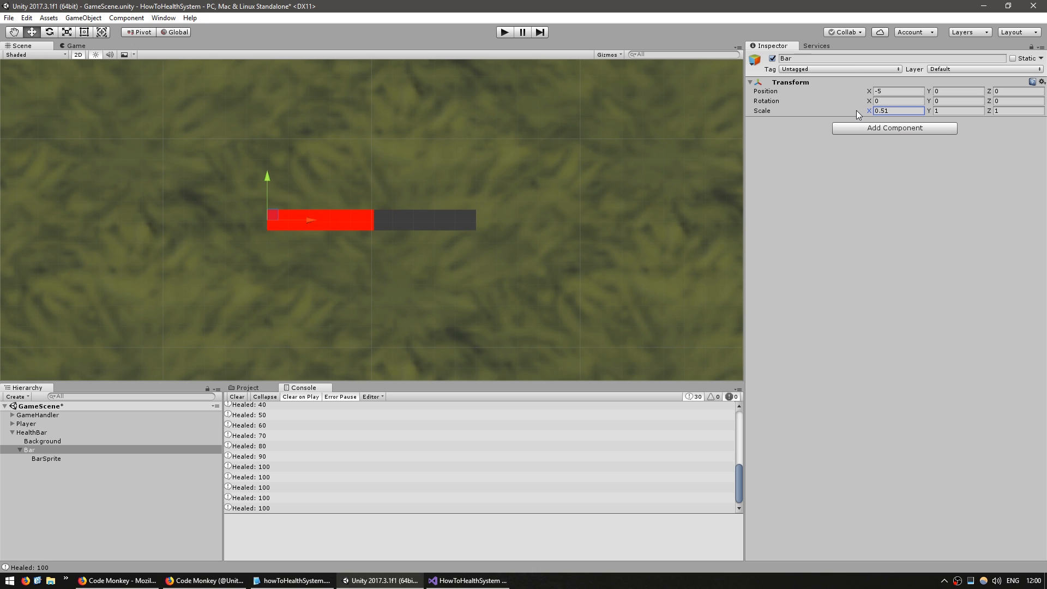
pyautogui.write('0.96')
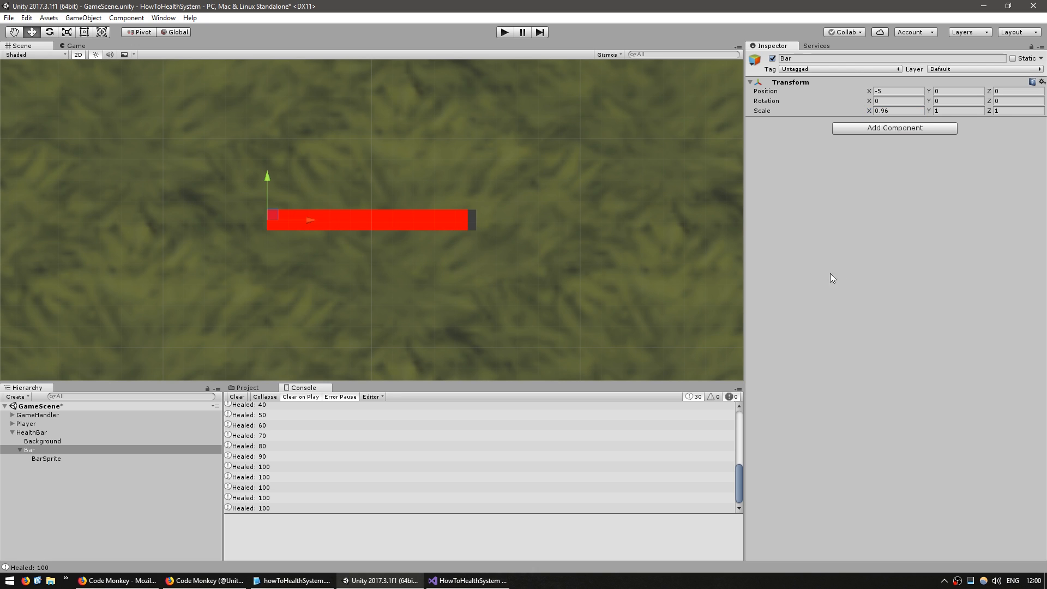
pyautogui.click(467, 580)
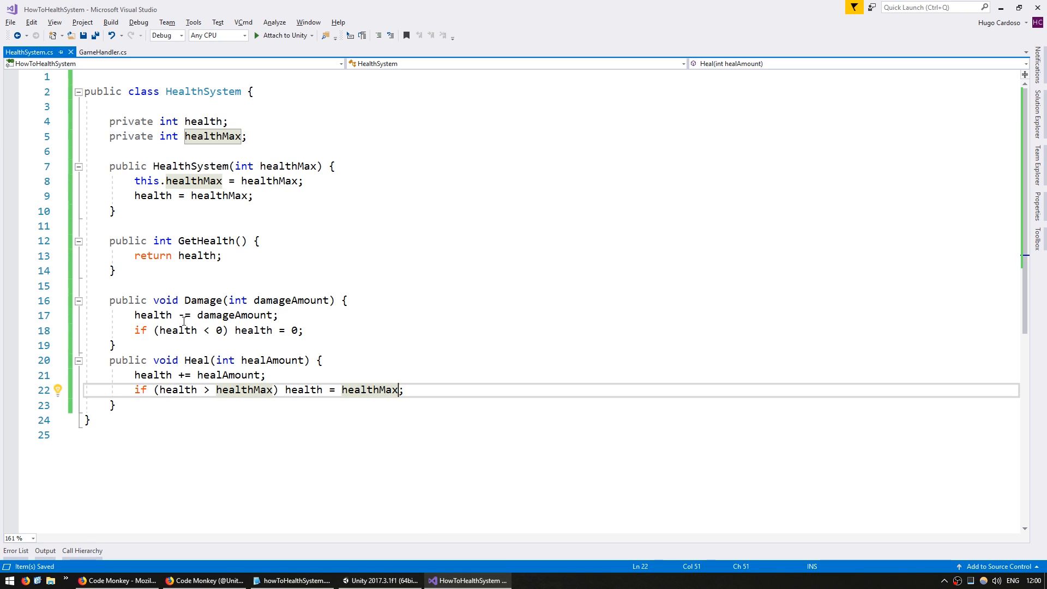
# - Add public float GetHealthPercent() returning health / healthMax below GetHealth
pyautogui.click(113, 270)
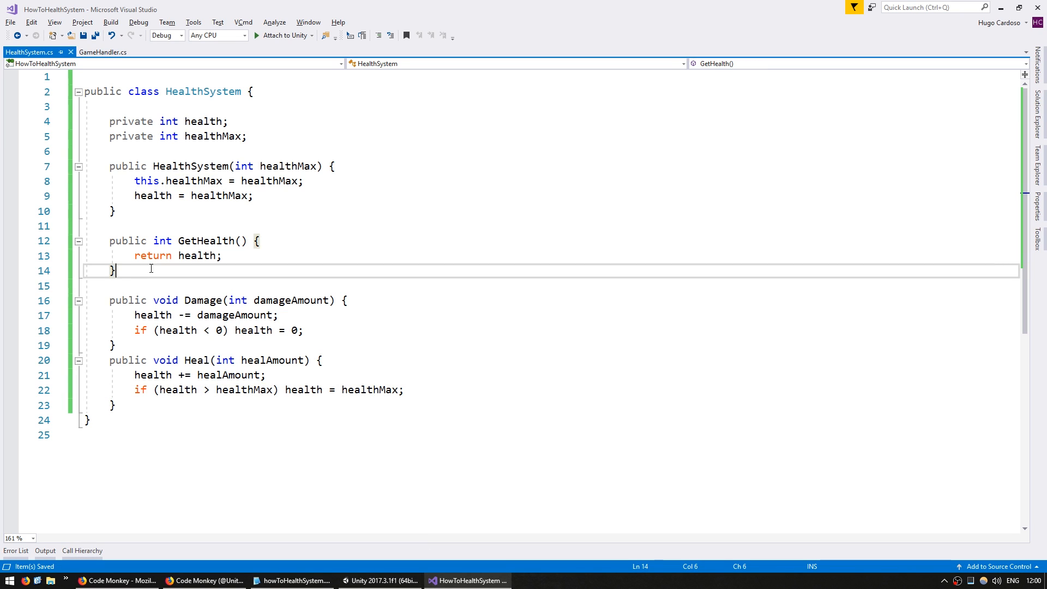
pyautogui.write('public float')
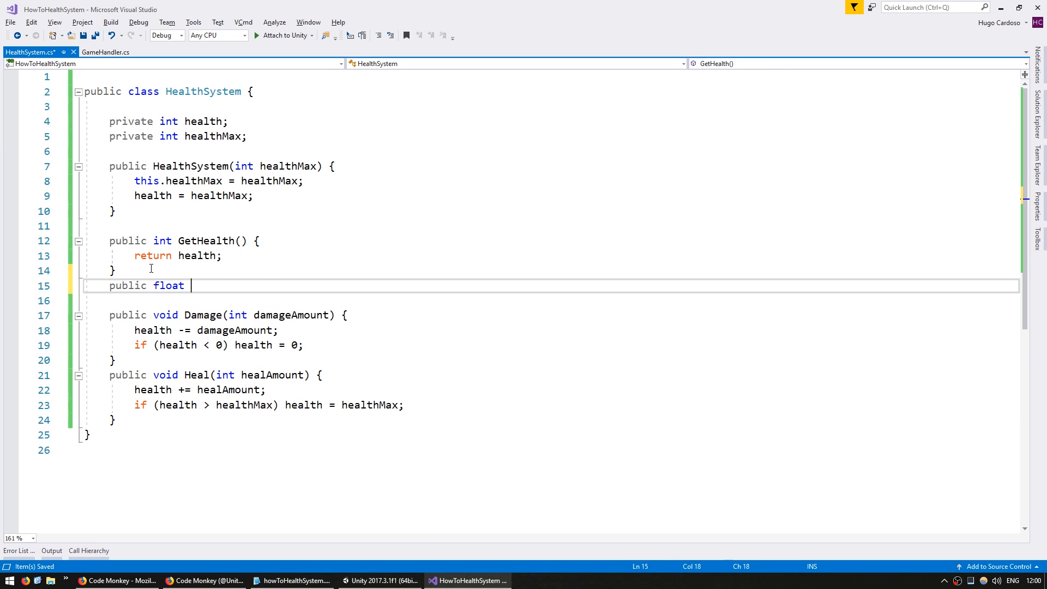
pyautogui.write('GetHealthP')
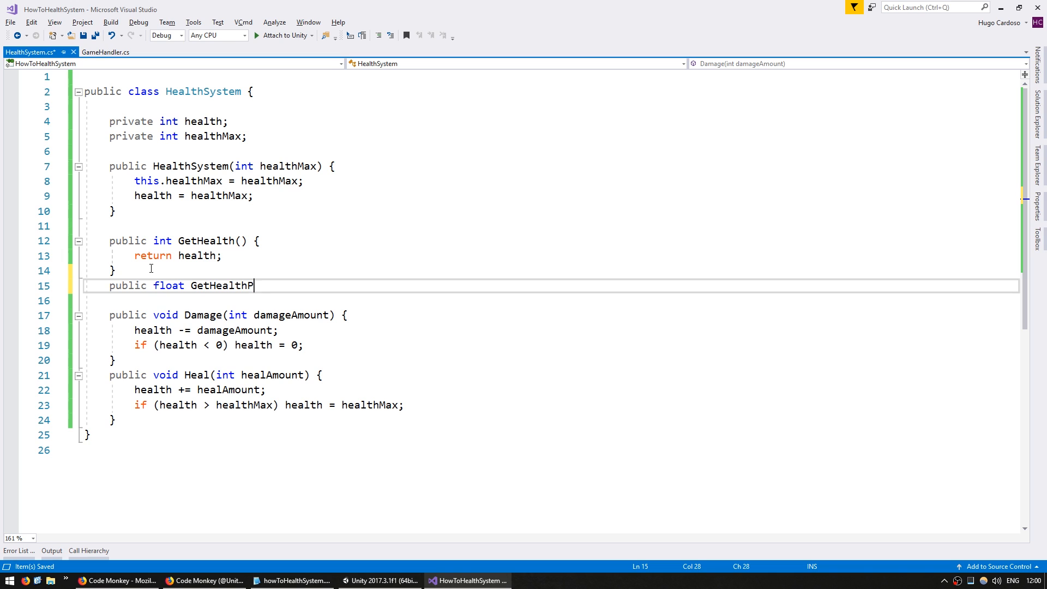
pyautogui.write('ercent() {')
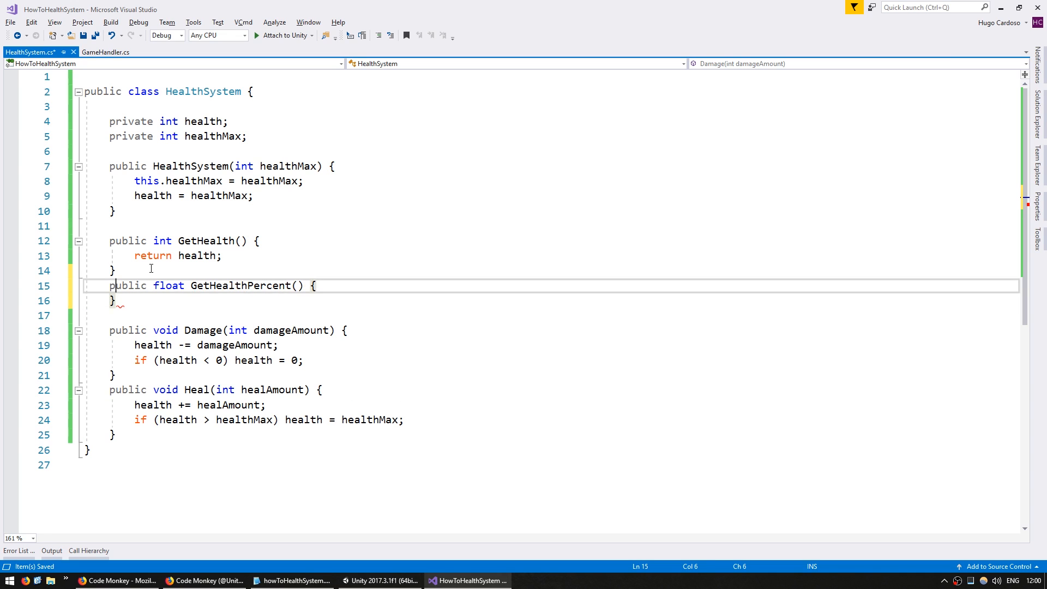
pyautogui.write('return')
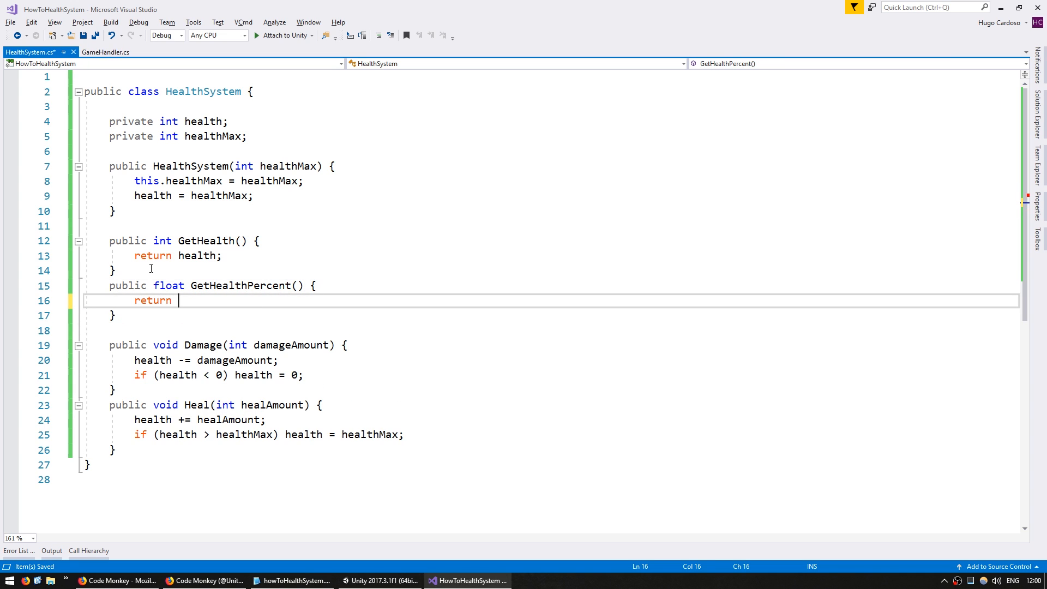
pyautogui.write('health / healthMax;')
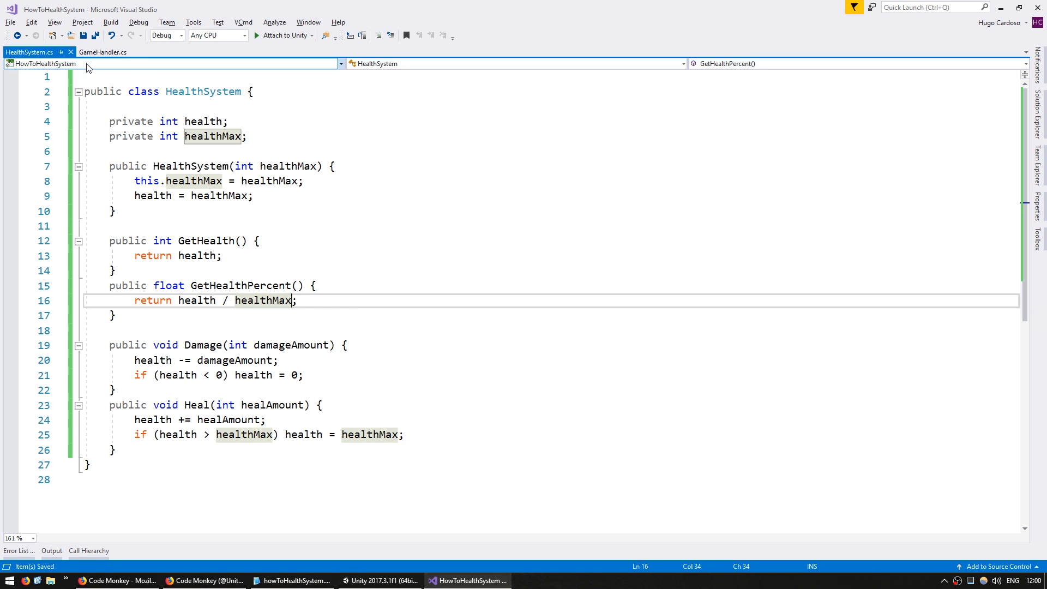
# - In GameHandler's Start, log GetHealthPercent, call healthSystem.Damage(10), and log again
pyautogui.click(104, 52)
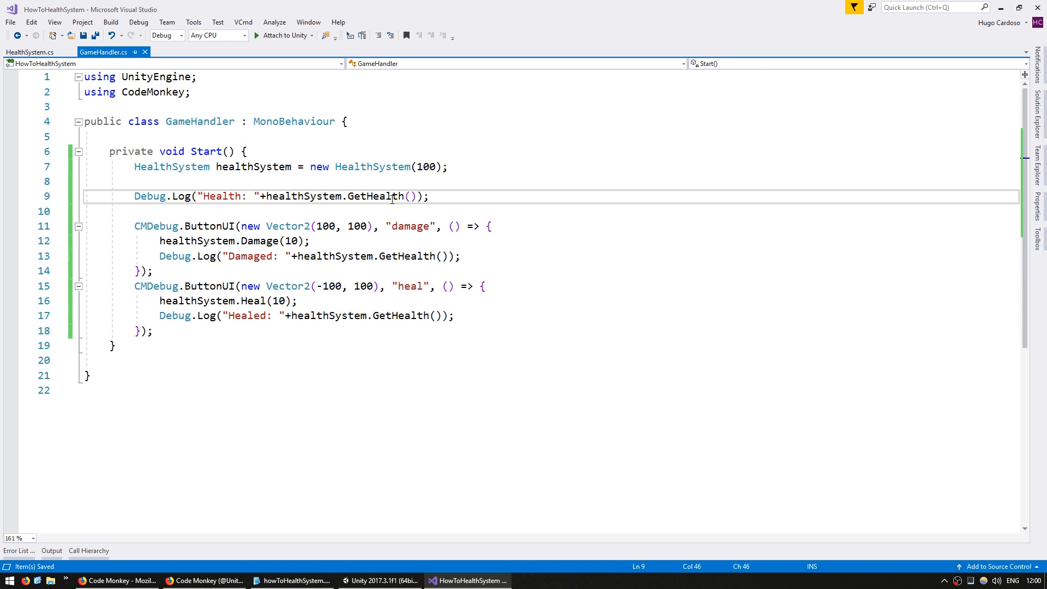
pyautogui.write('Percent')
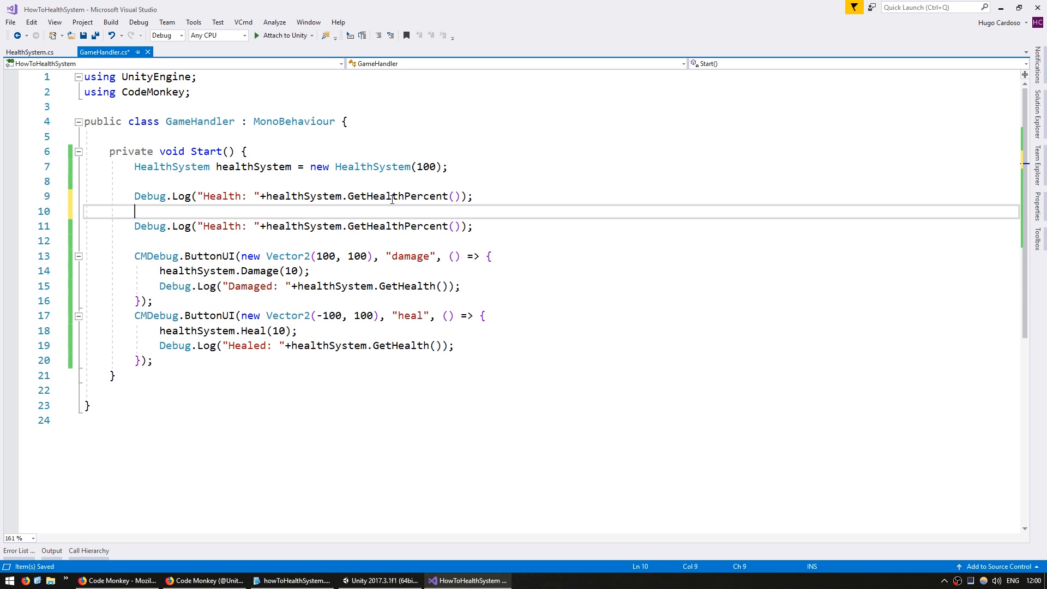
pyautogui.write('healthSystem.Damage')
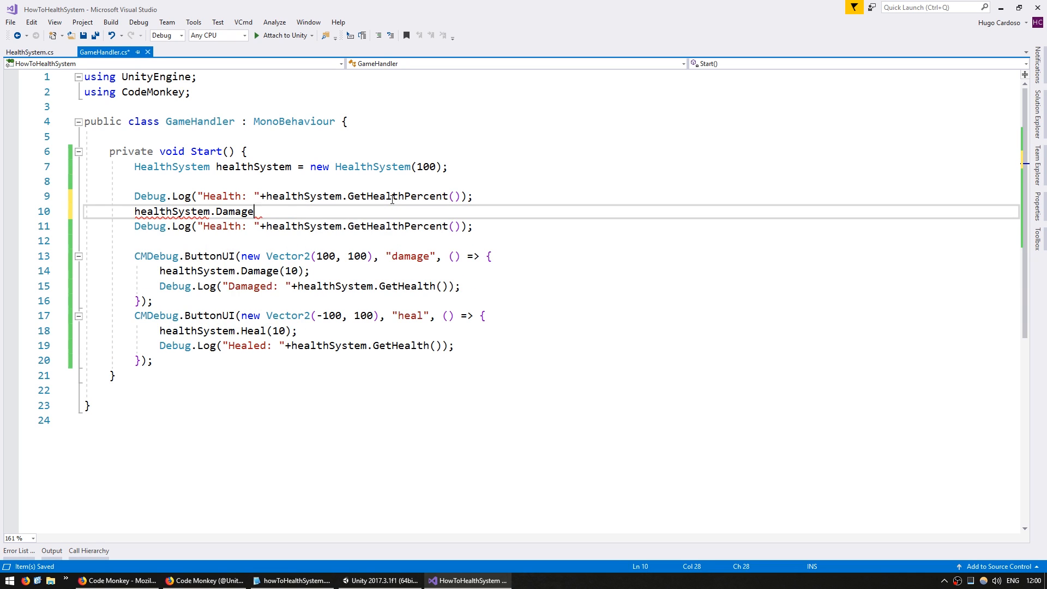
pyautogui.write('(10);')
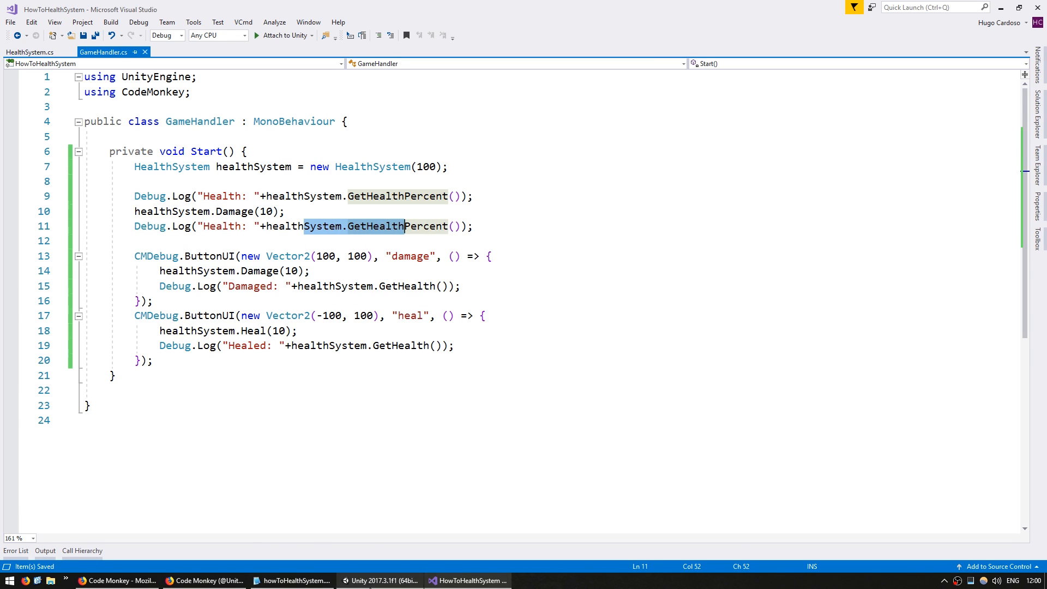
pyautogui.click(380, 580)
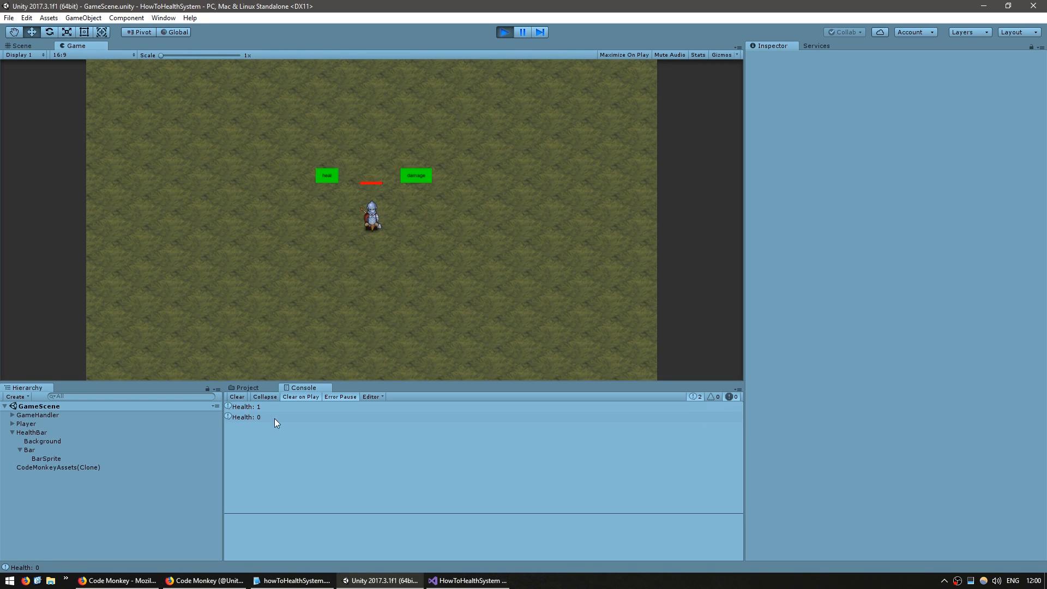
# - Fix the Health: 0 result by casting health to (float) in GetHealthPercent, then rerun
pyautogui.click(244, 416)
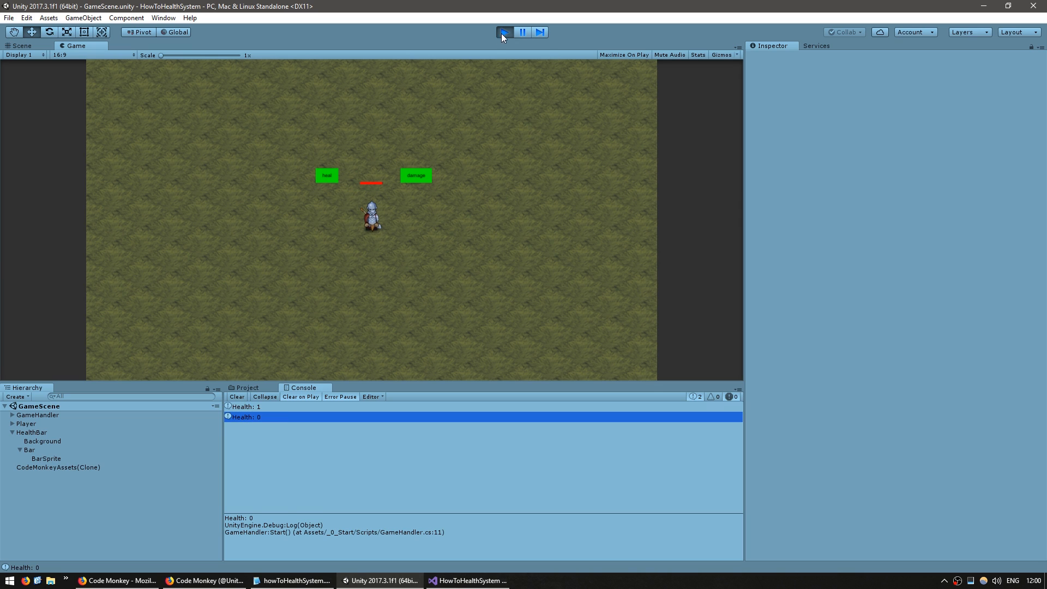
pyautogui.click(466, 580)
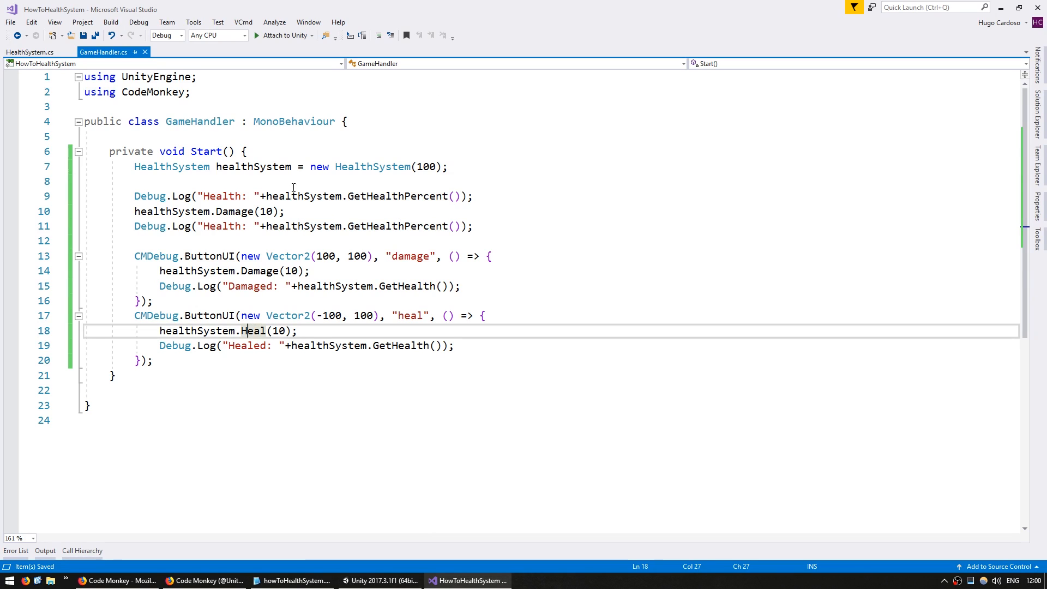
pyautogui.click(30, 53)
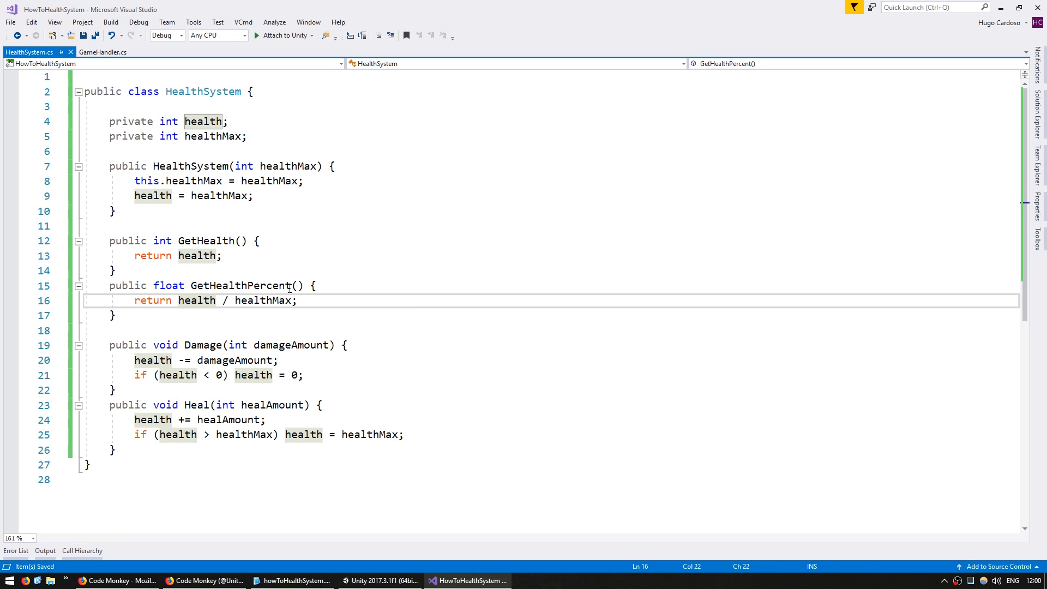
pyautogui.write('(float)')
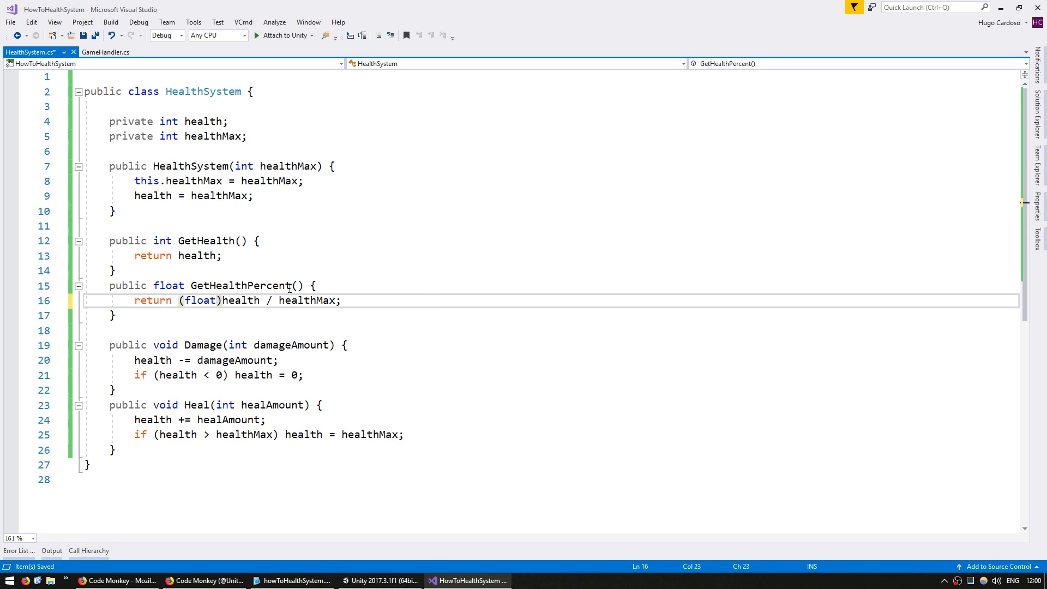
pyautogui.click(380, 580)
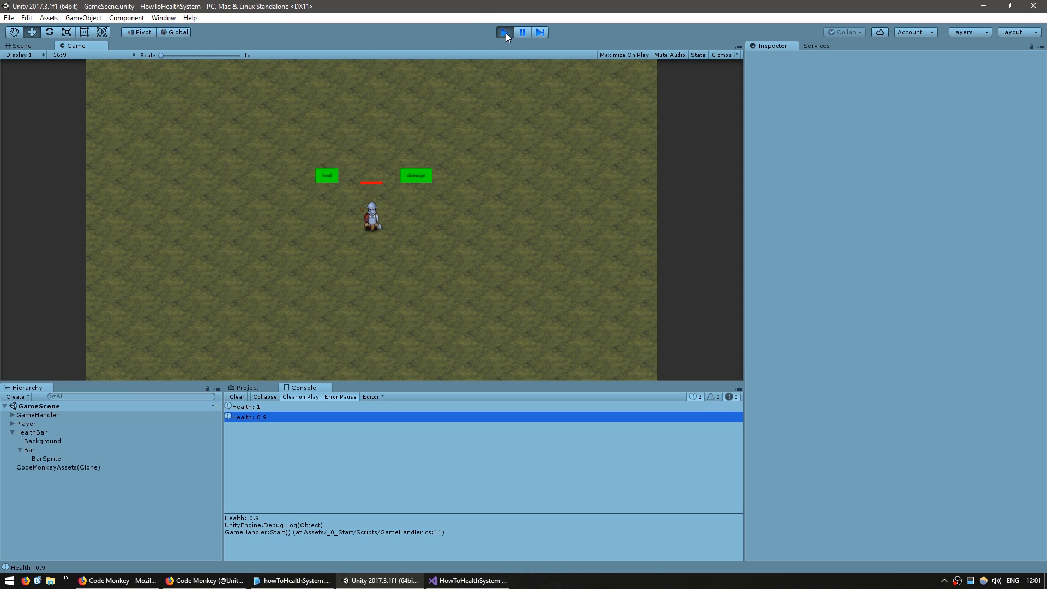
pyautogui.click(504, 32)
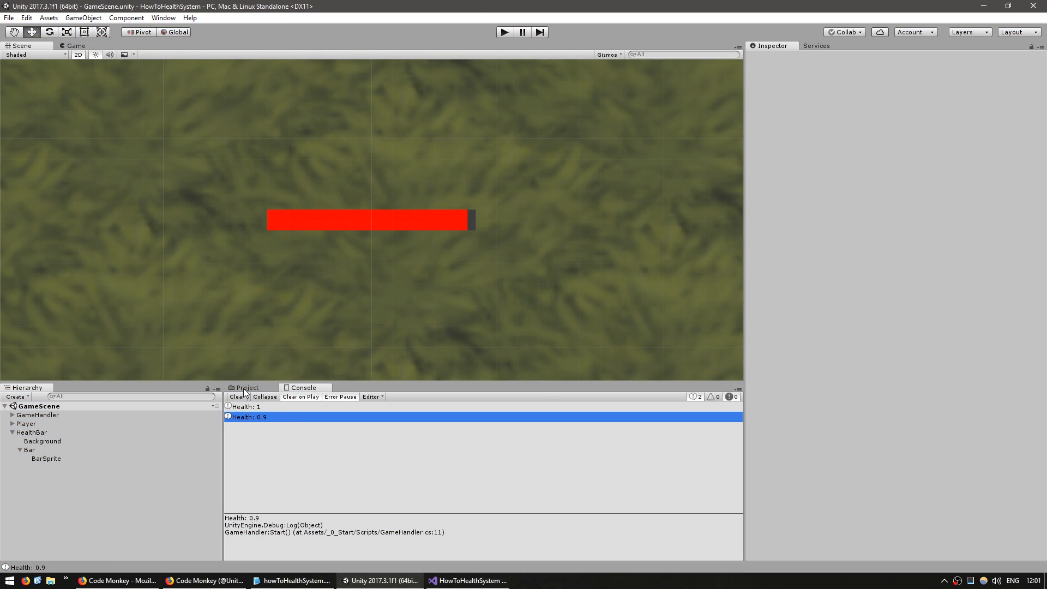
# - Create a HealthBar script whose Setup method stores the HealthSystem
pyautogui.rightClick(261, 426)
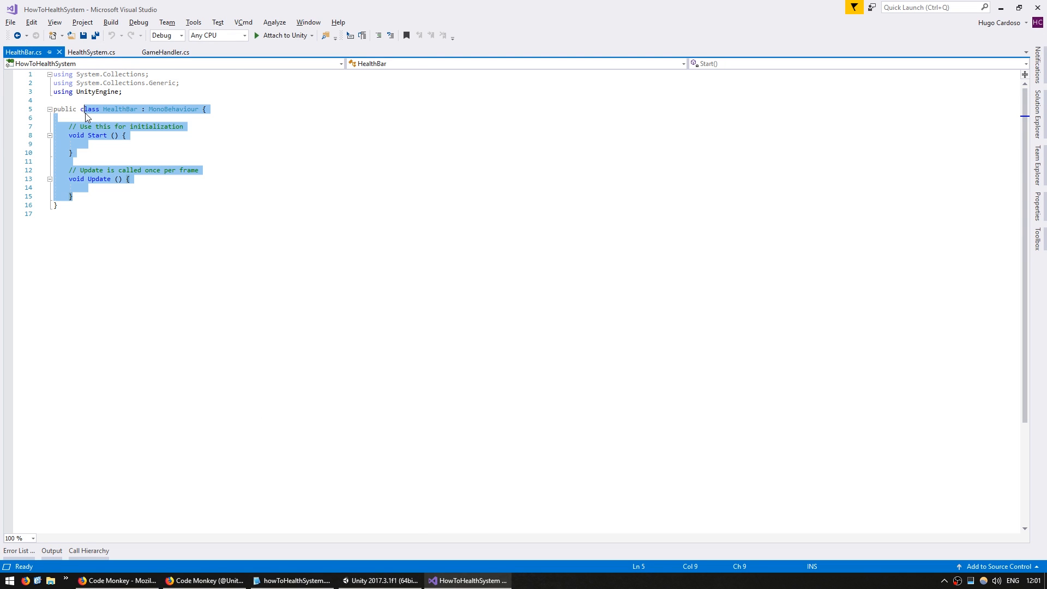
pyautogui.write('public void Setup() {')
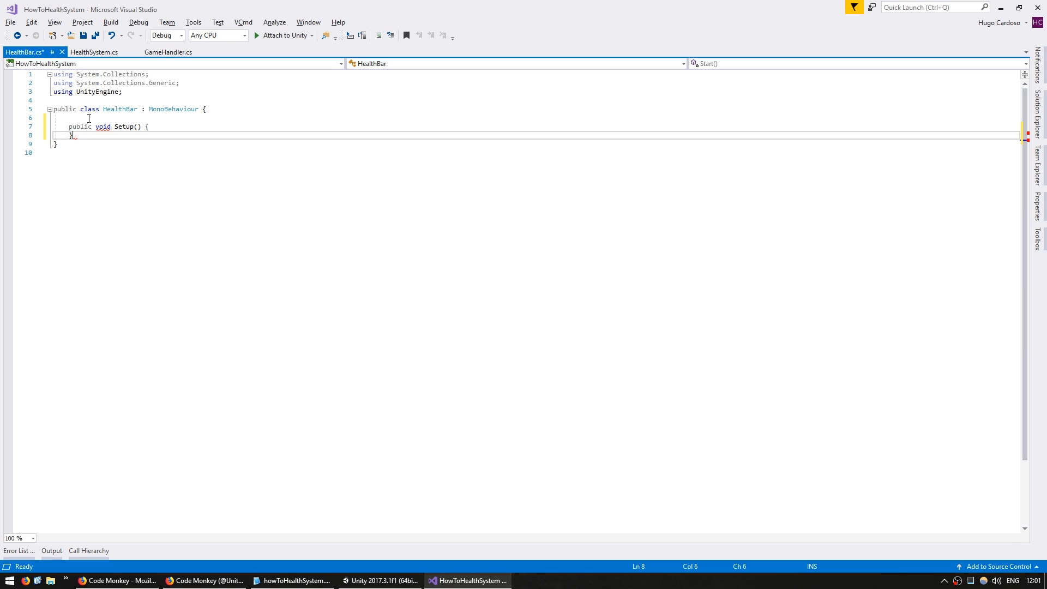
pyautogui.write('HelathS')
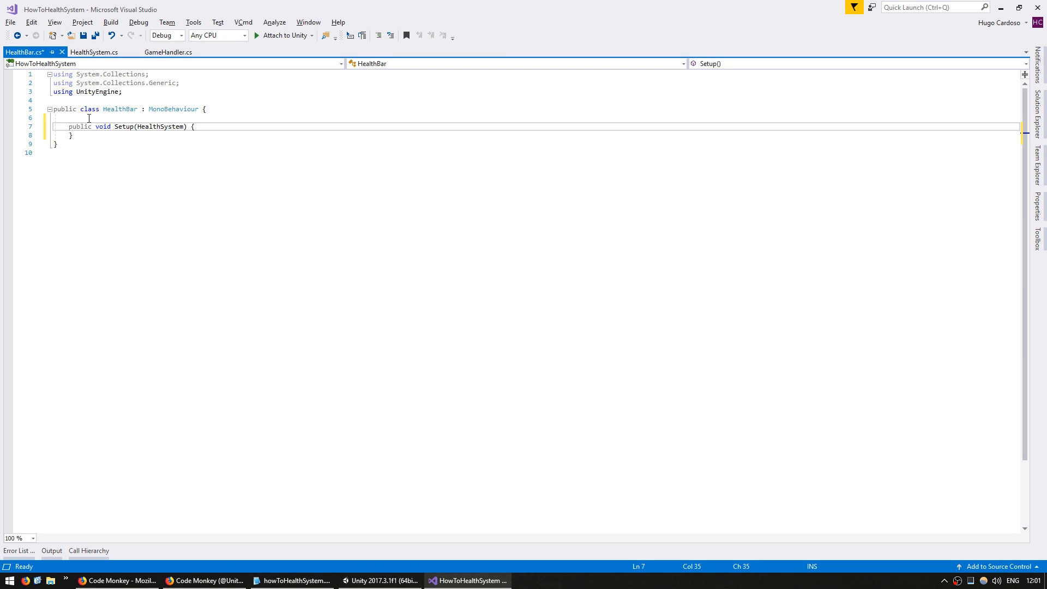
pyautogui.write('healthSystem')
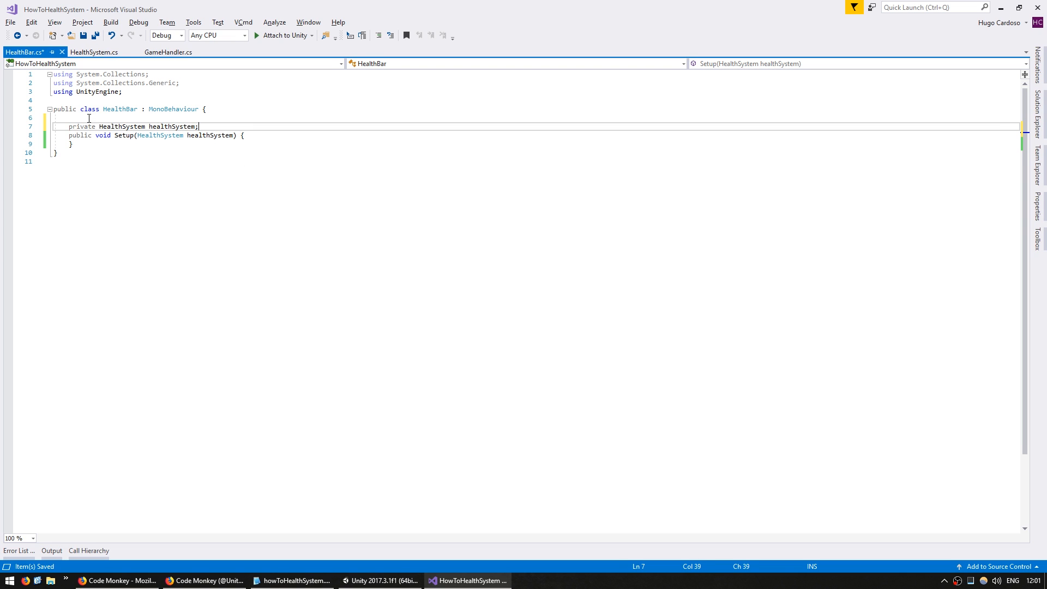
pyautogui.write('this.')
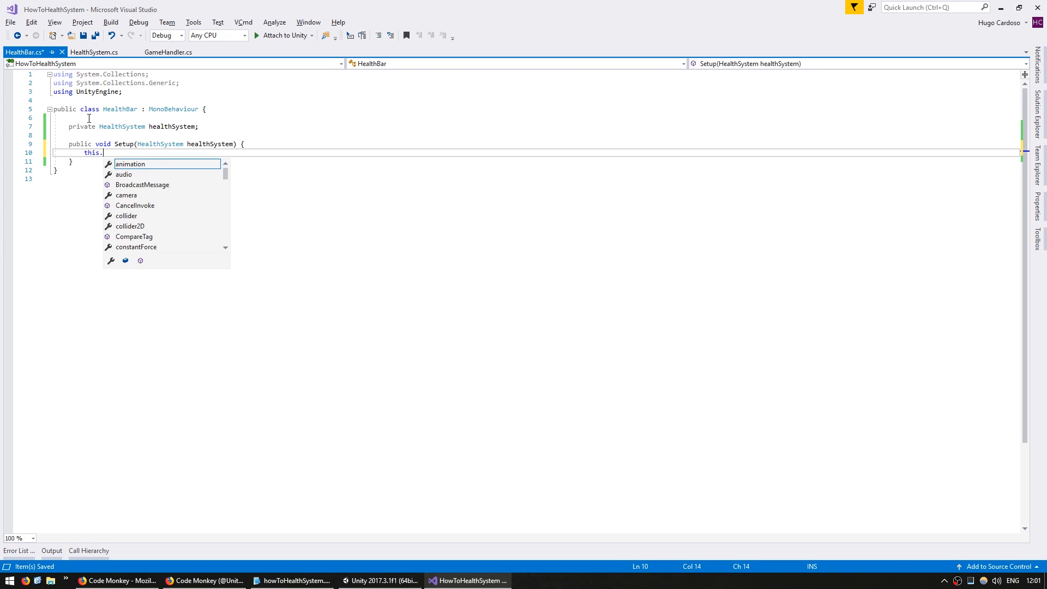
pyautogui.write('healthSystem = healthSystem;')
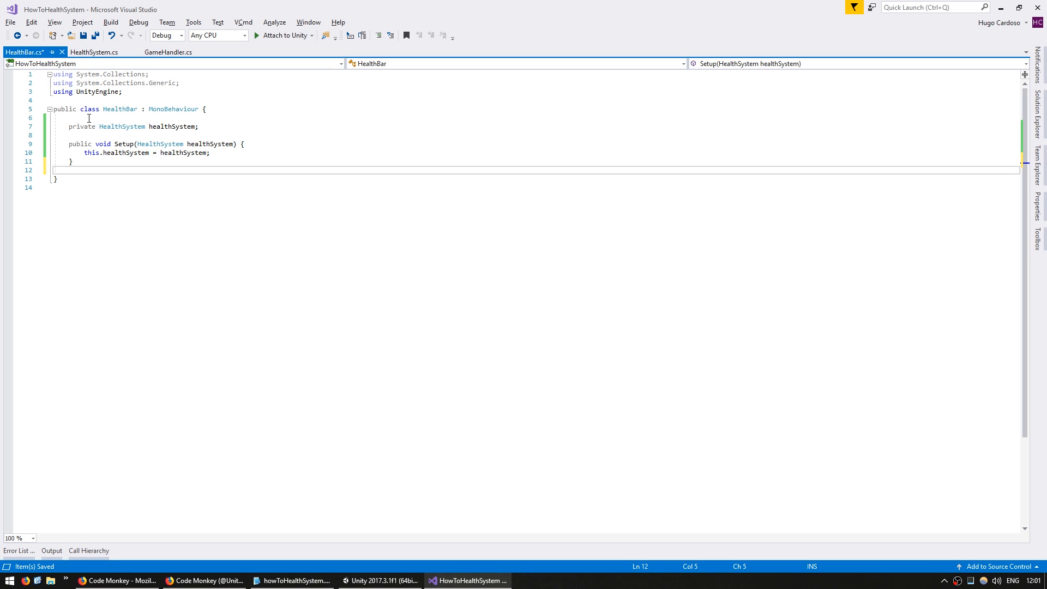
# - Add Update scaling the Bar child's localScale X by GetHealthPercent, then check HealthBar
pyautogui.write('private void')
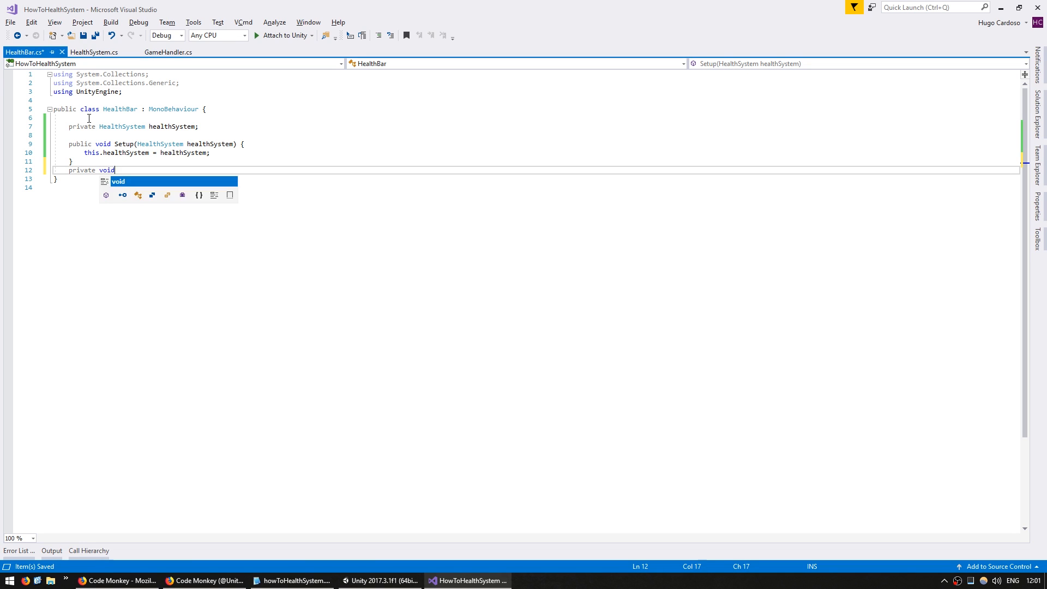
pyautogui.write('Update() {')
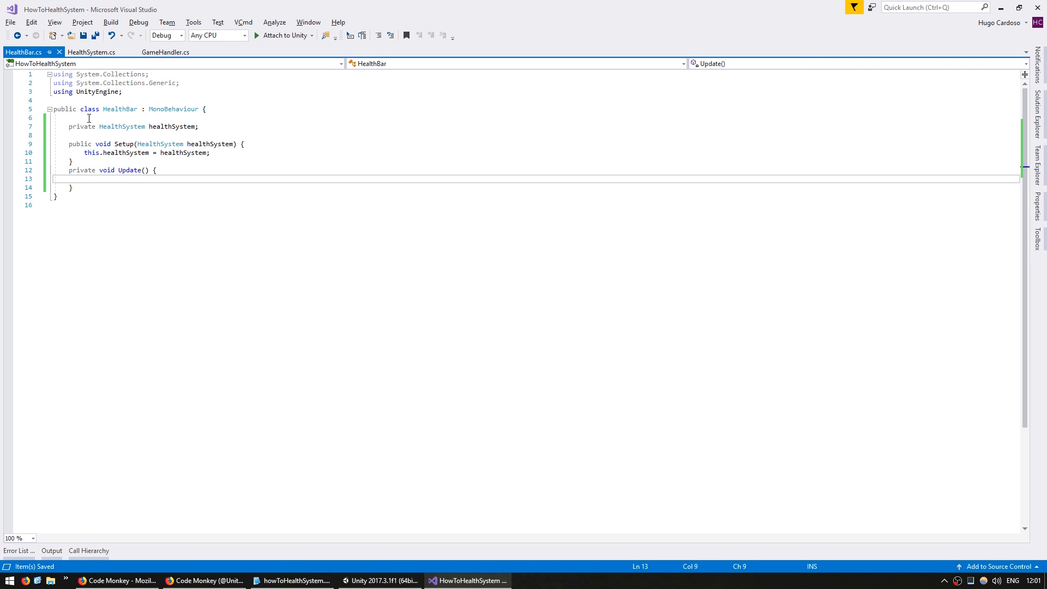
pyautogui.write('transform.Find(");')
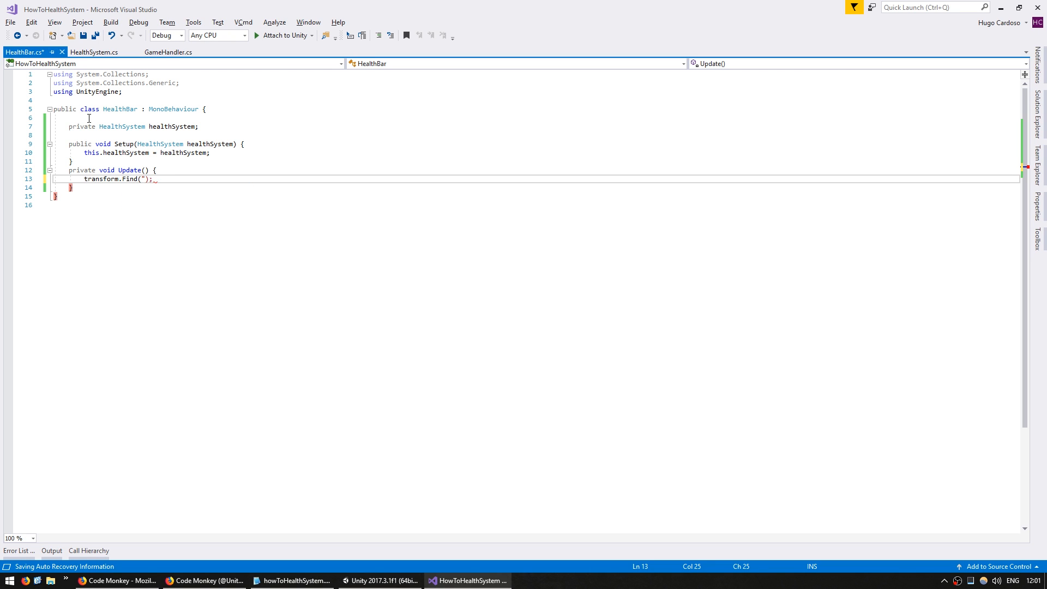
pyautogui.write('Bar").localScale =')
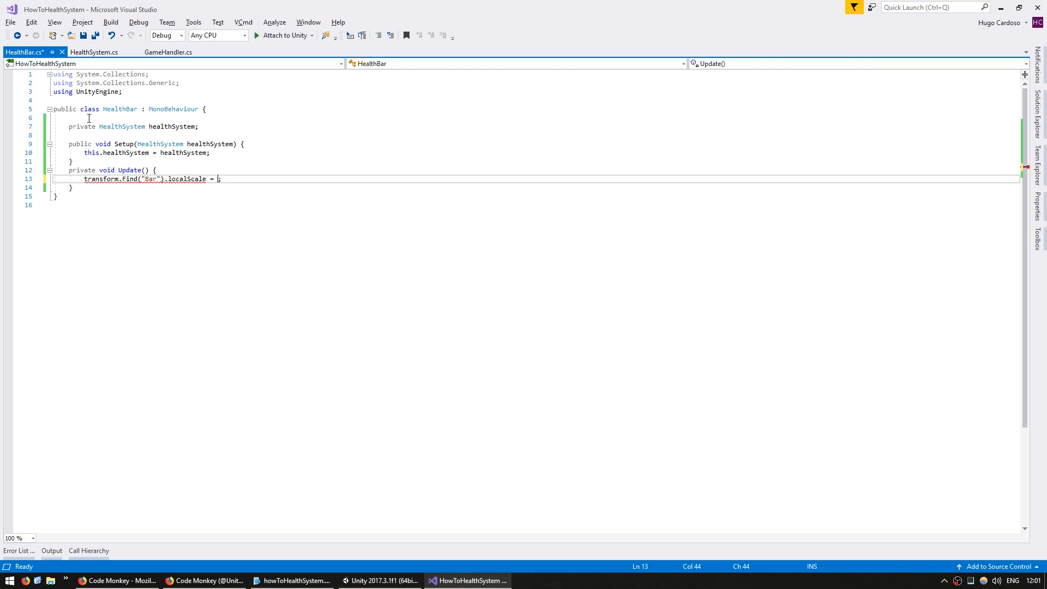
pyautogui.write('new Vector3()')
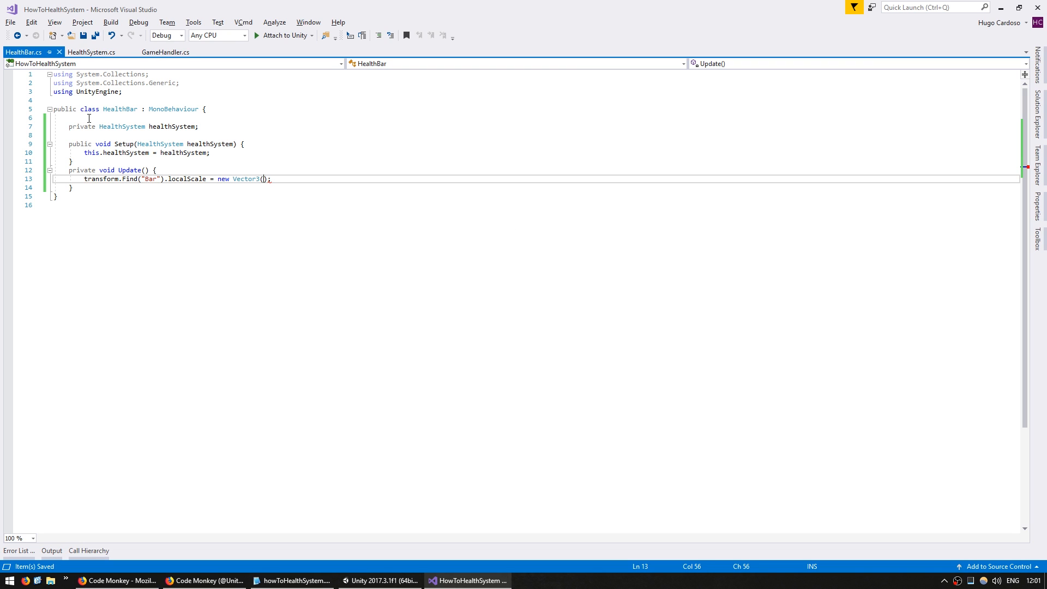
pyautogui.write('healthSystem.GetHealthPercent(), 1')
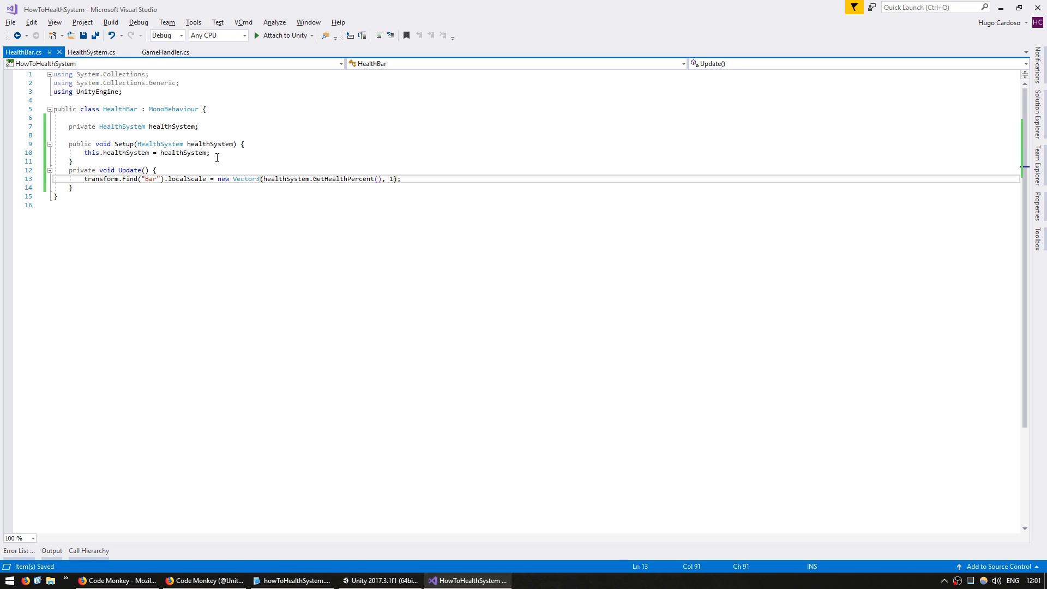
pyautogui.click(380, 580)
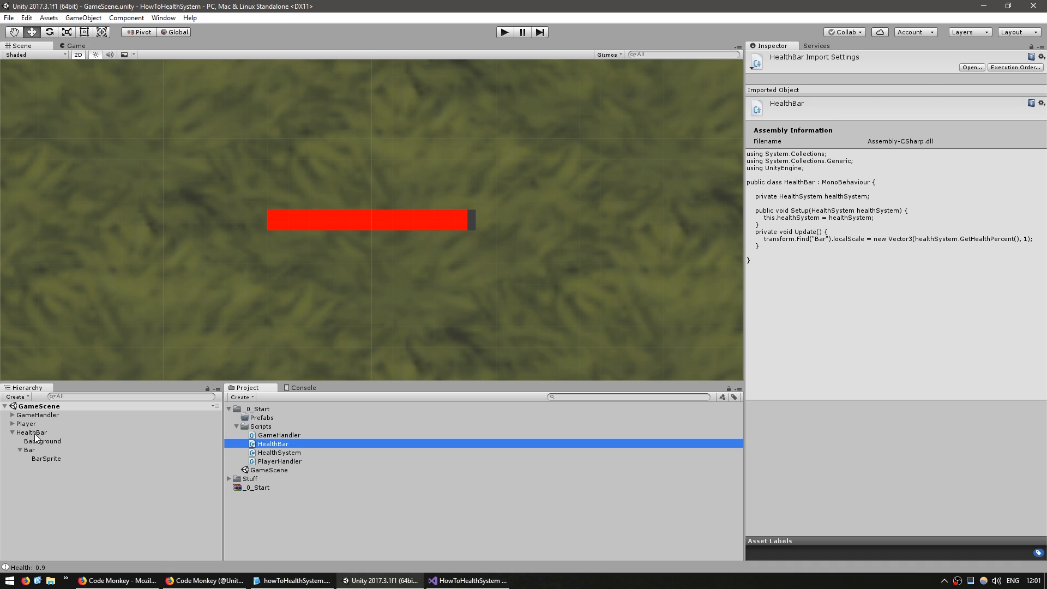
pyautogui.click(30, 431)
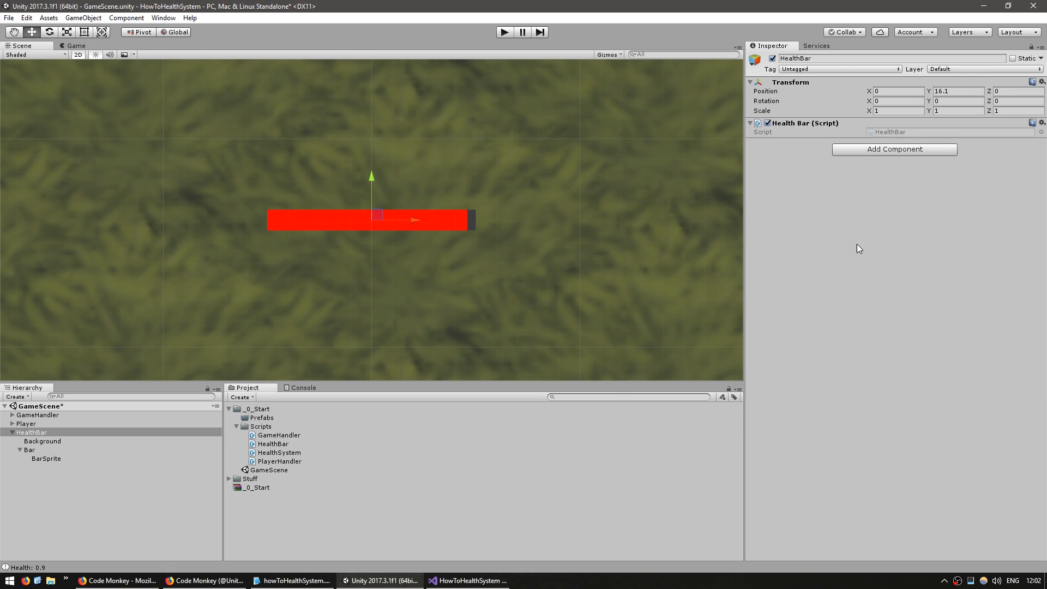
pyautogui.click(469, 580)
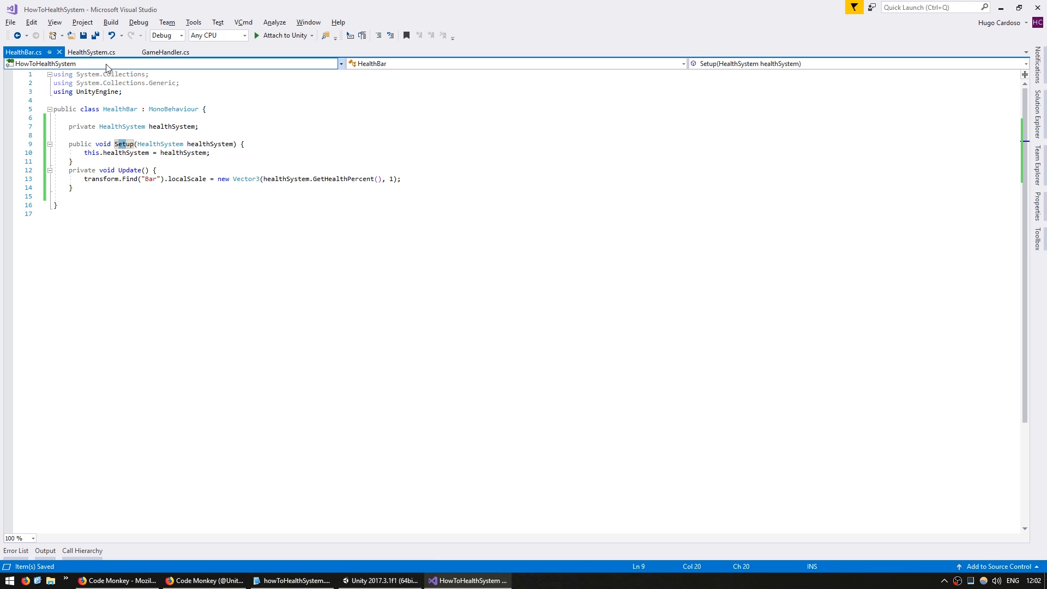
# - Add a public HealthBar healthBar field and call healthBar.Setup(healthSystem) in Start
pyautogui.click(164, 52)
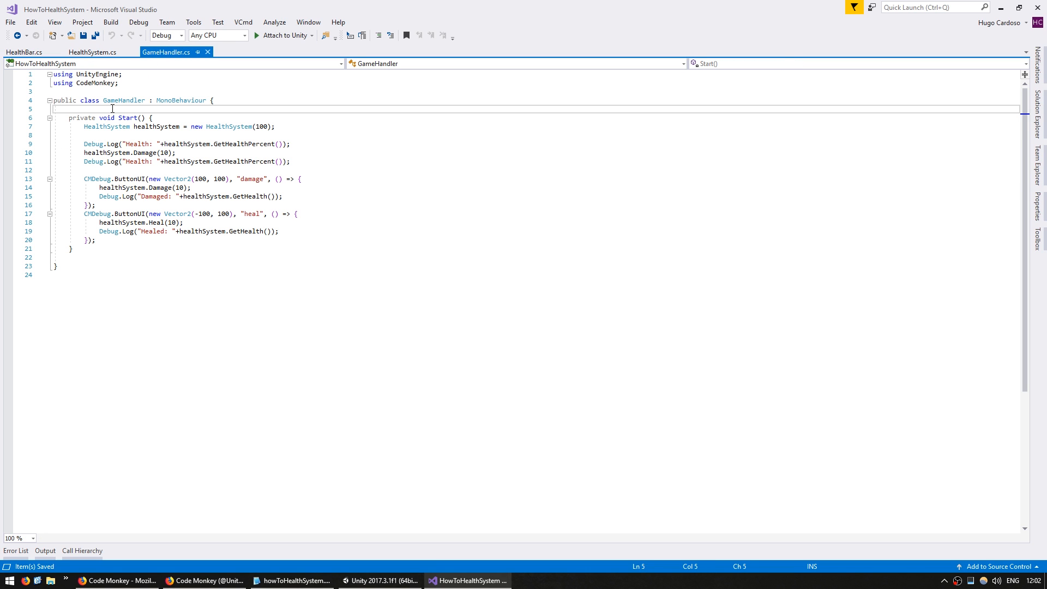
pyautogui.write('public HealthBar')
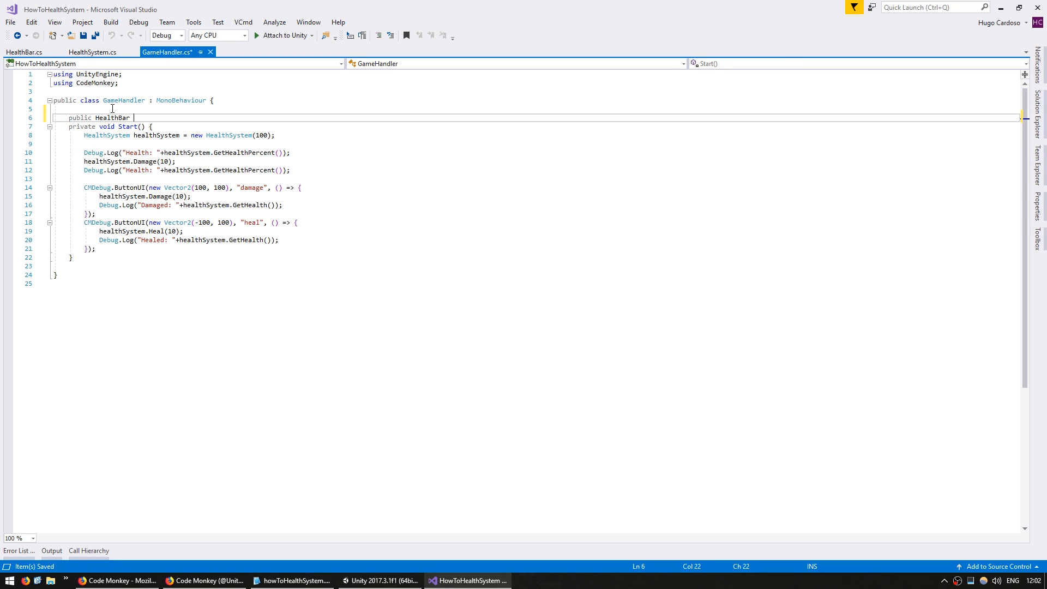
pyautogui.write('healthBar;')
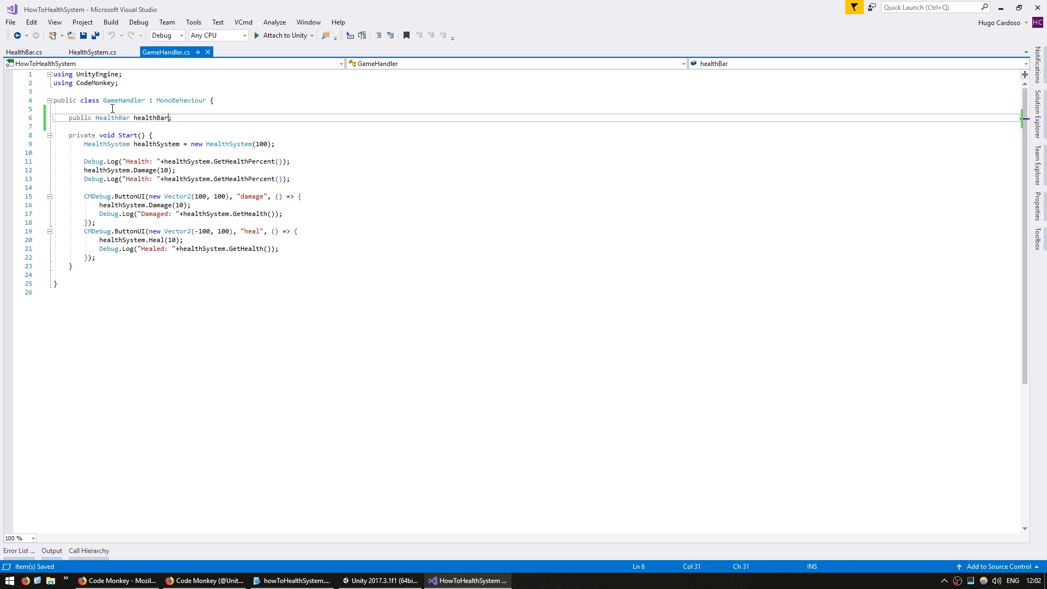
pyautogui.write('healthBar.Setup();')
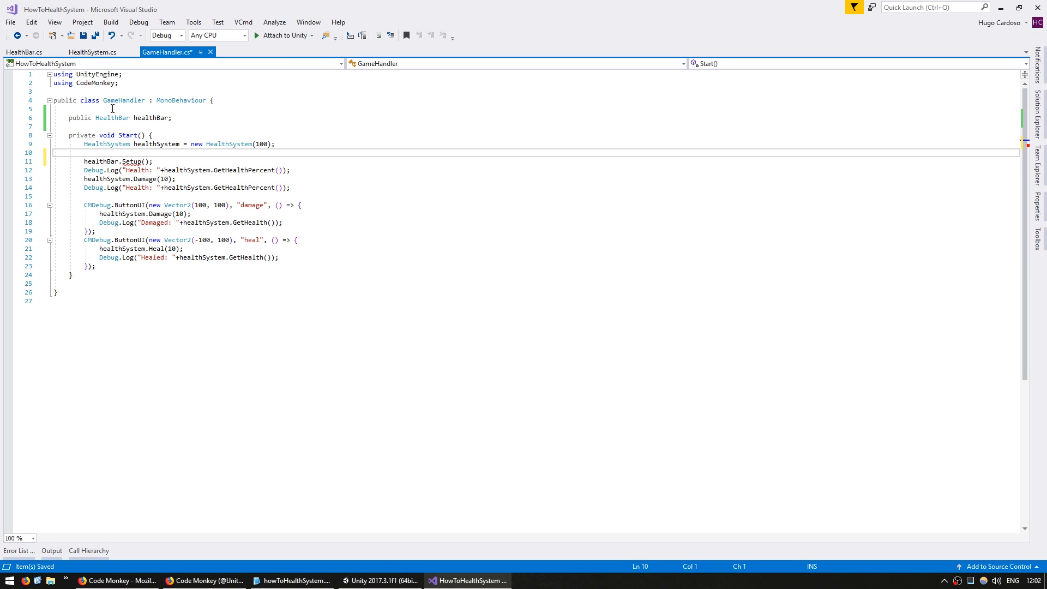
pyautogui.write('healthSystem')
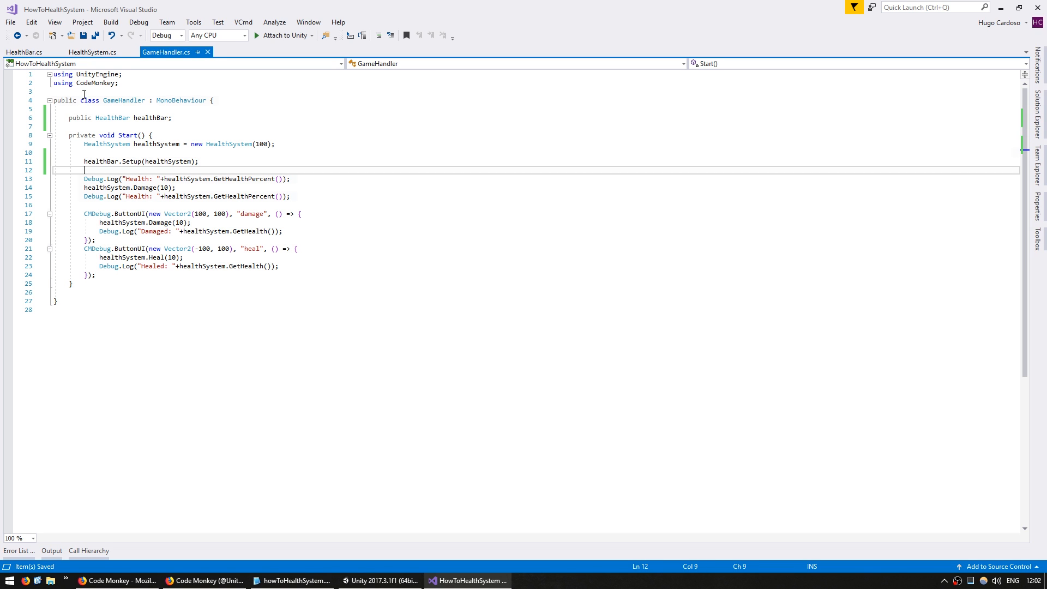
# - Link the HealthBar object to GameHandler's healthBar field in Unity
pyautogui.click(381, 580)
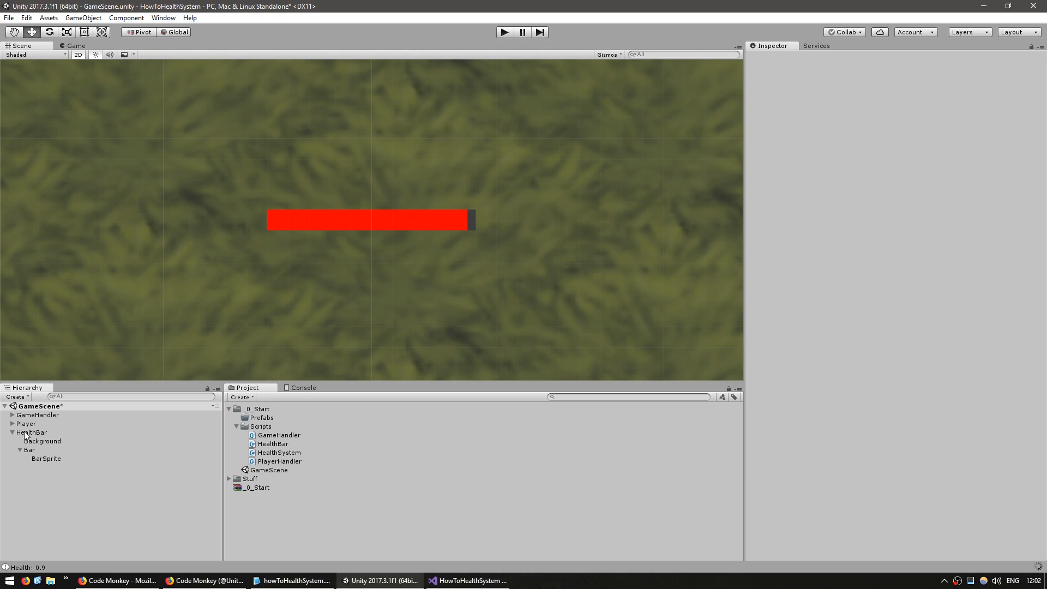
pyautogui.click(38, 414)
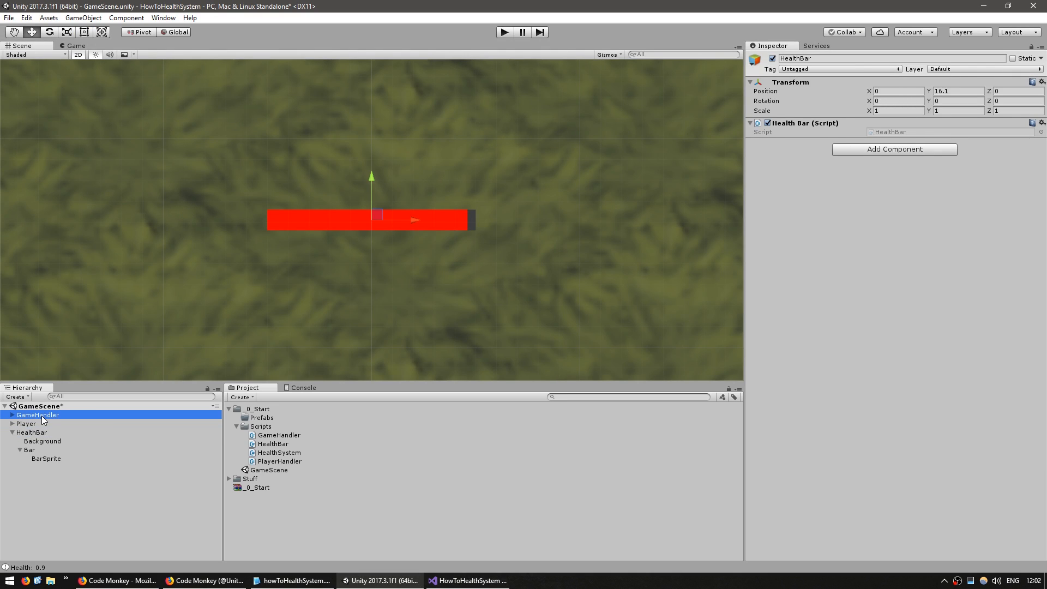
pyautogui.click(38, 415)
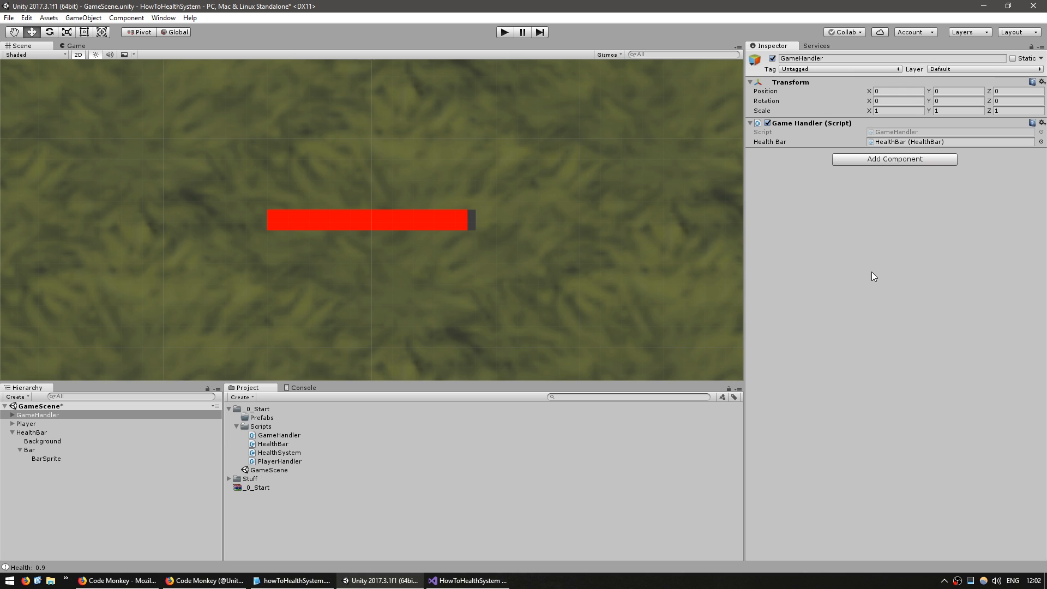
pyautogui.click(469, 579)
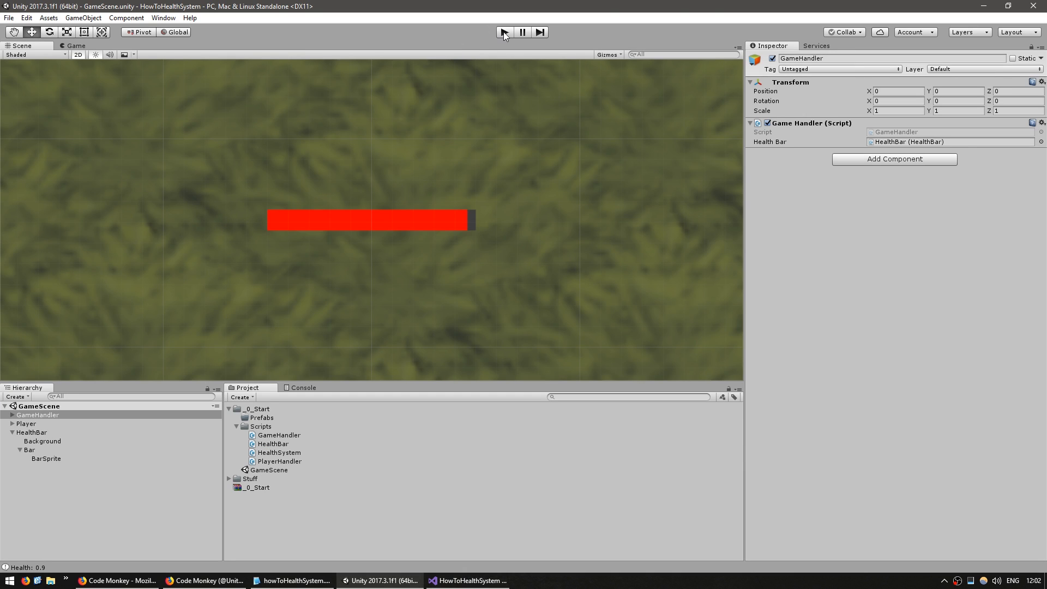
# - Start and stop Play mode to test the health bar
pyautogui.click(503, 32)
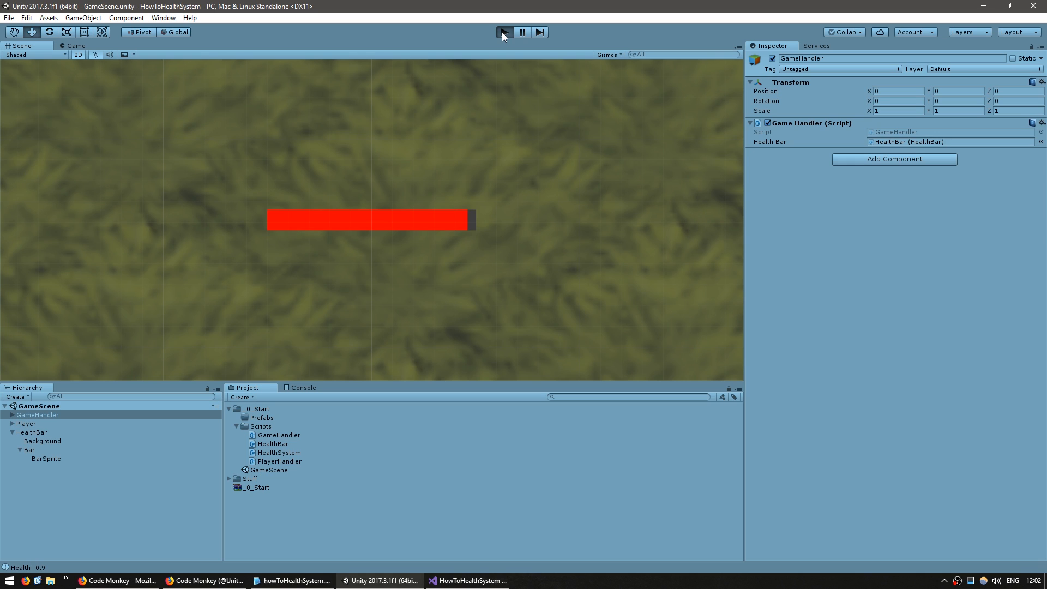
pyautogui.click(503, 32)
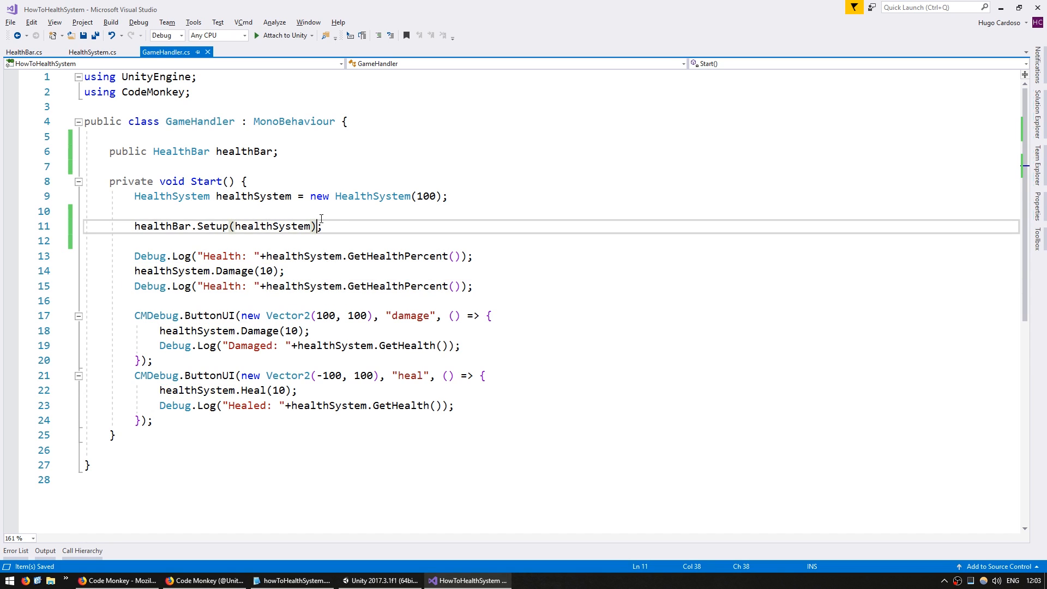
# - Review HealthBar's Update, then jump to GetHealthPercent's definition in HealthSystem.cs
pyautogui.click(23, 53)
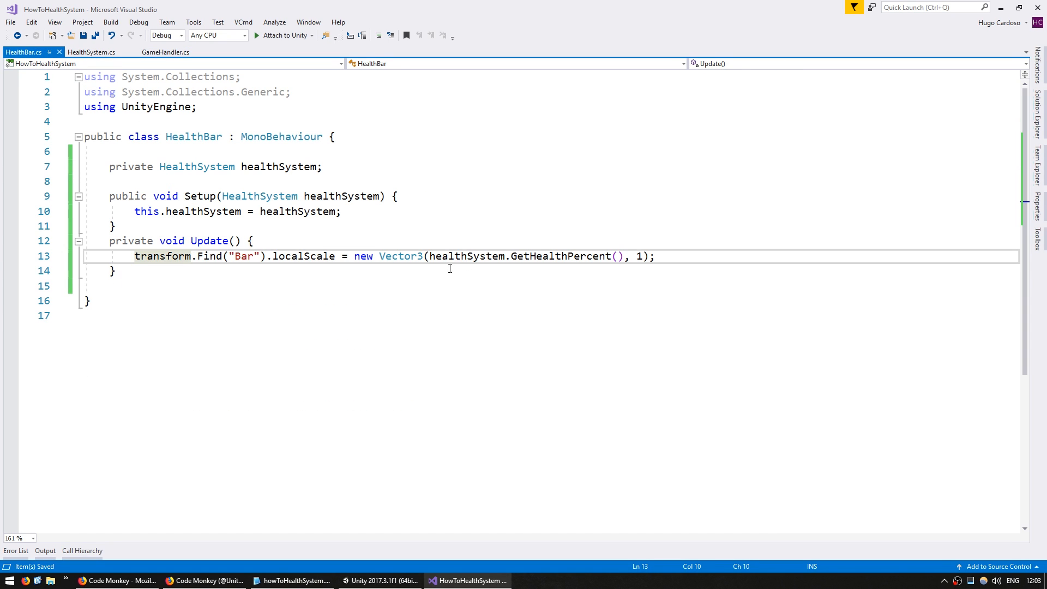
pyautogui.click(569, 256)
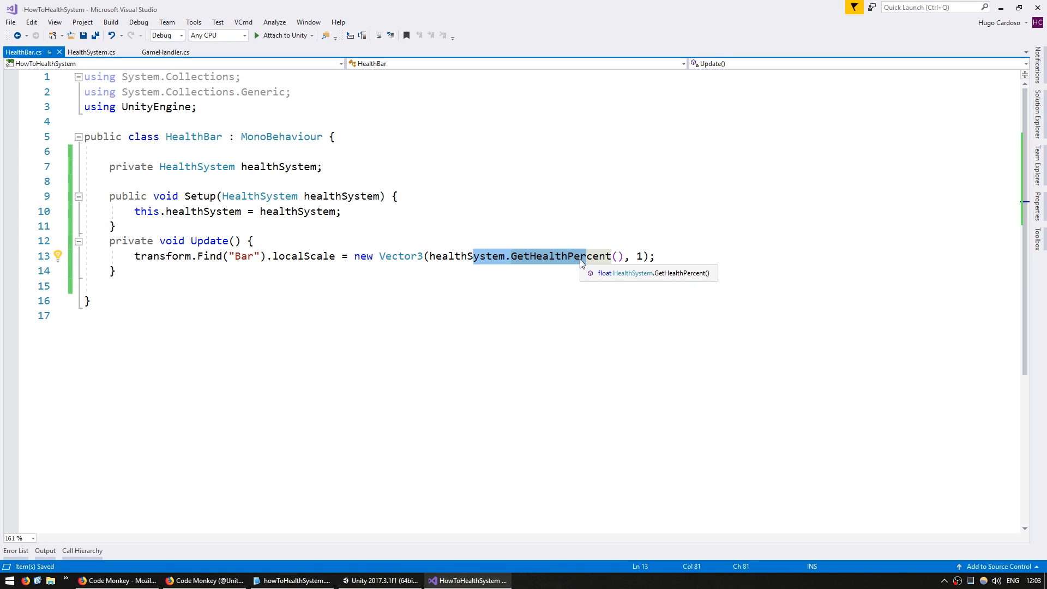
pyautogui.click(92, 53)
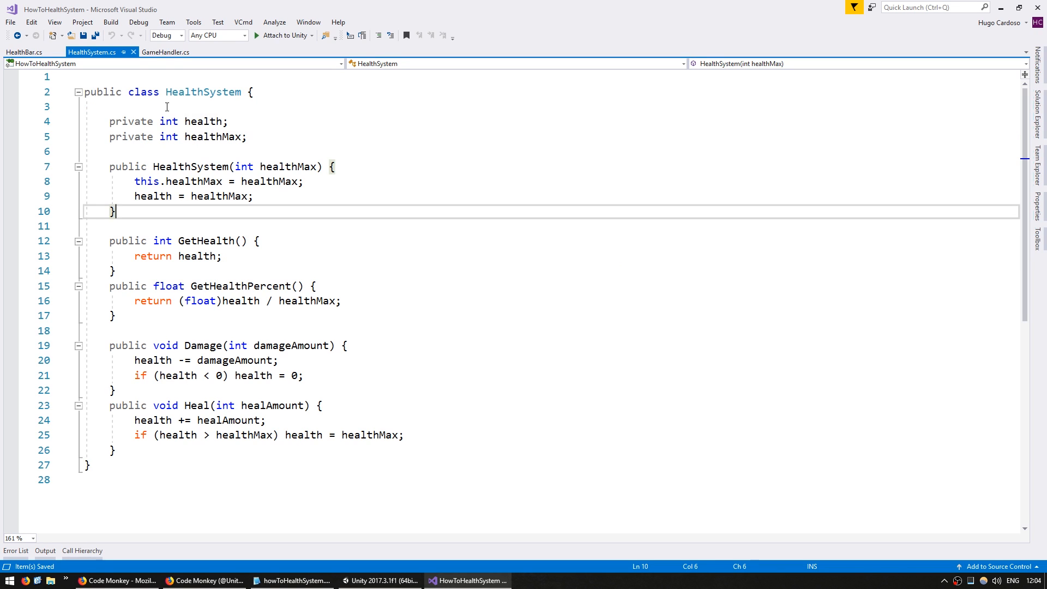
# - Declare public event EventHandler OnHealthChanged in HealthSystem, adding using System
pyautogui.press('enter')
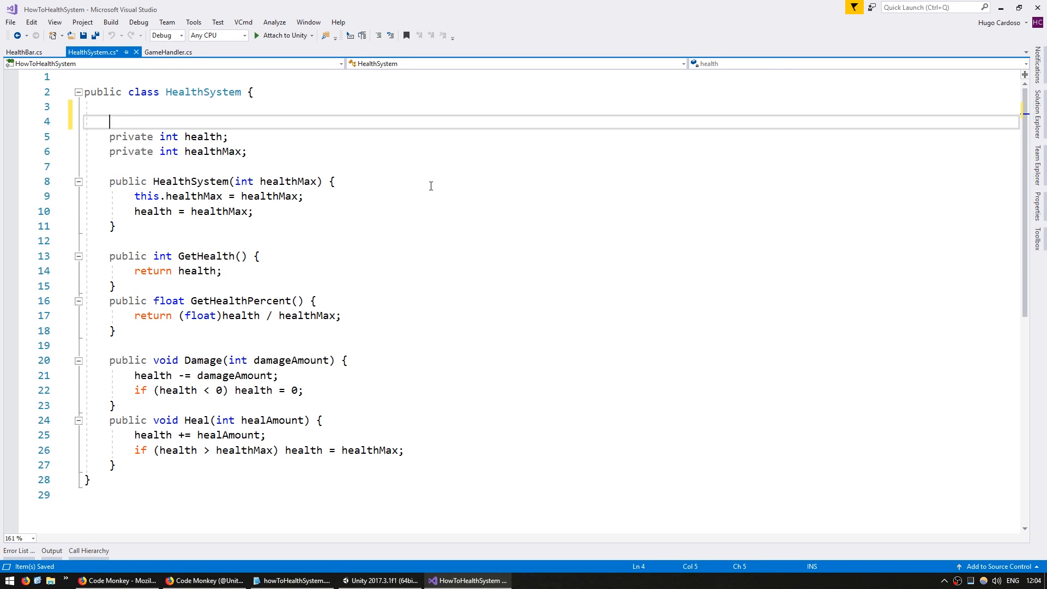
pyautogui.write('public event E')
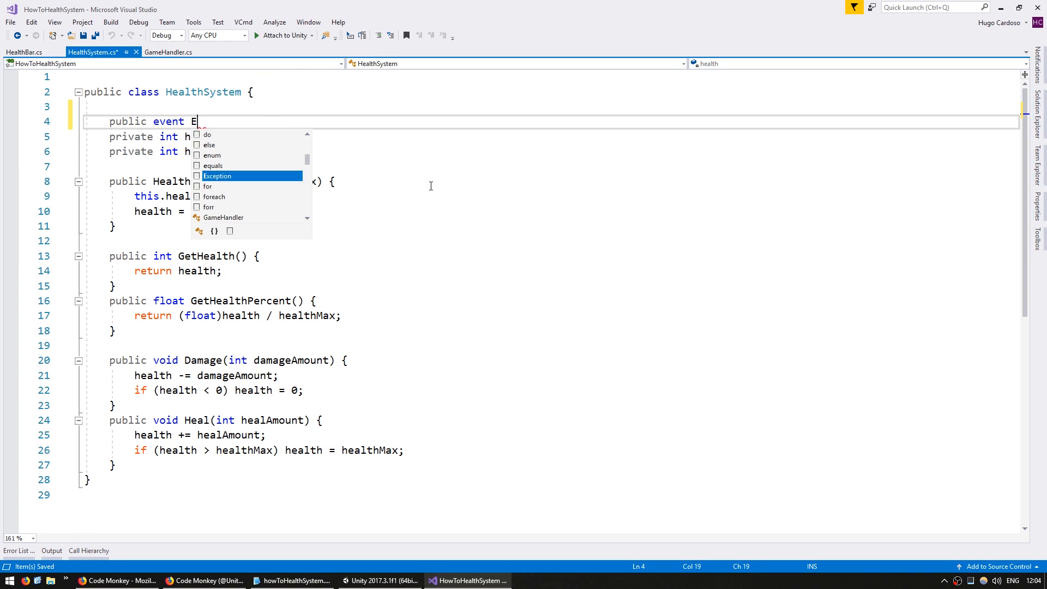
pyautogui.write('ventHandler O')
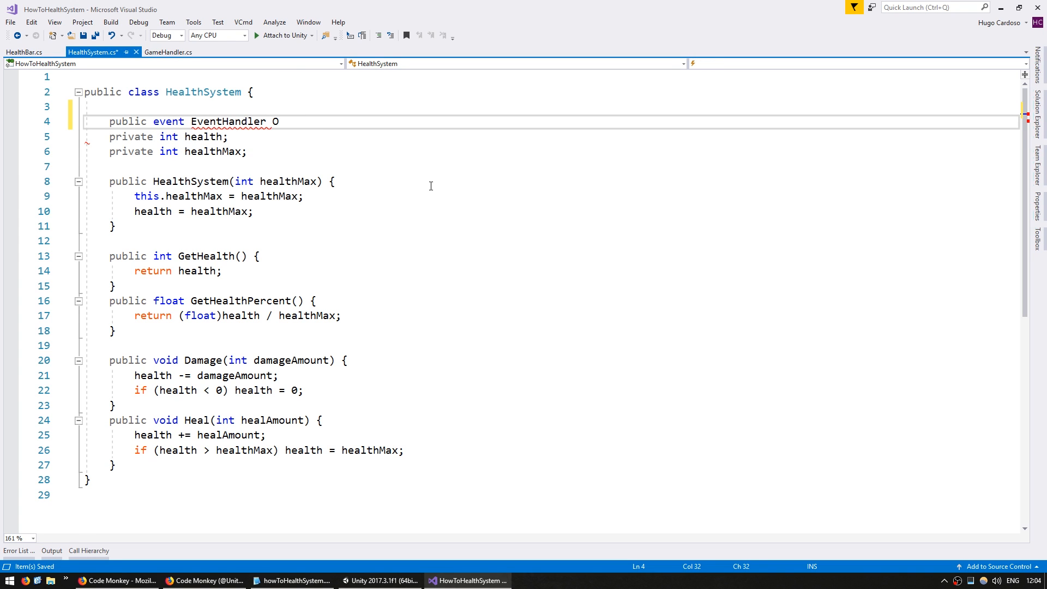
pyautogui.write('nHealthCha')
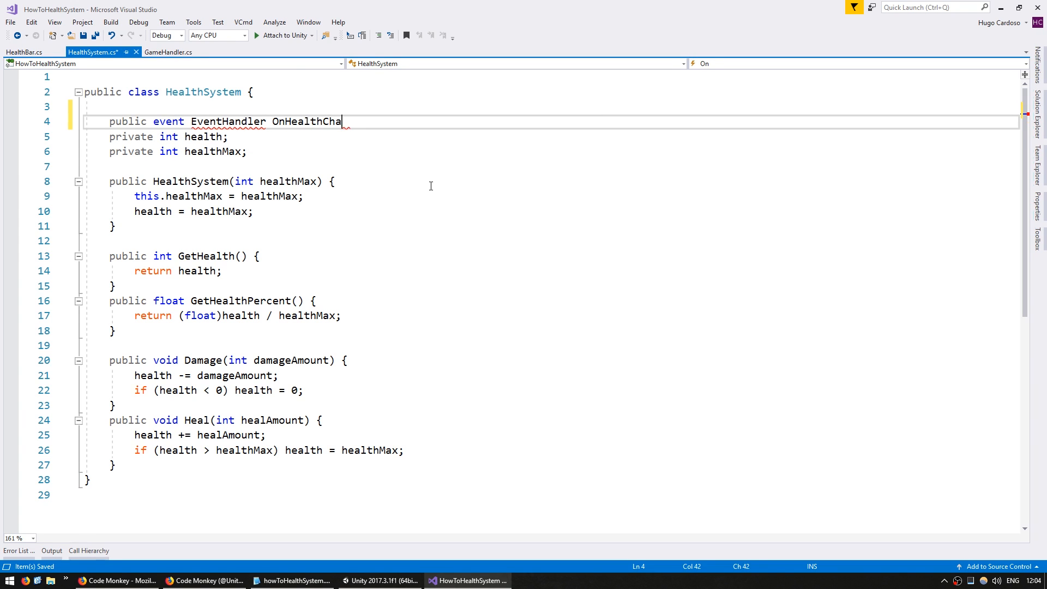
pyautogui.write('gned;')
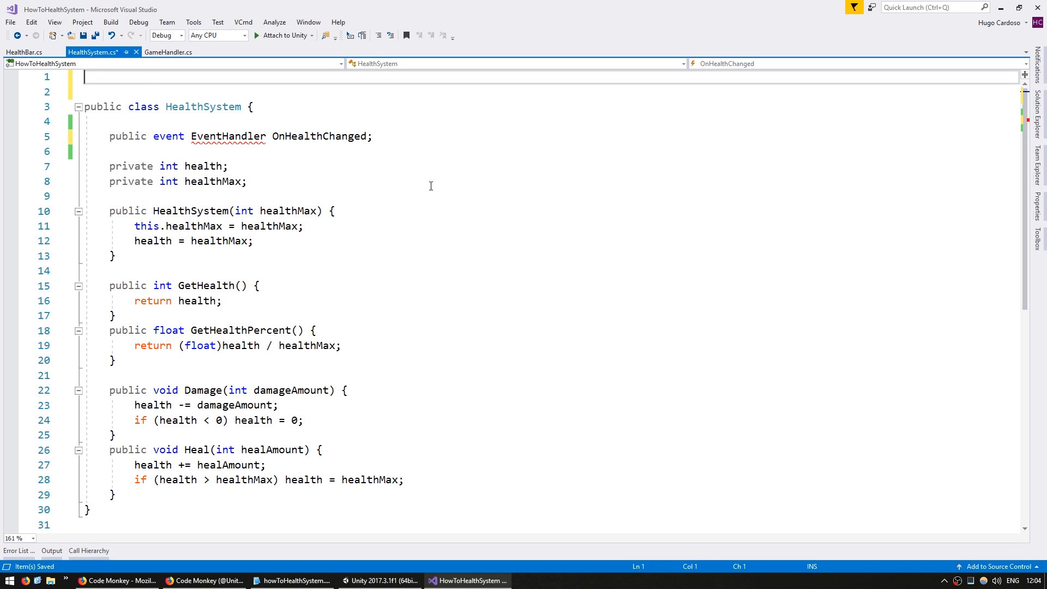
pyautogui.write('using System;')
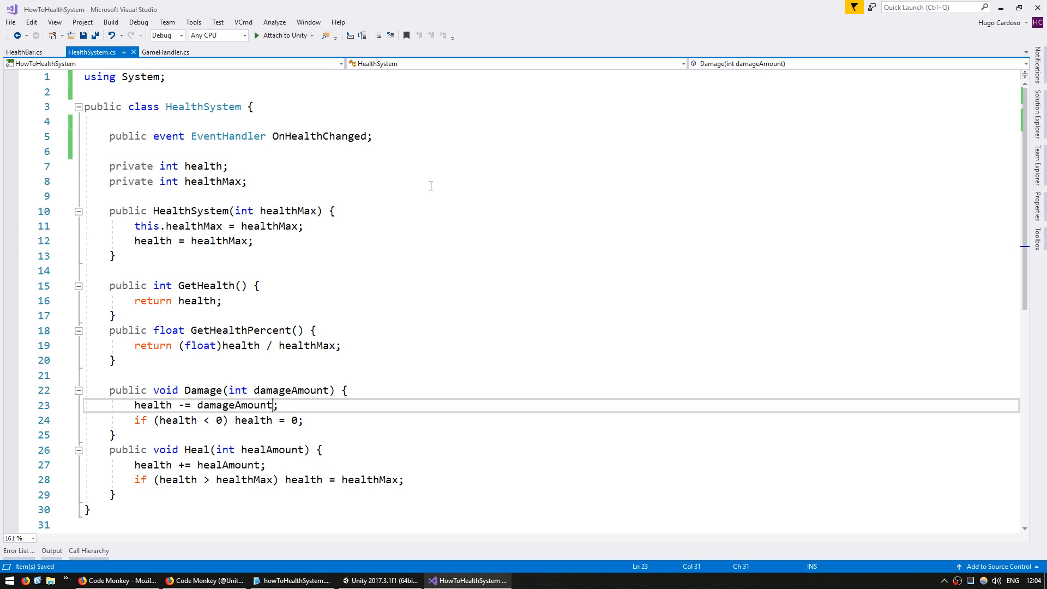
# - Fire OnHealthChanged(this, EventArgs.Empty) when not null in Damage and Heal
pyautogui.press('Enter')
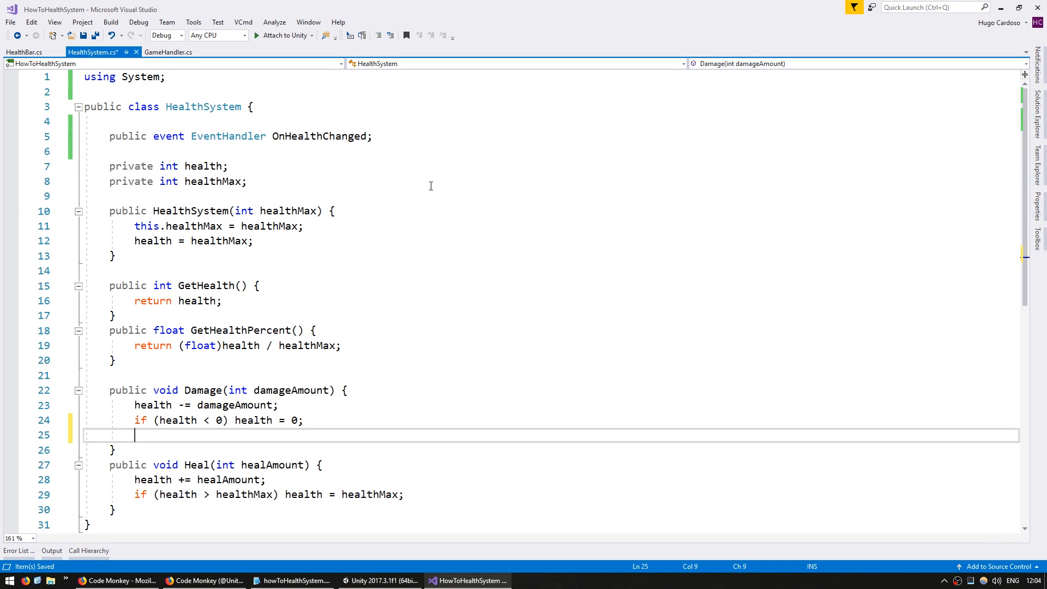
pyautogui.write('if (OnHealthChanged != nu')
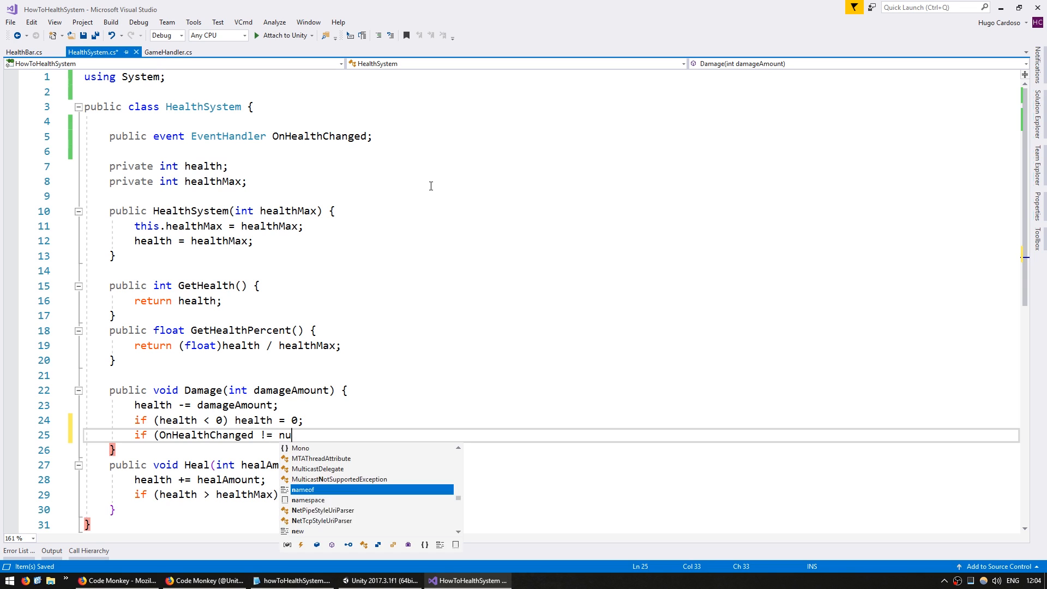
pyautogui.write('ll) OnHealthChanged();')
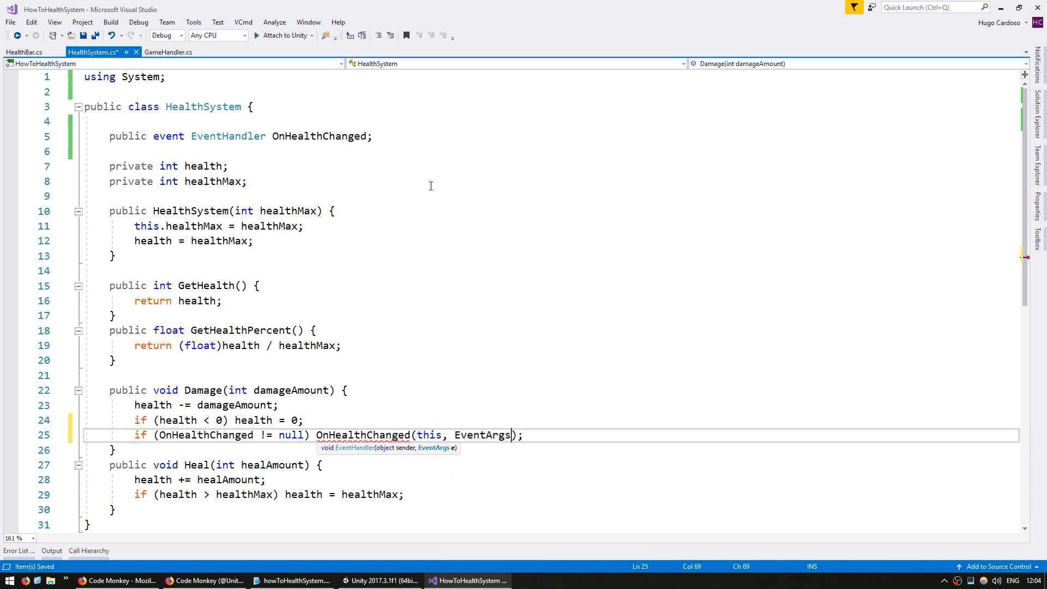
pyautogui.write('.Empty')
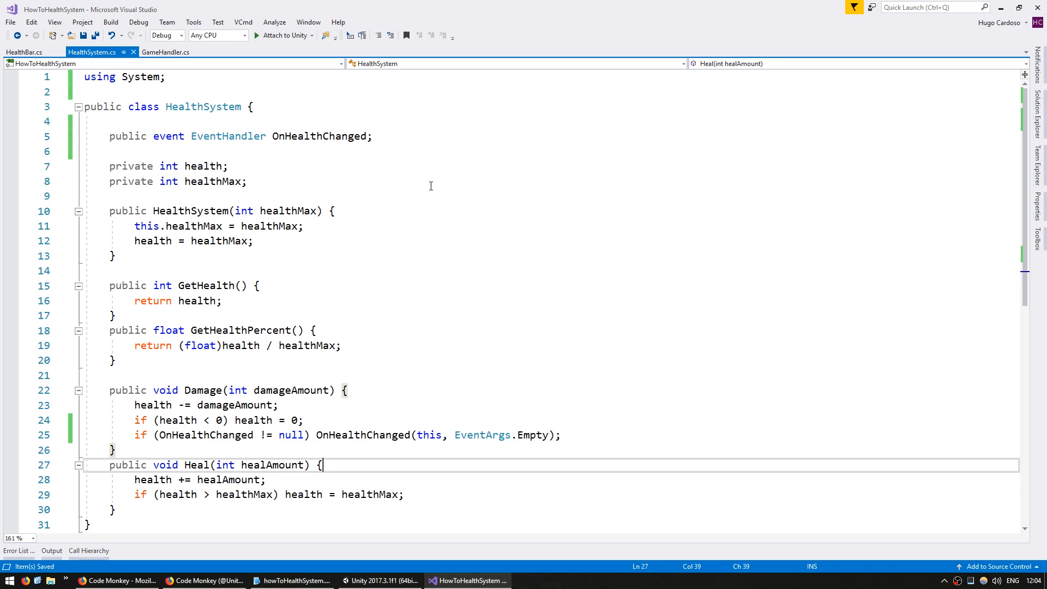
pyautogui.write('if (OnHealthChanged != null) OnHealthChanged(this, EventArgs.Empty);')
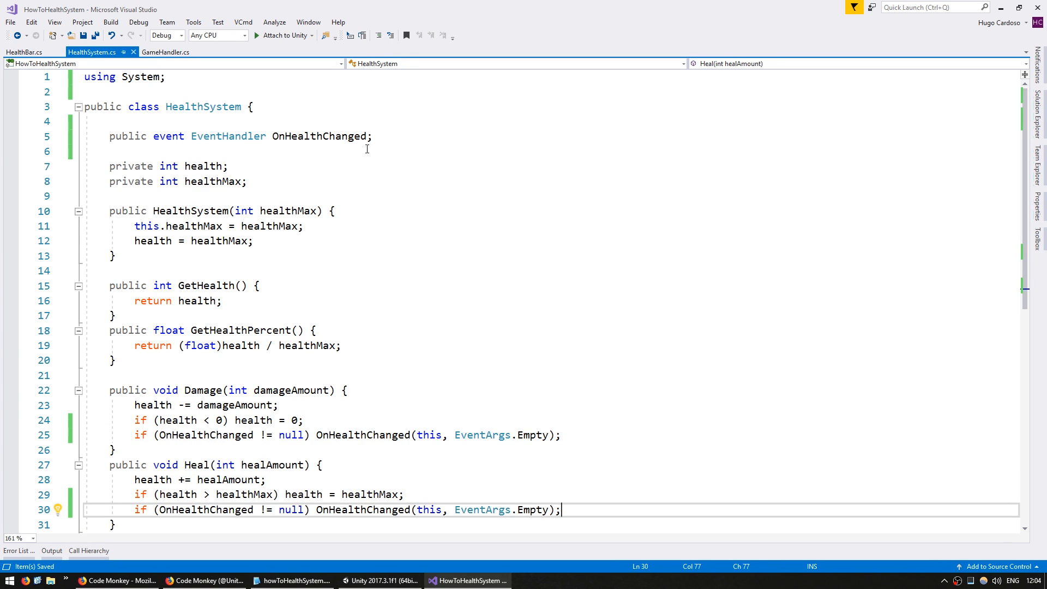
pyautogui.click(24, 53)
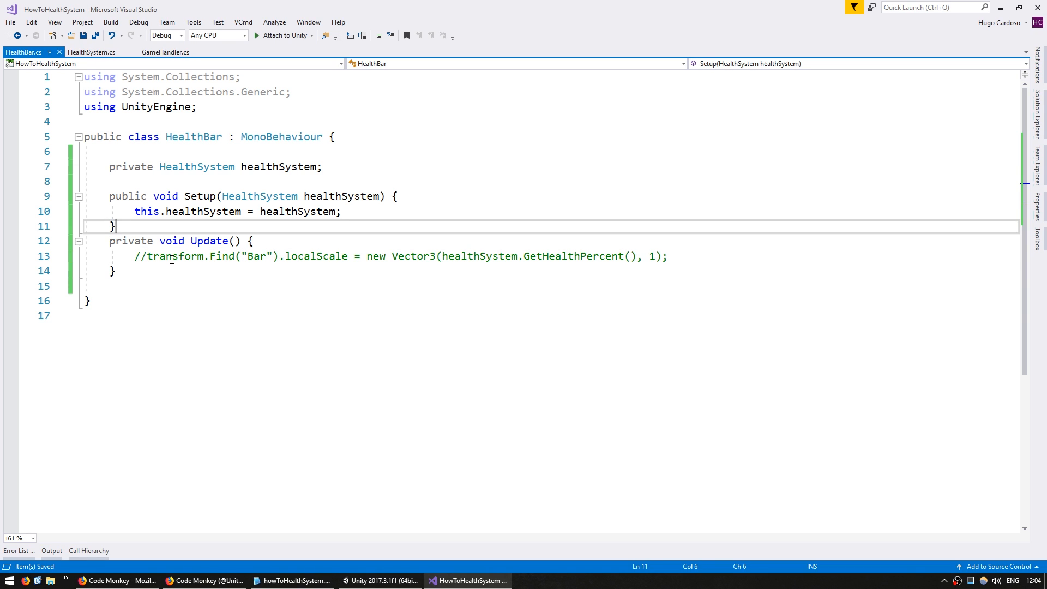
# - In Setup, write 'healthSystem.OnHealthChanged +=' to subscribe to the health-changed event
pyautogui.write('healthSystem.')
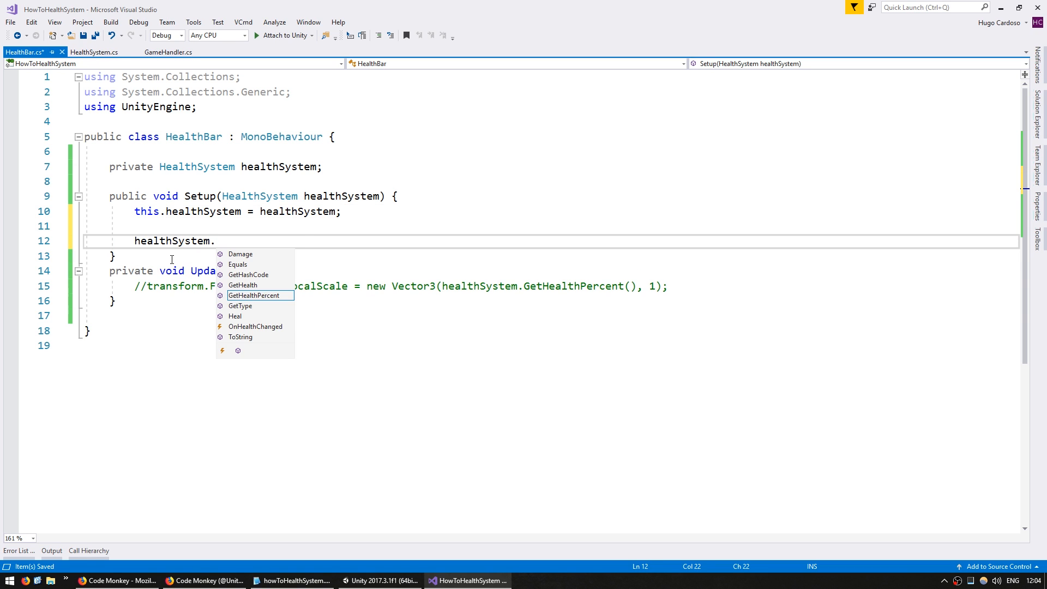
pyautogui.write('OnHealthChanged +')
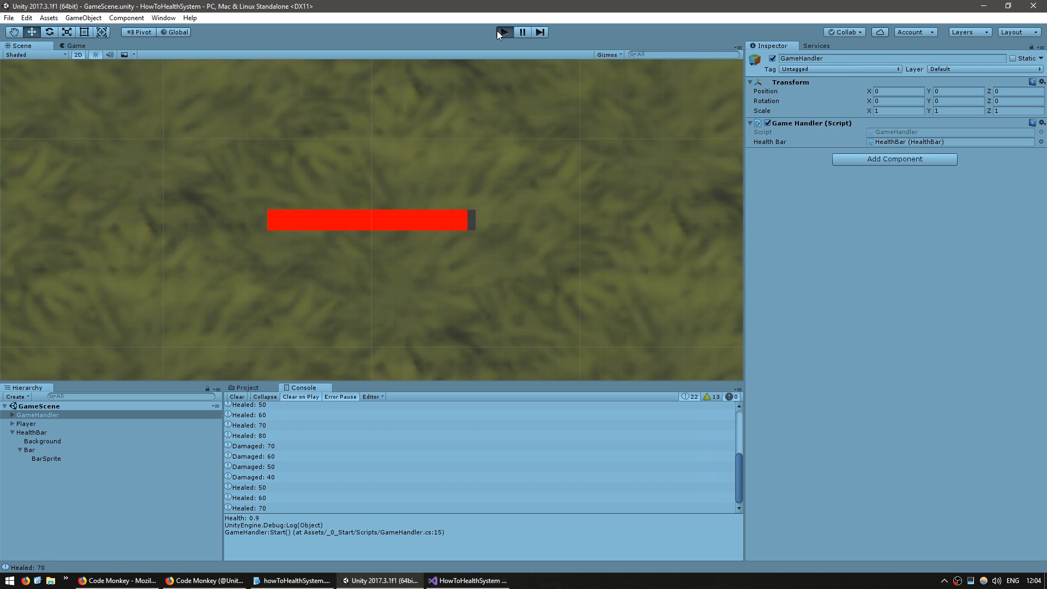
# - Damage the player down to 30, heal back to 100, then stop the game
pyautogui.click(503, 32)
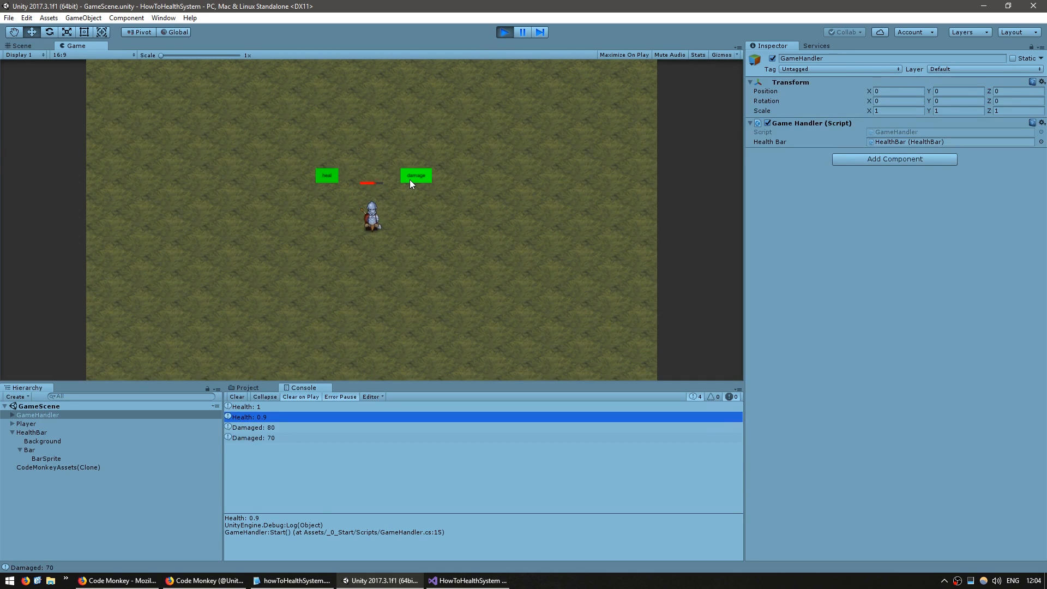
pyautogui.click(326, 175)
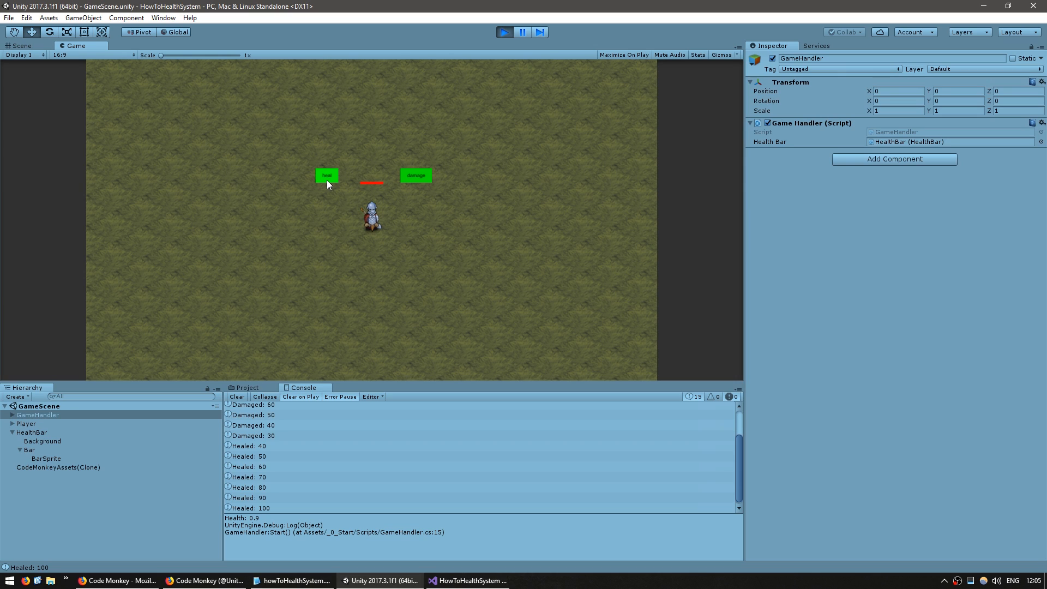
pyautogui.click(415, 175)
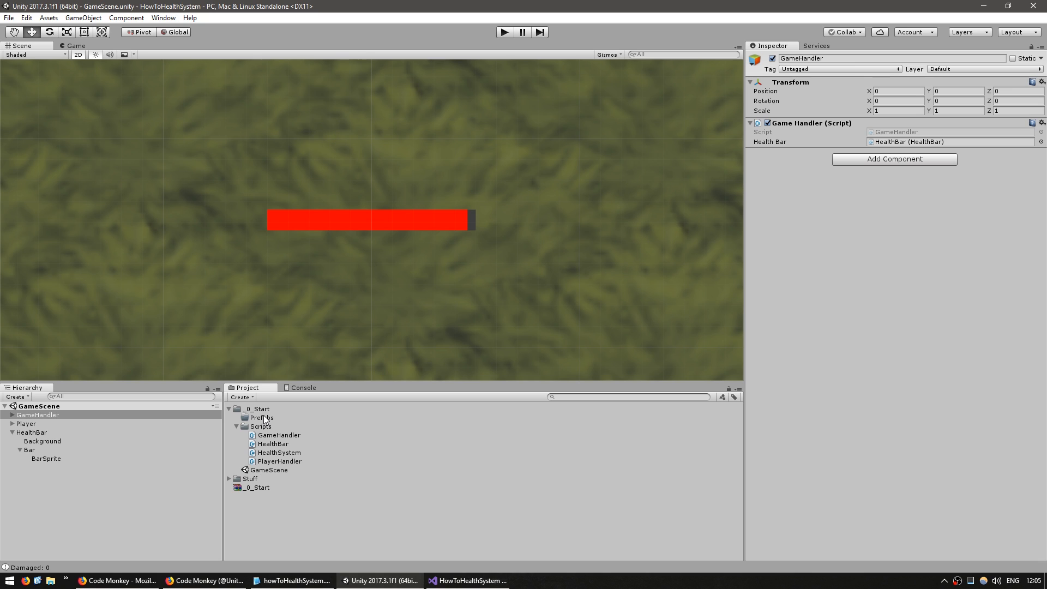
# - Save HealthBar as the pfHealthBar prefab, remove it from the scene, and open GameHandler
pyautogui.rightClick(261, 417)
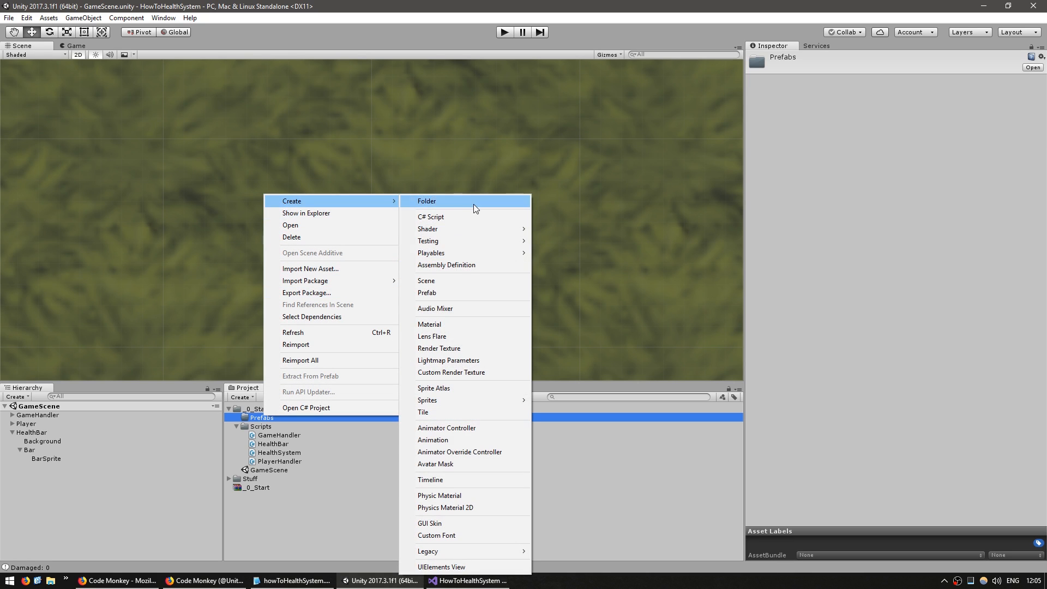
pyautogui.click(427, 292)
pyautogui.write('pfHealthBar')
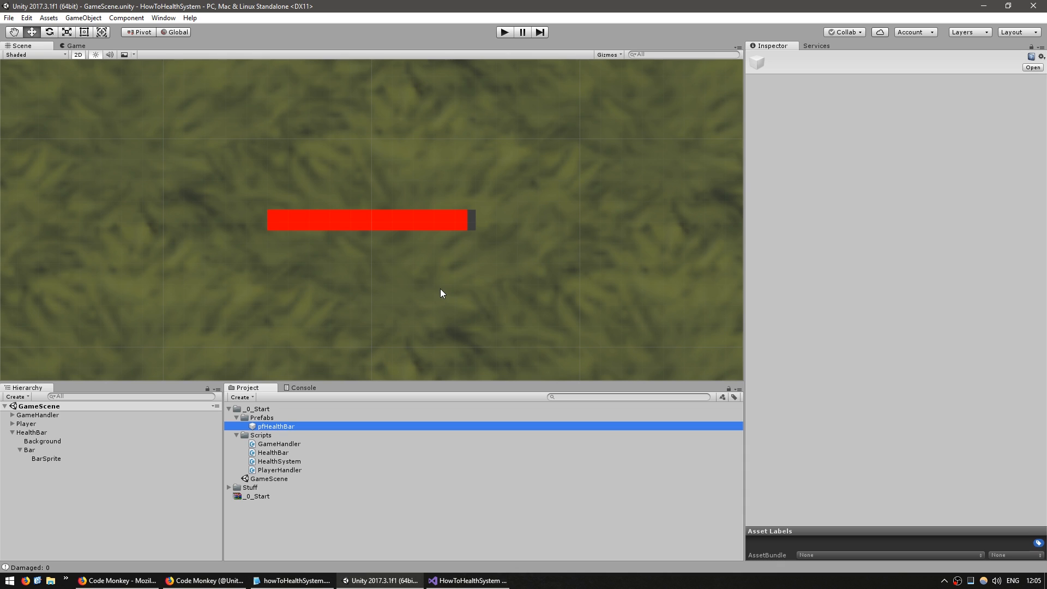
pyautogui.doubleClick(274, 426)
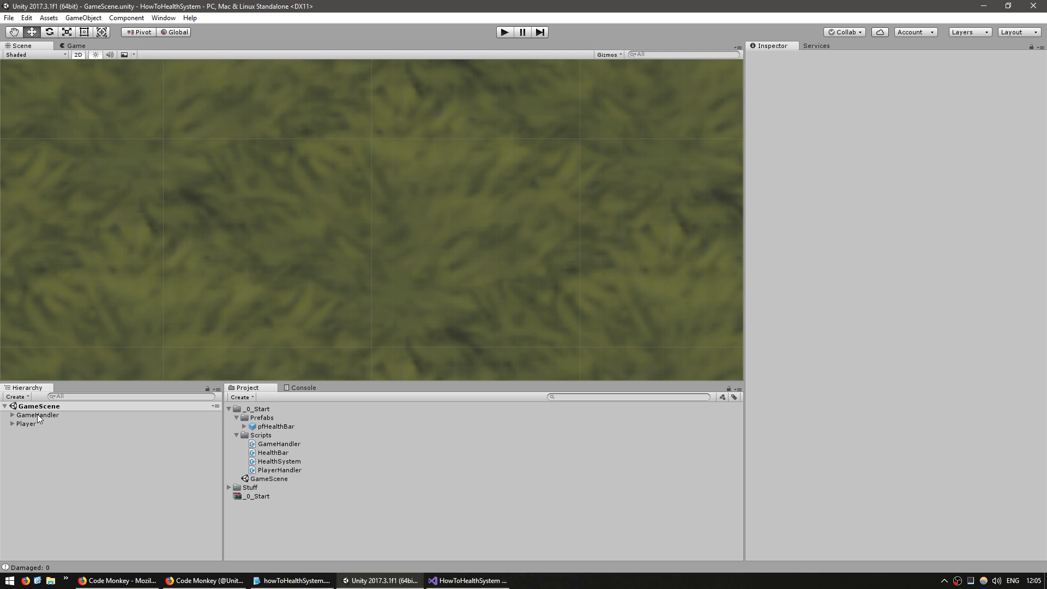
pyautogui.click(470, 579)
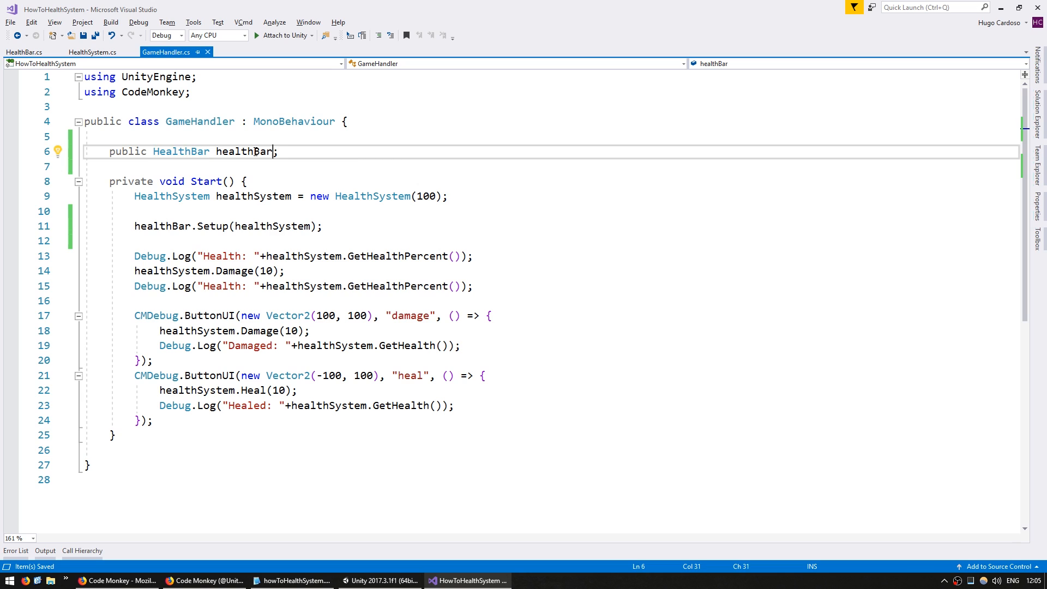
# - Change GameHandler's field to 'public Transform pfHealthBar;'
pyautogui.write('Tra;')
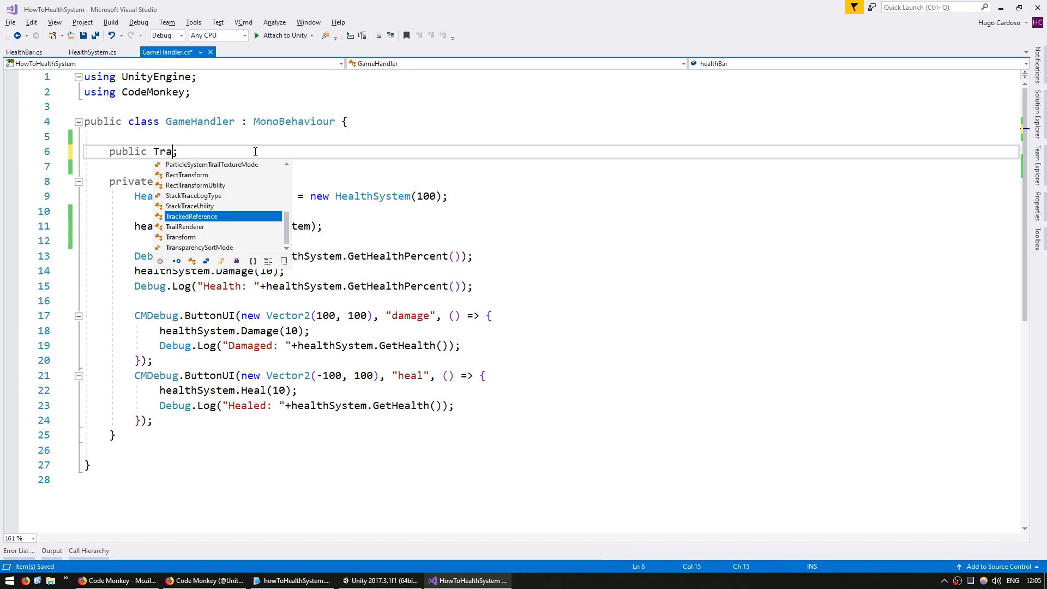
pyautogui.write('nsform pfH')
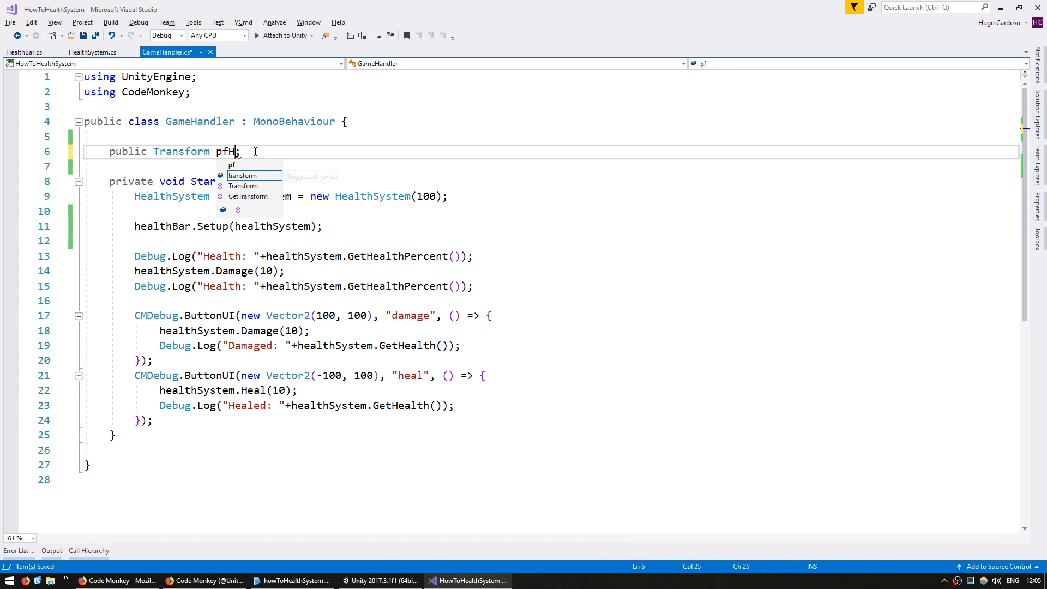
pyautogui.write('ealthBar')
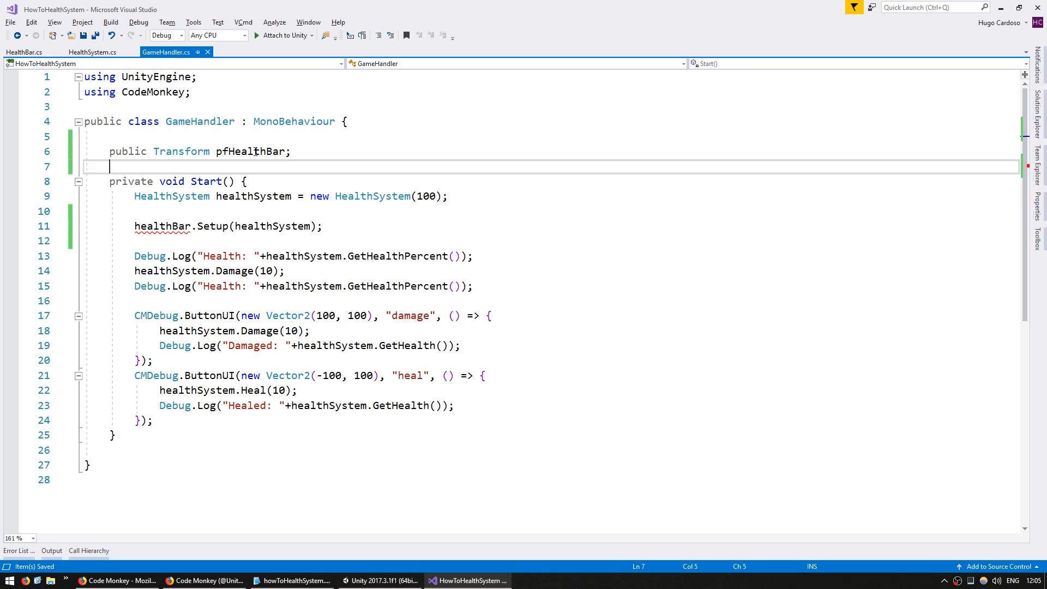
pyautogui.write('pfHealthBar')
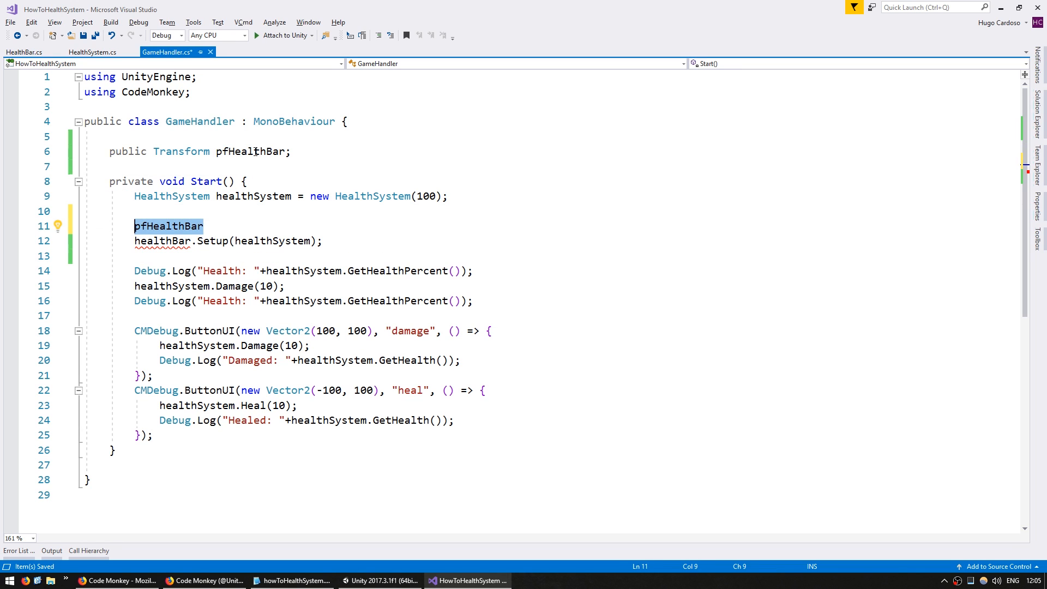
# - In Start, instantiate pfHealthBar at new Vector3(0,10) with Quaternion.identity into healthBarTransform
pyautogui.write('Instantiate();')
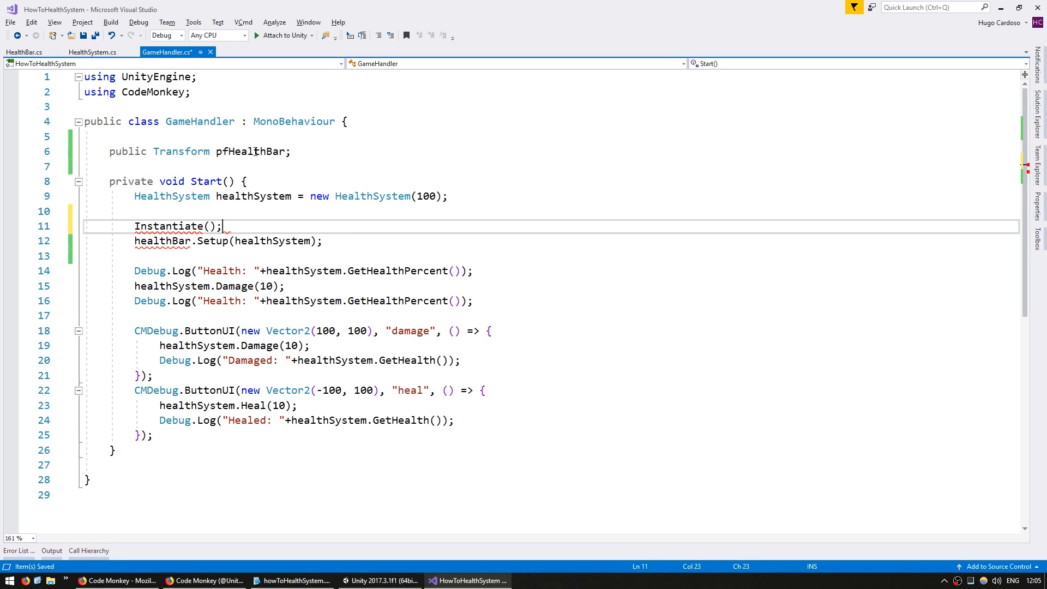
pyautogui.write('pfHealthBar,')
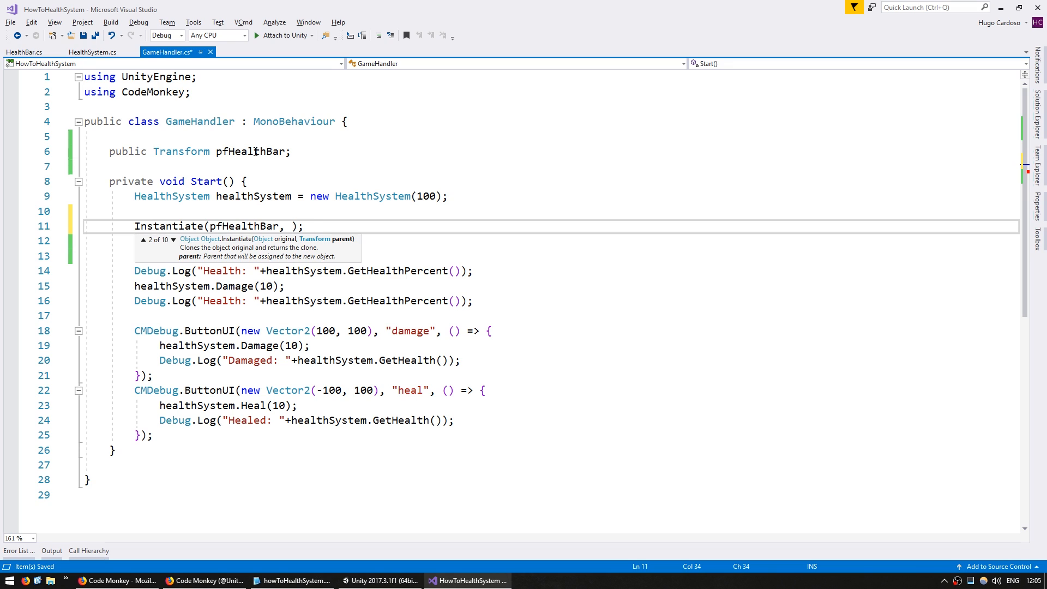
pyautogui.write('new Vector3(0, 10),')
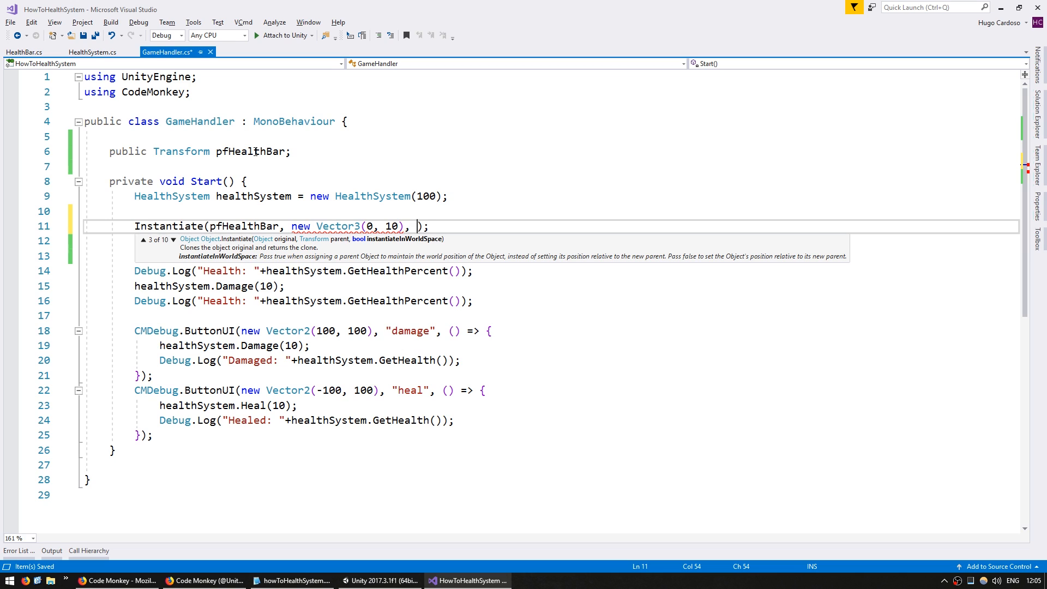
pyautogui.write('Quaternion.identity')
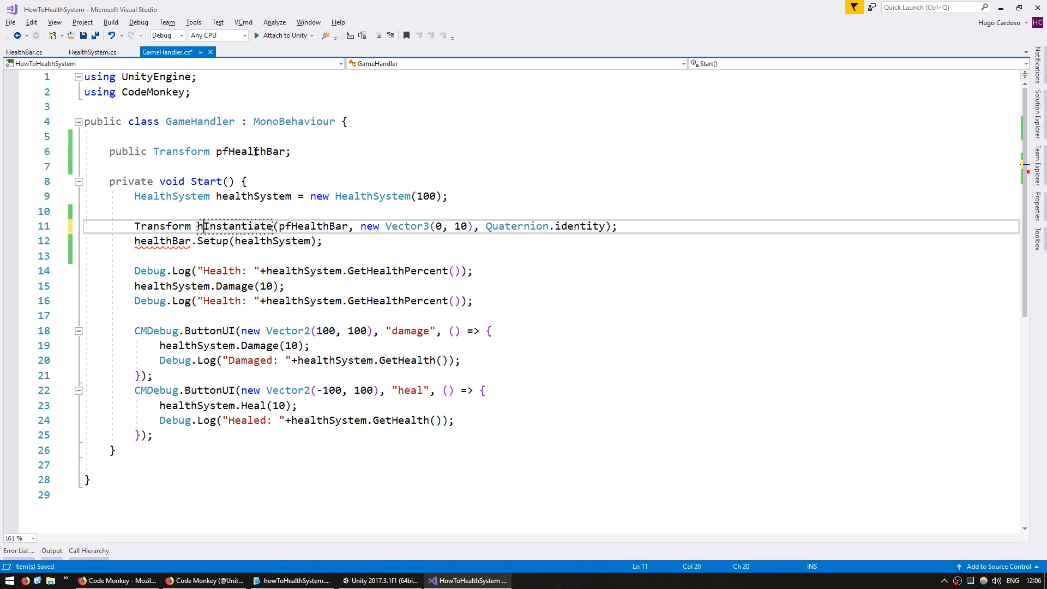
pyautogui.write('healthBarTransform')
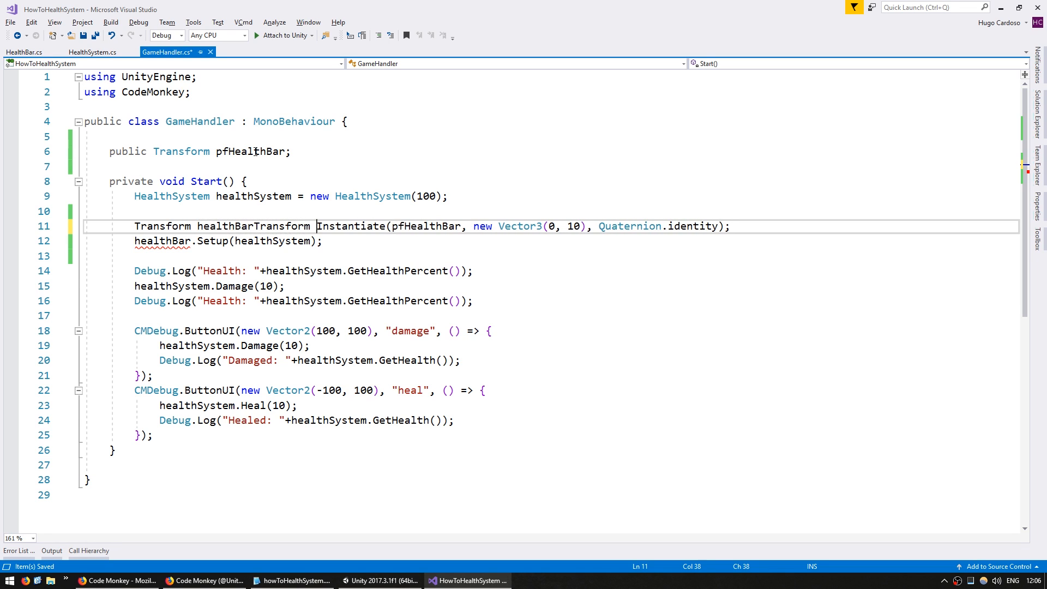
pyautogui.press('enter')
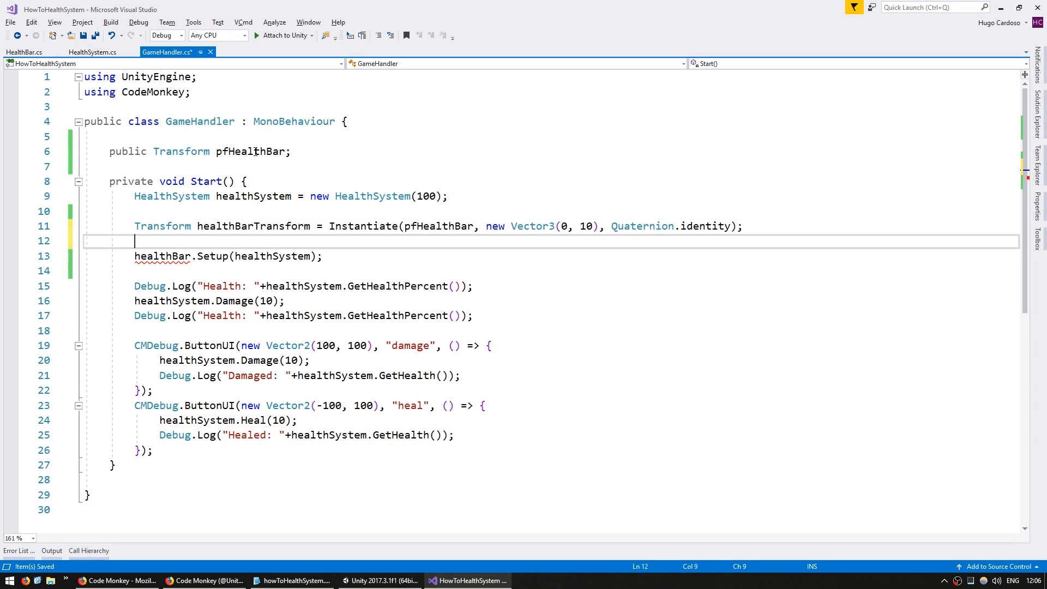
# - Get the HealthBar component from the spawned transform with GetComponent<HealthBar>()
pyautogui.write('HealthBar healthBar = healthBarTransform')
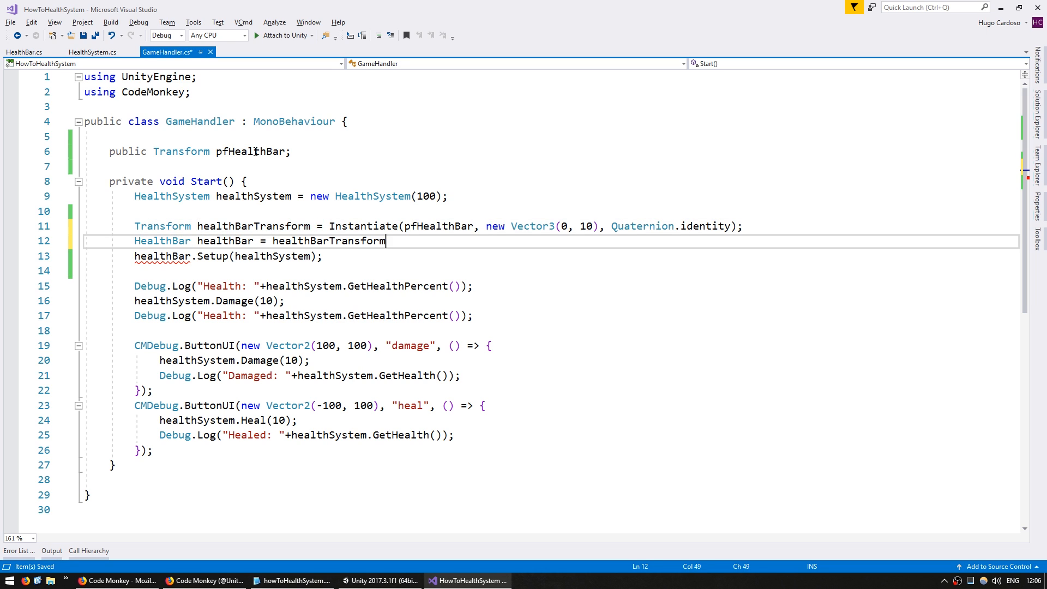
pyautogui.write('.GetComponent<')
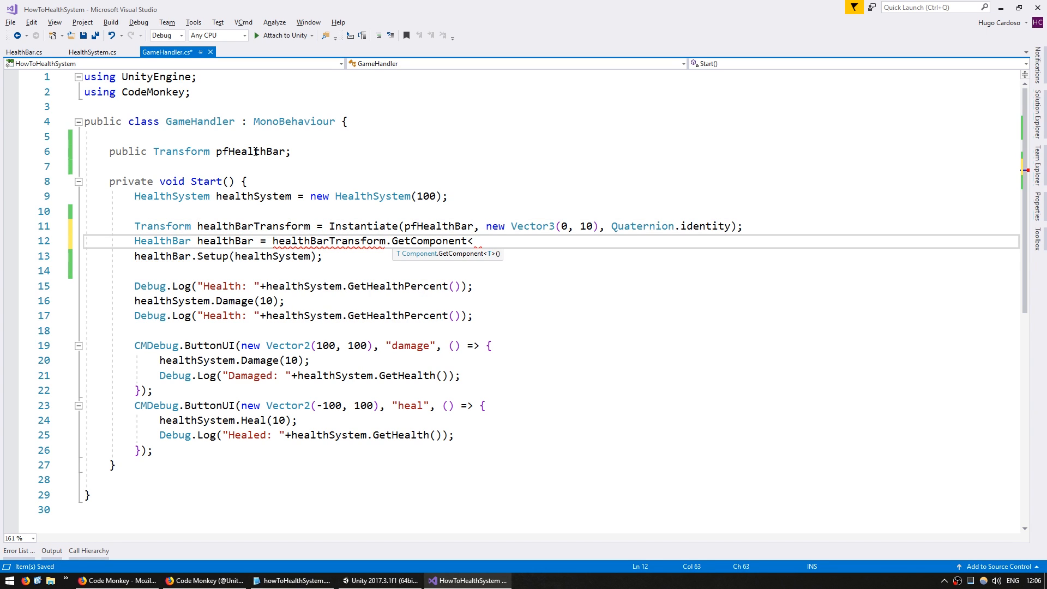
pyautogui.write('HealthBar>')
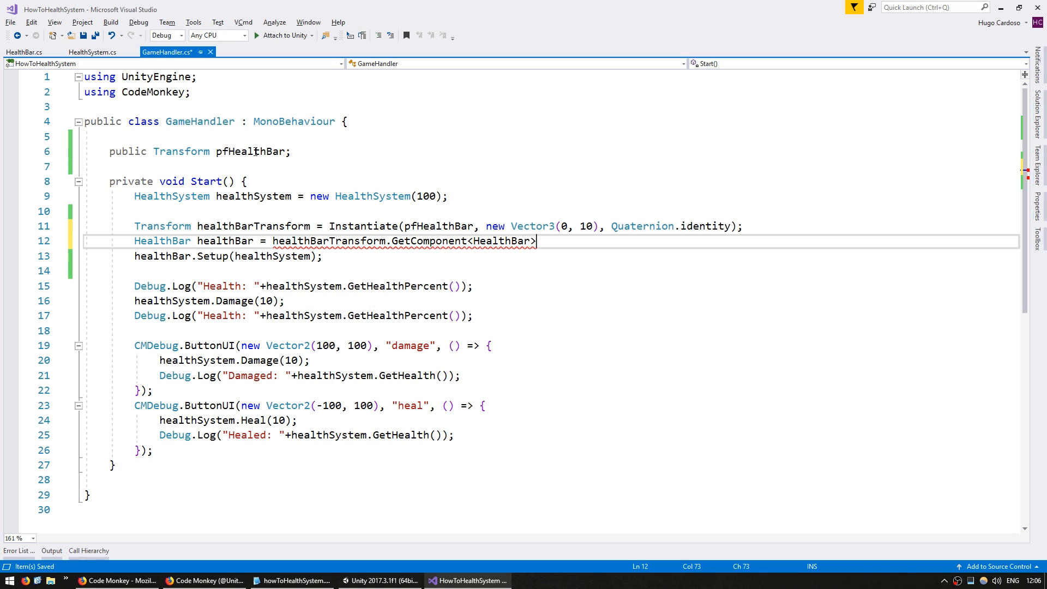
pyautogui.write('();')
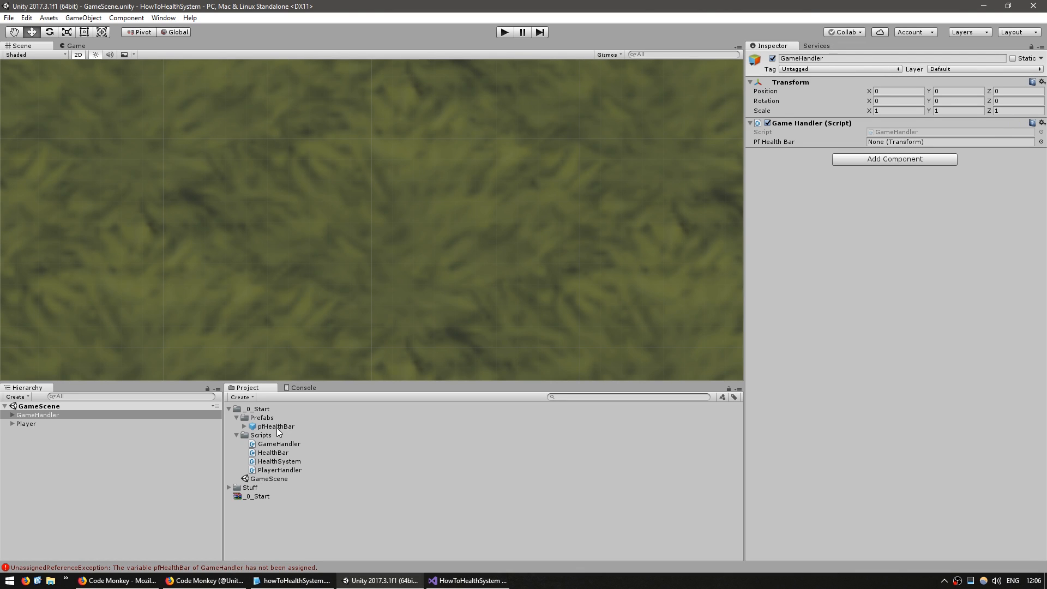
# - Assign pfHealthBar to GameHandler's Pf Health Bar field, then run and stop the game
pyautogui.moveTo(273, 426); pyautogui.dragTo(934, 142)
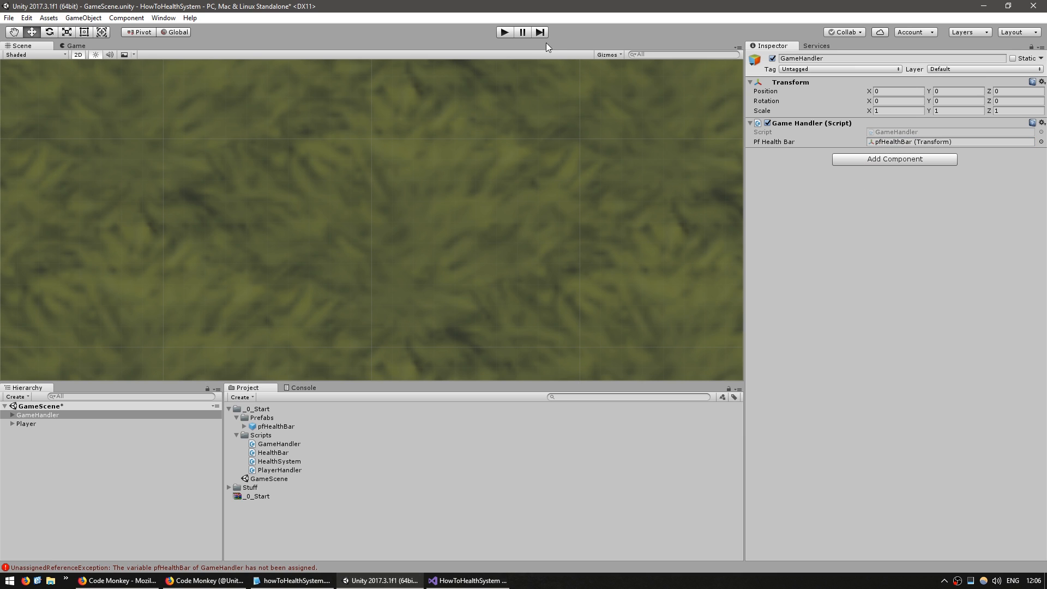
pyautogui.click(504, 32)
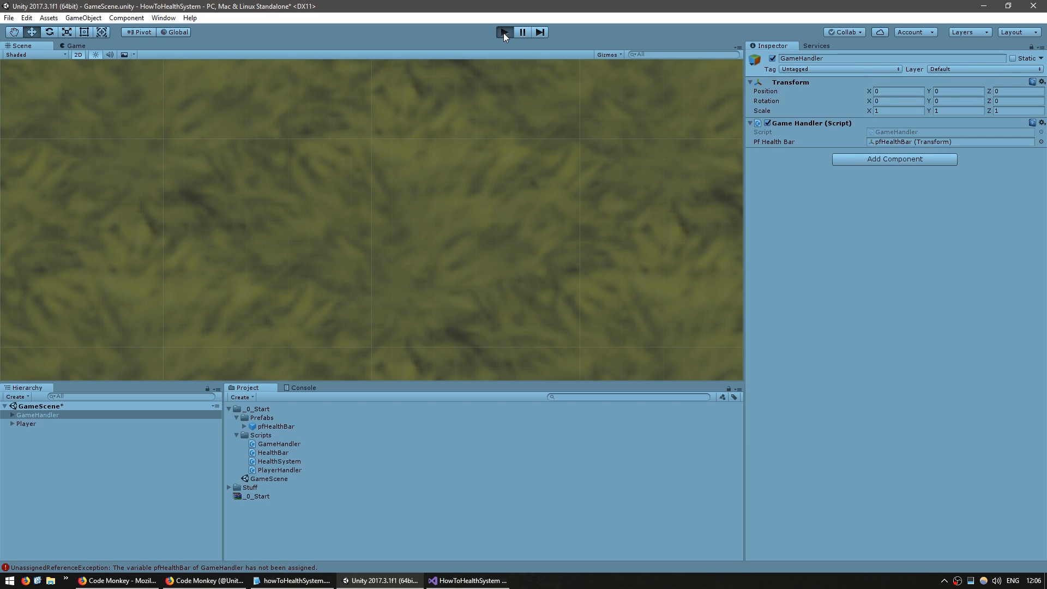
pyautogui.click(503, 31)
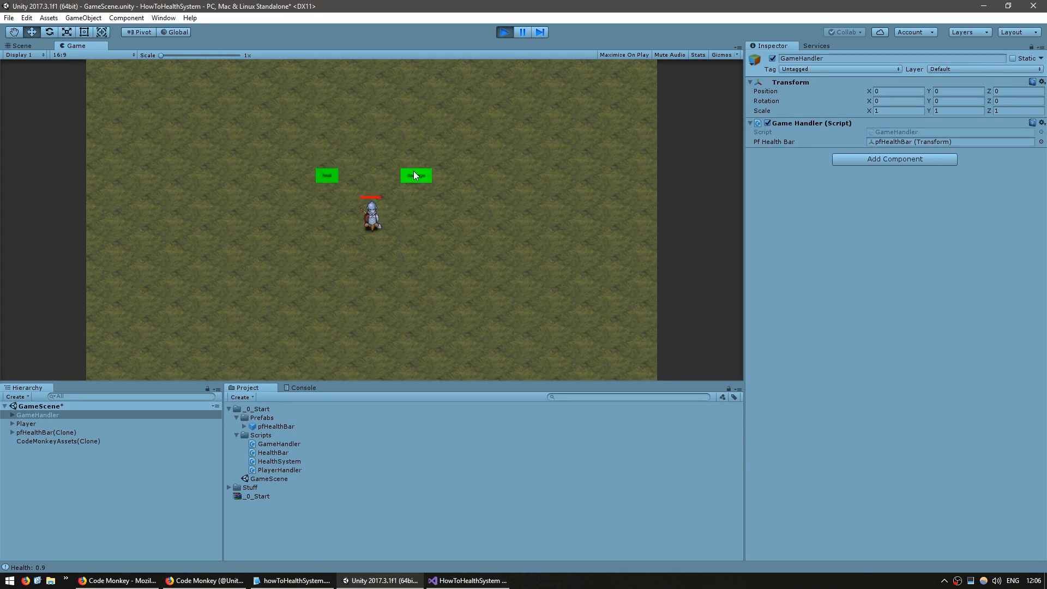